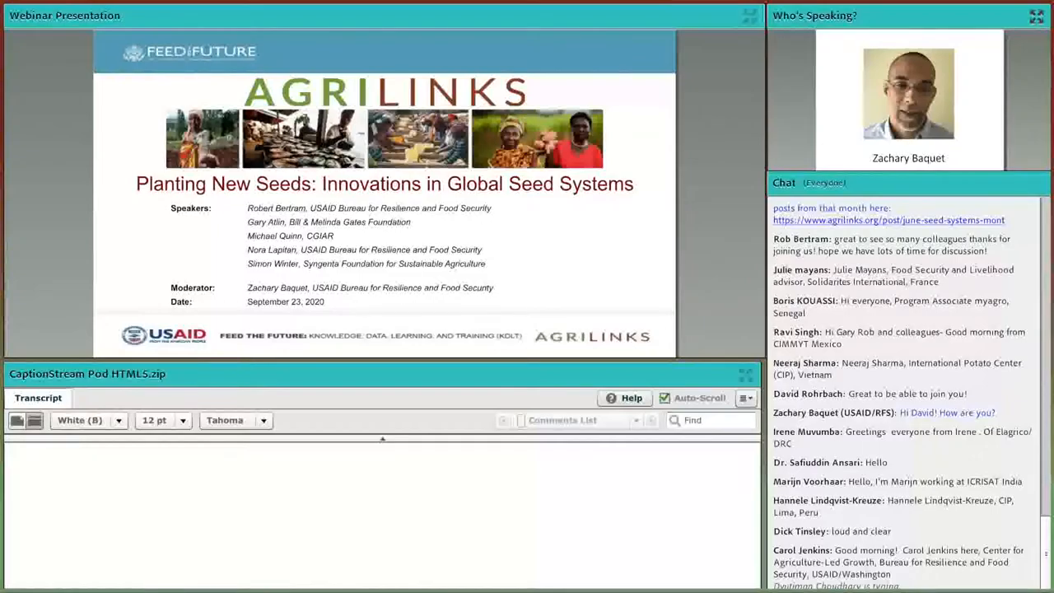
scroll(down, 3)
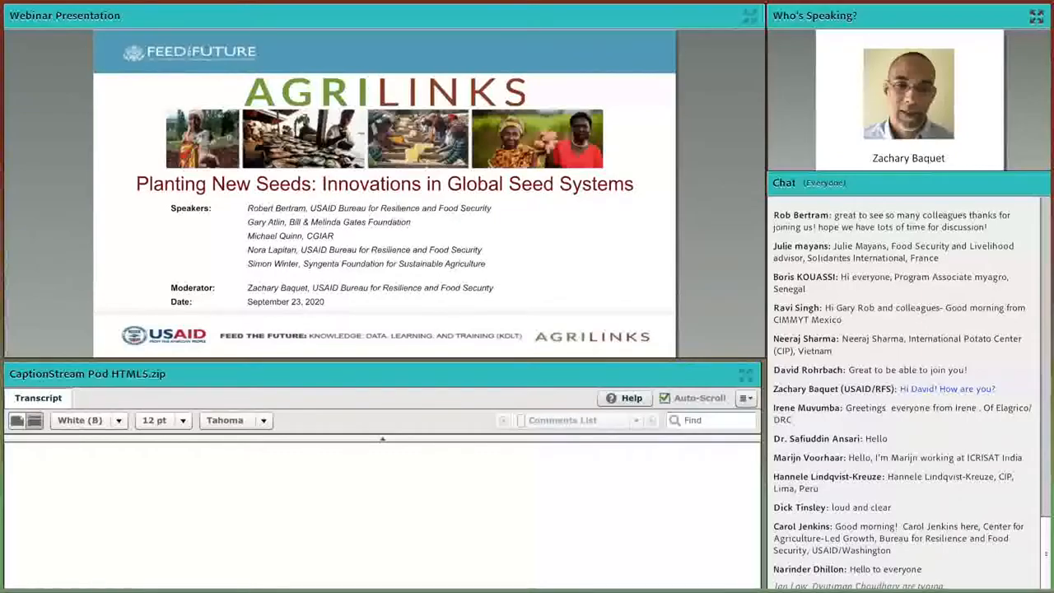
scroll(down, 3)
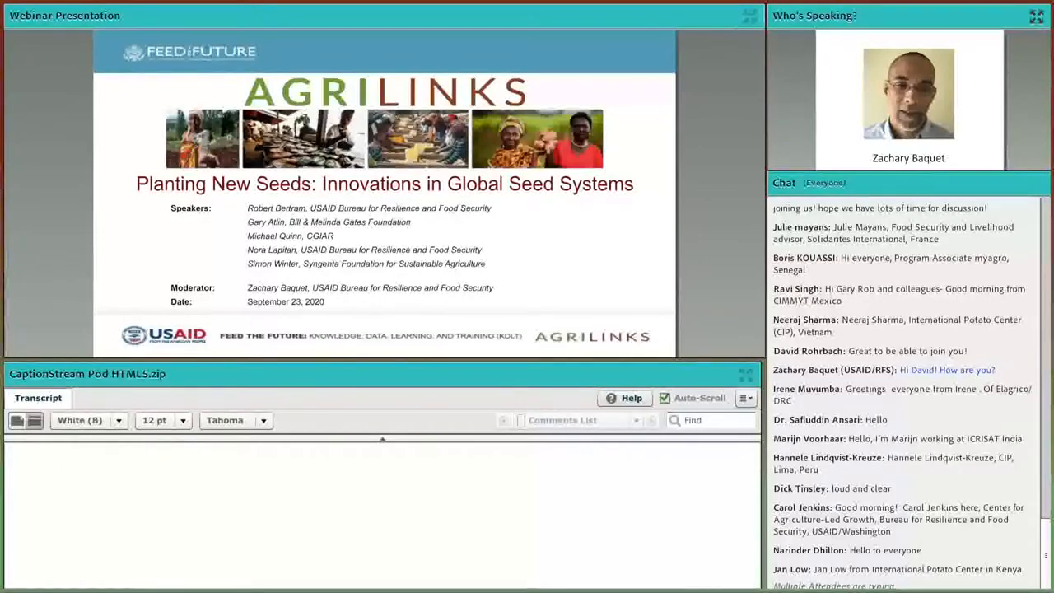
scroll(down, 3)
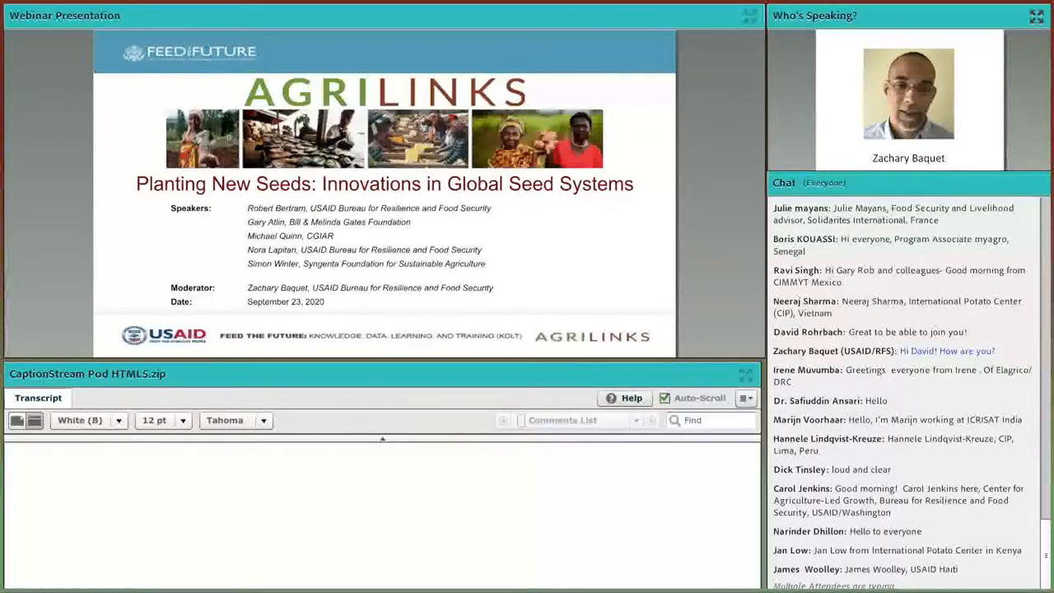
scroll(down, 3)
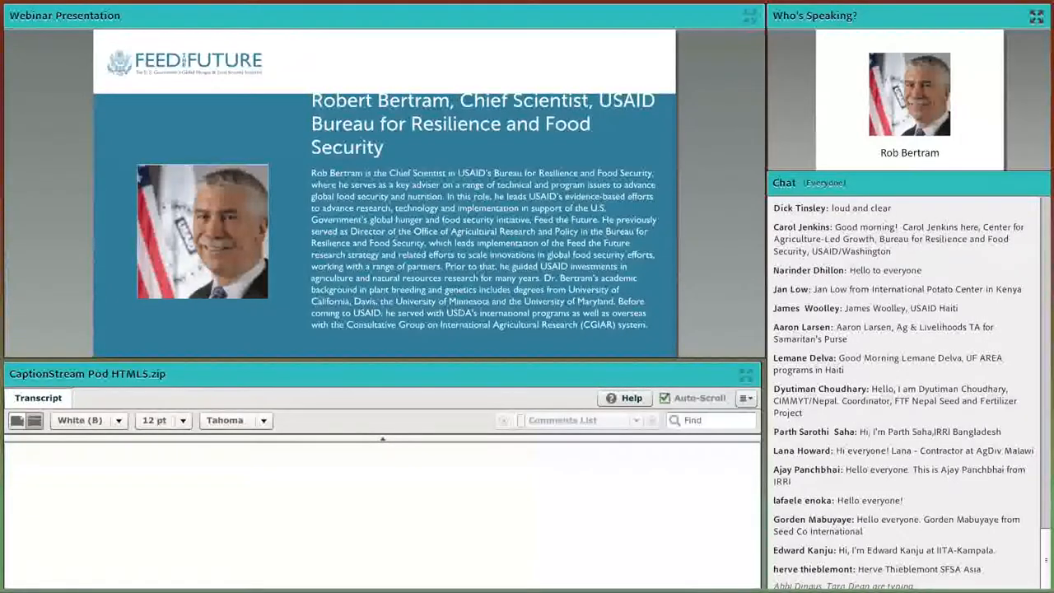
scroll(down, 3)
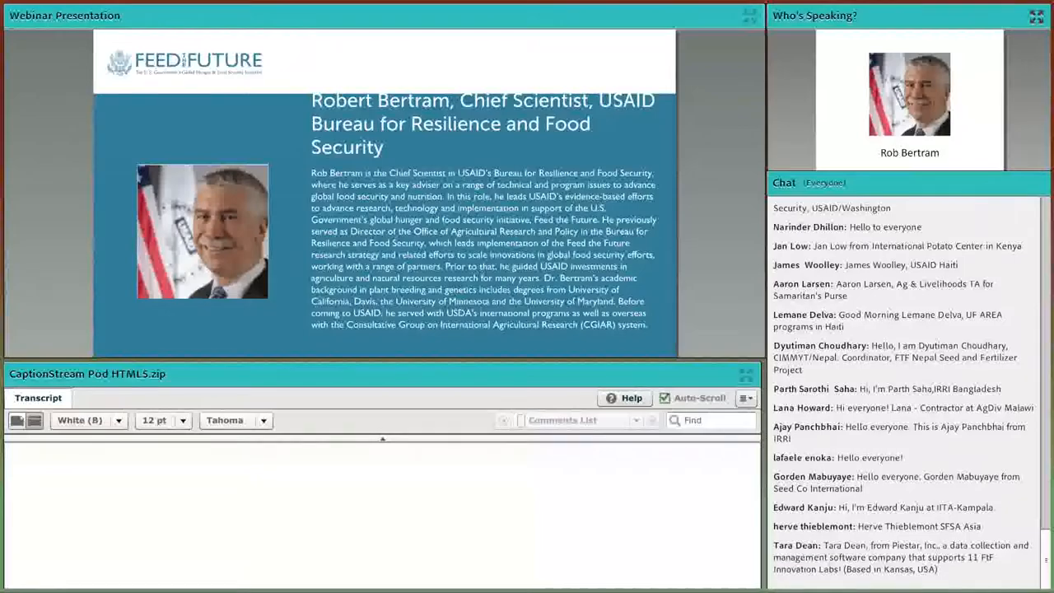
scroll(down, 3)
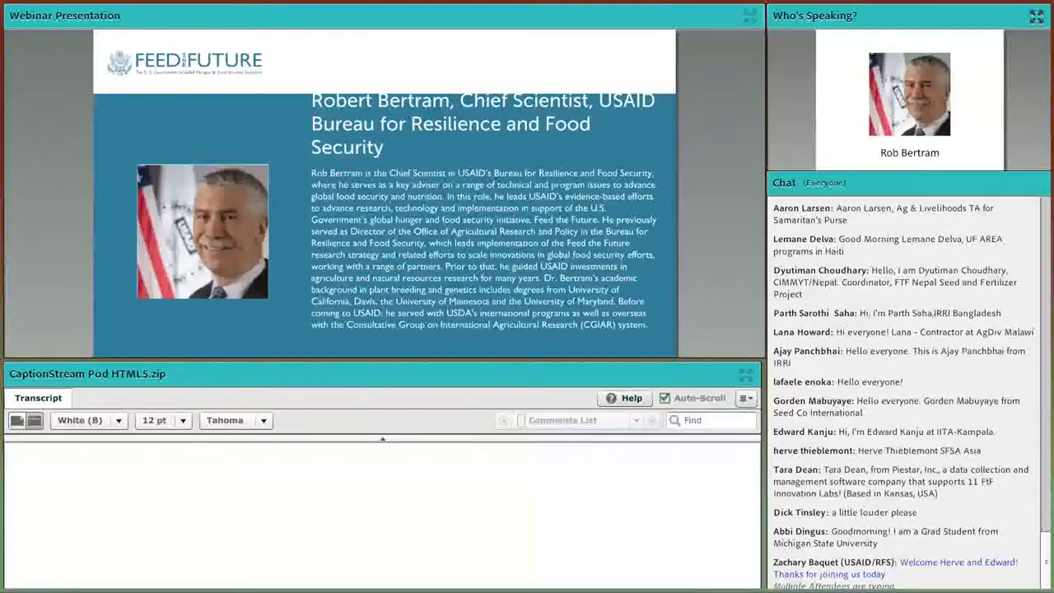
scroll(down, 3)
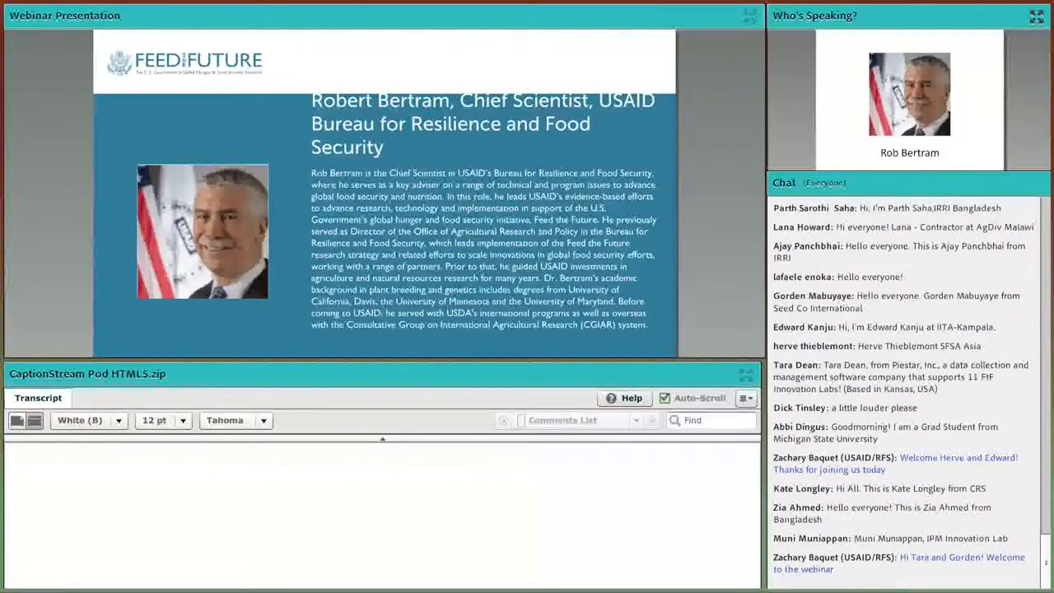
scroll(down, 3)
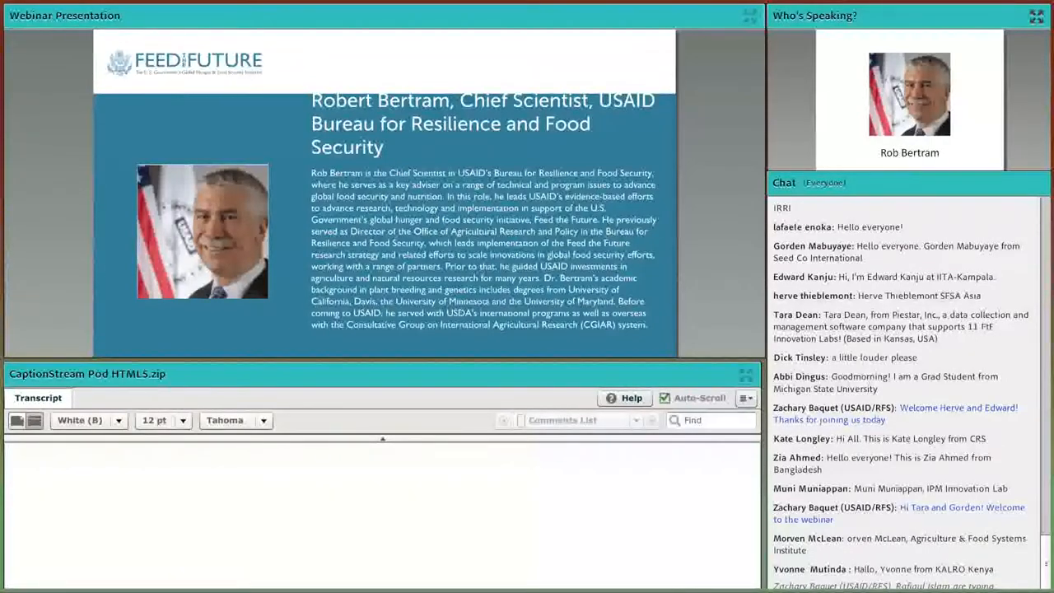
scroll(down, 3)
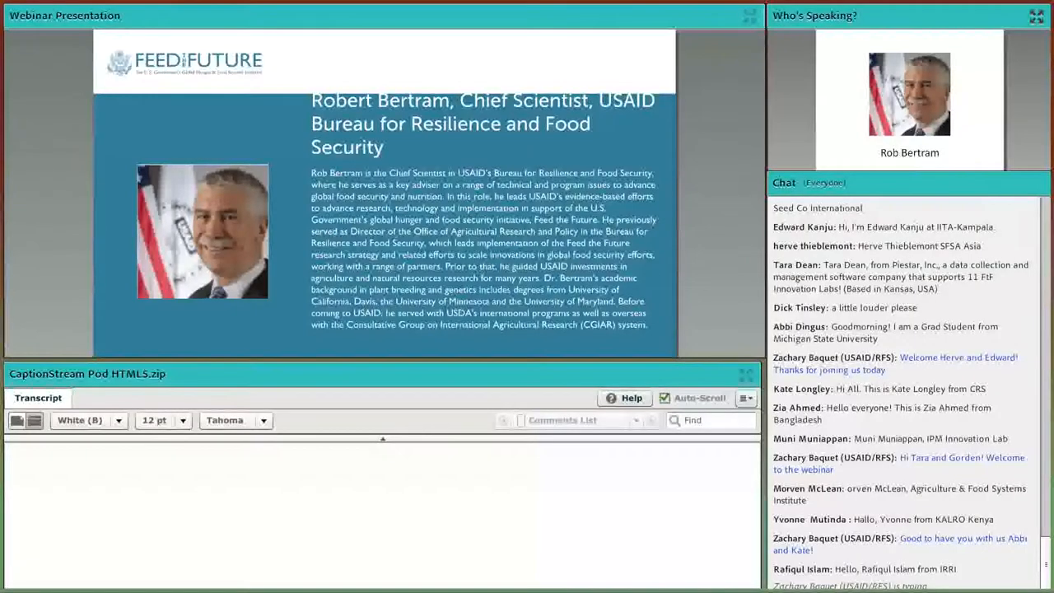
scroll(down, 3)
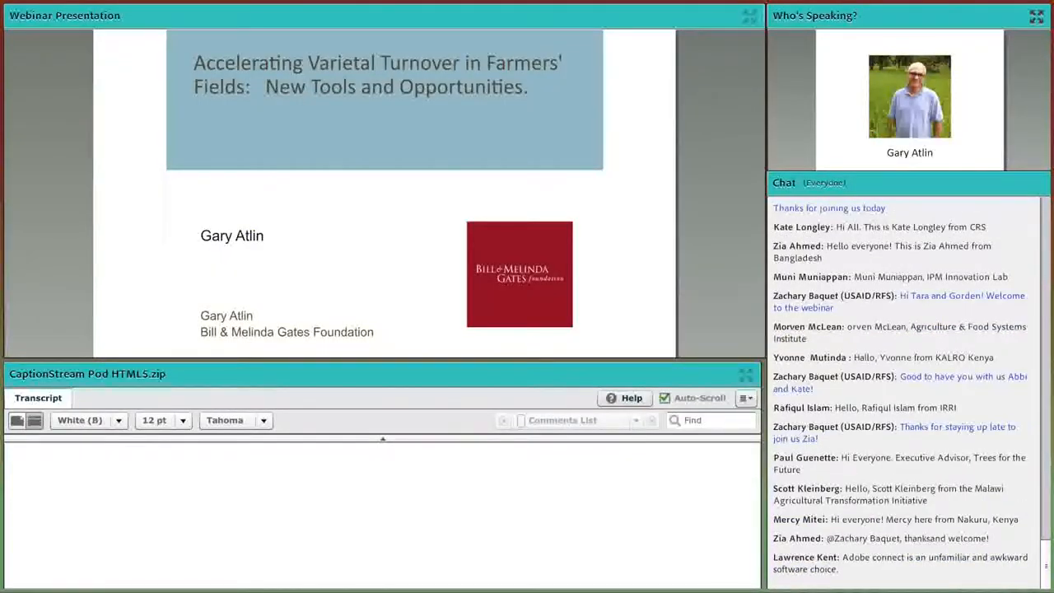
scroll(down, 3)
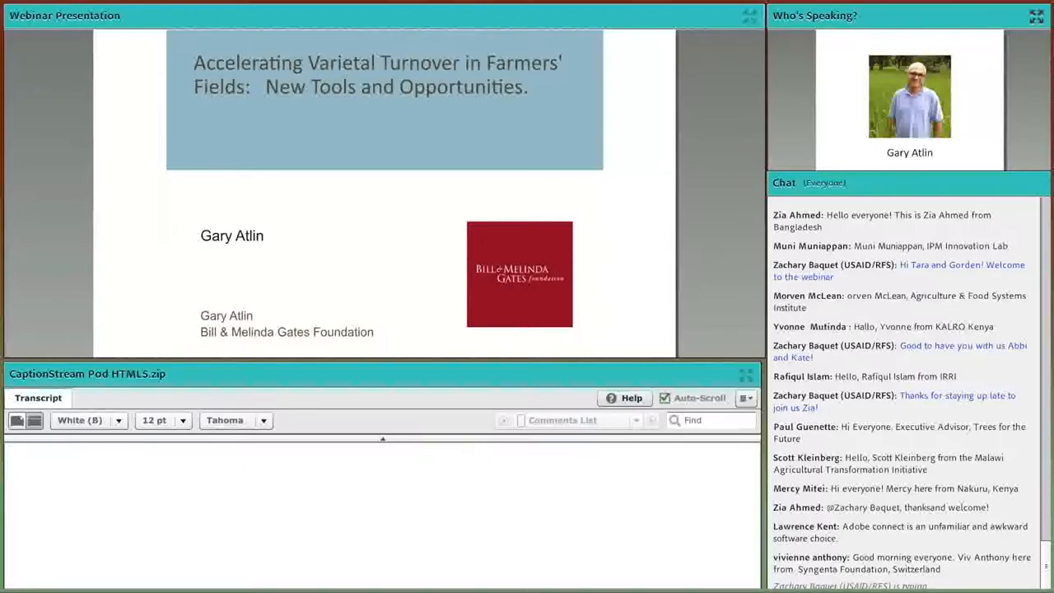
scroll(down, 3)
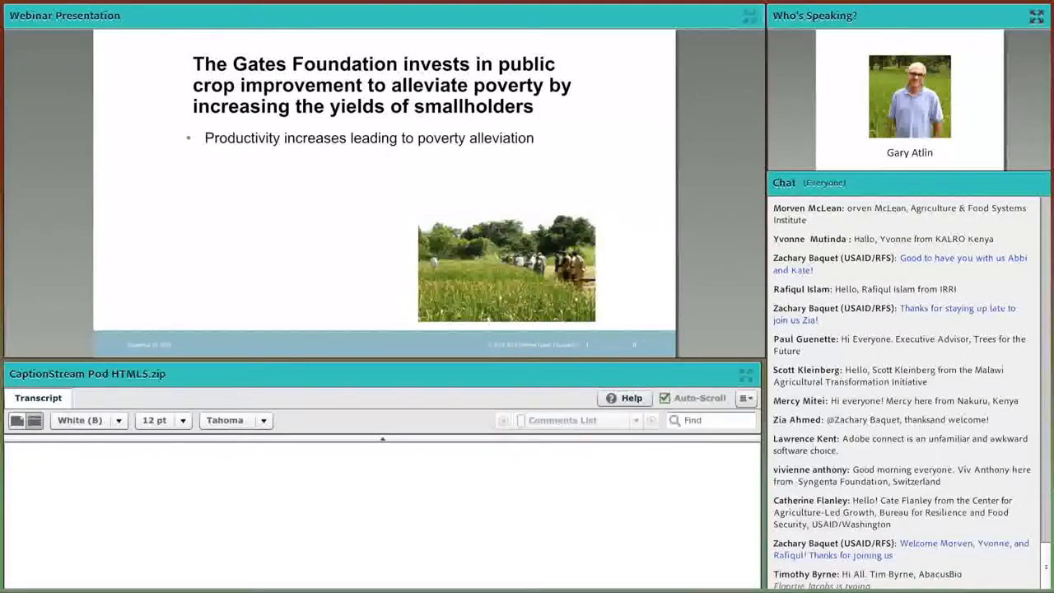
scroll(down, 3)
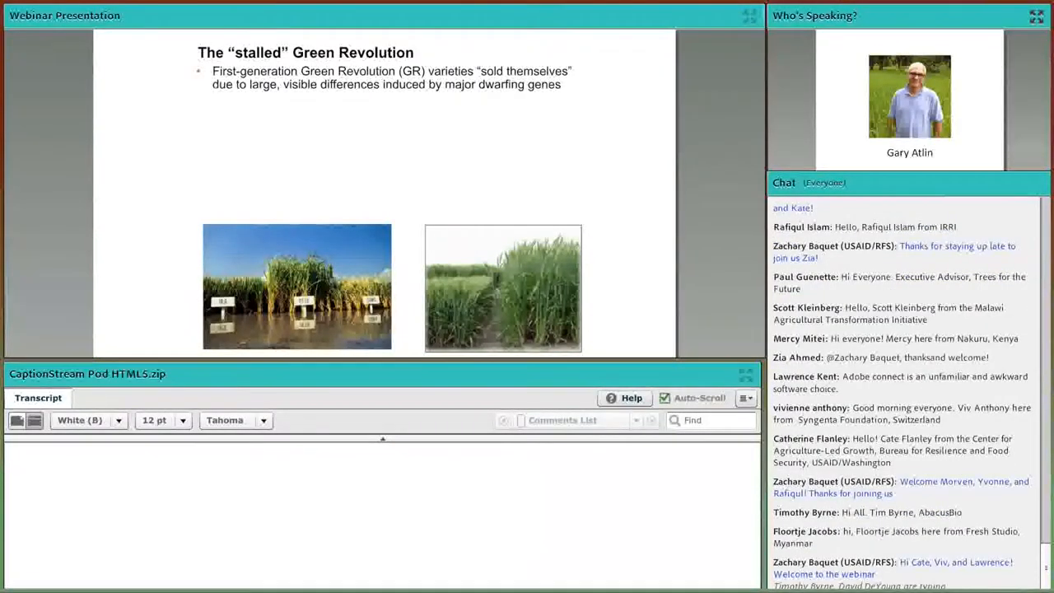
scroll(down, 3)
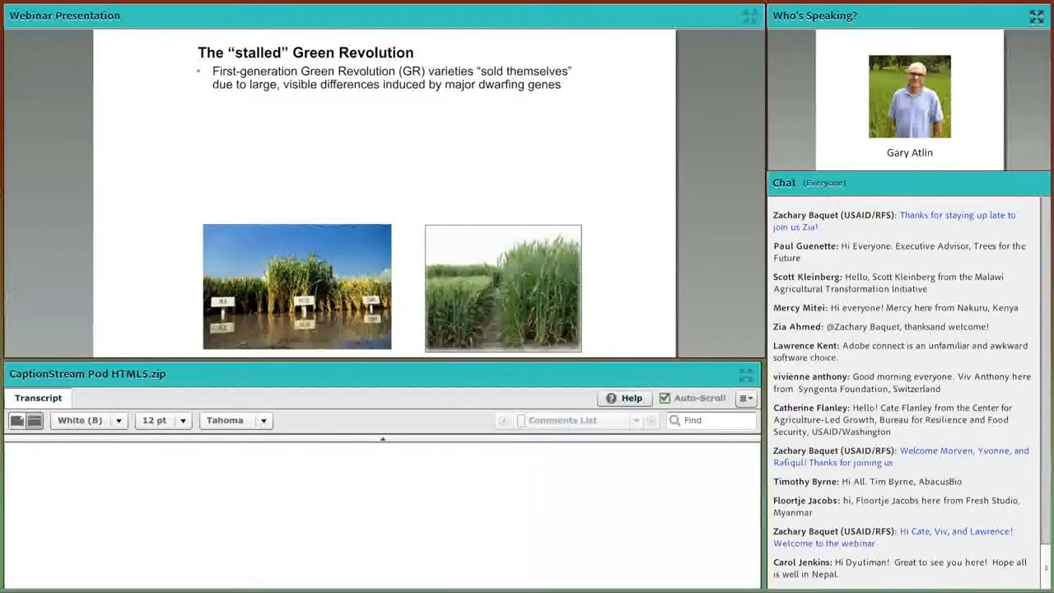
scroll(down, 3)
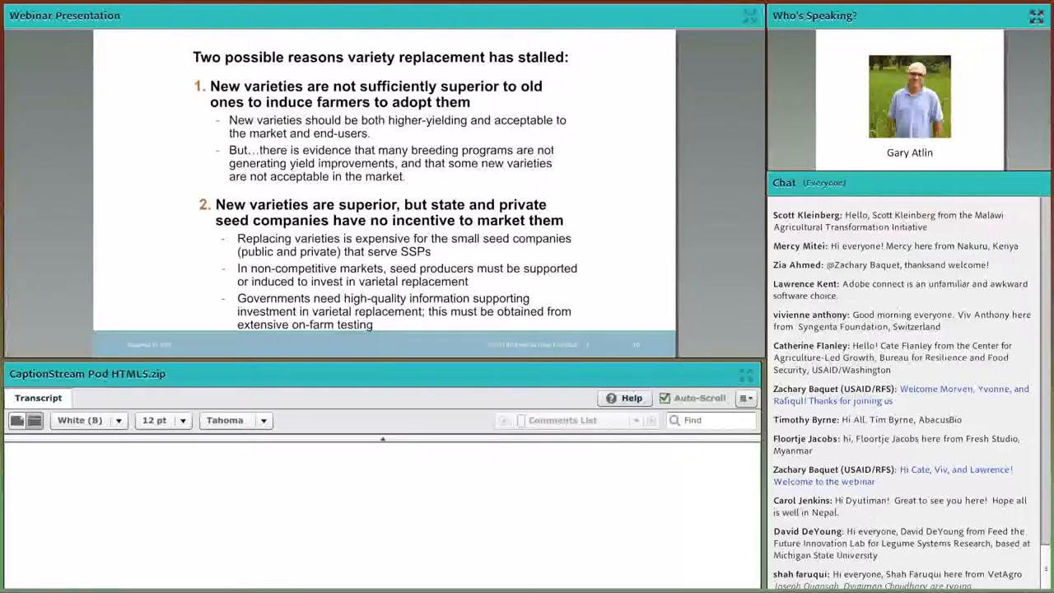
scroll(down, 3)
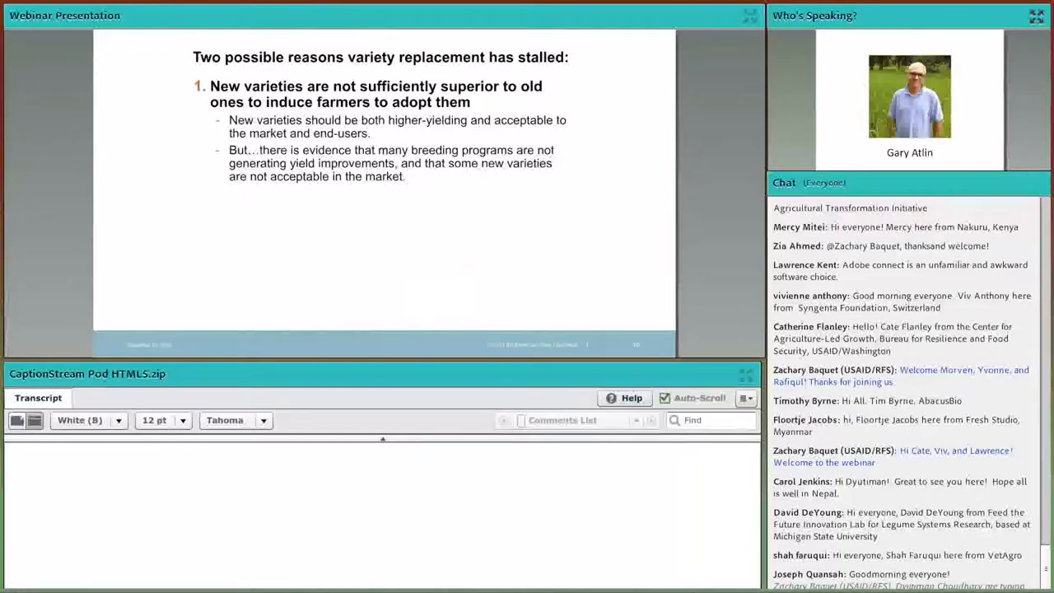
scroll(down, 3)
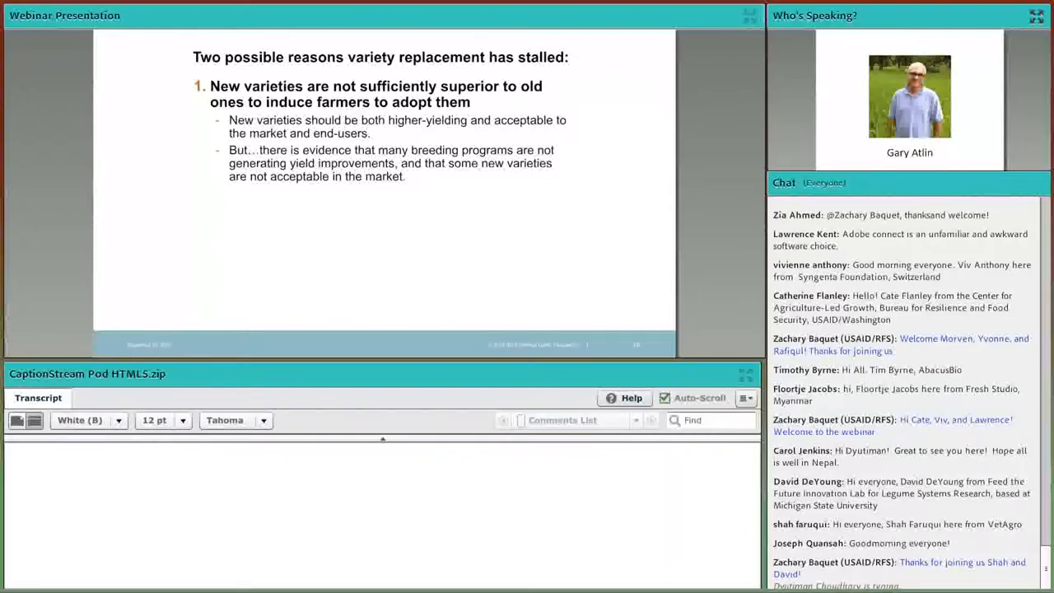
scroll(down, 3)
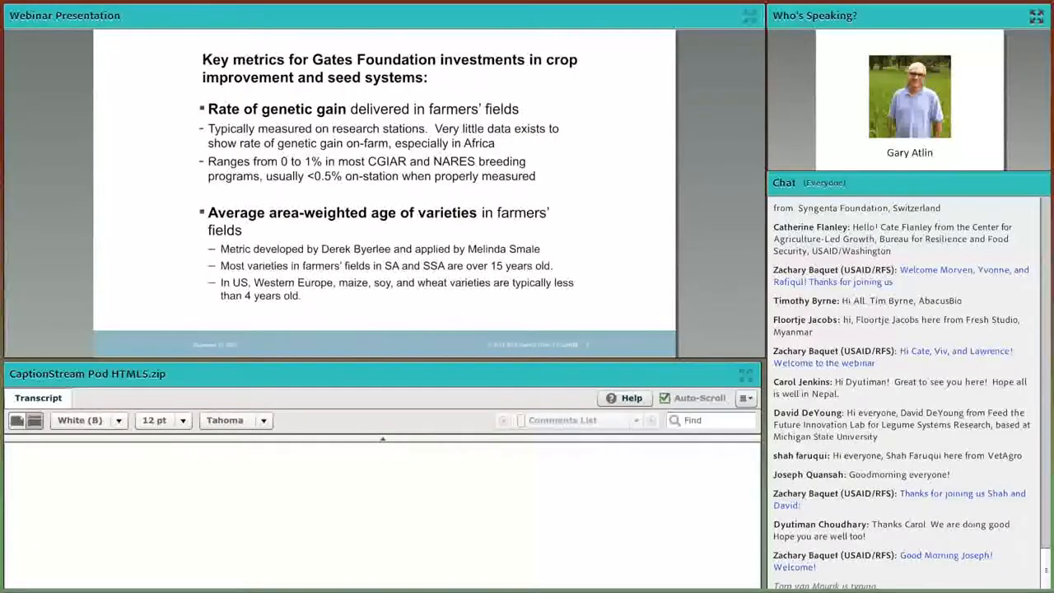
scroll(down, 3)
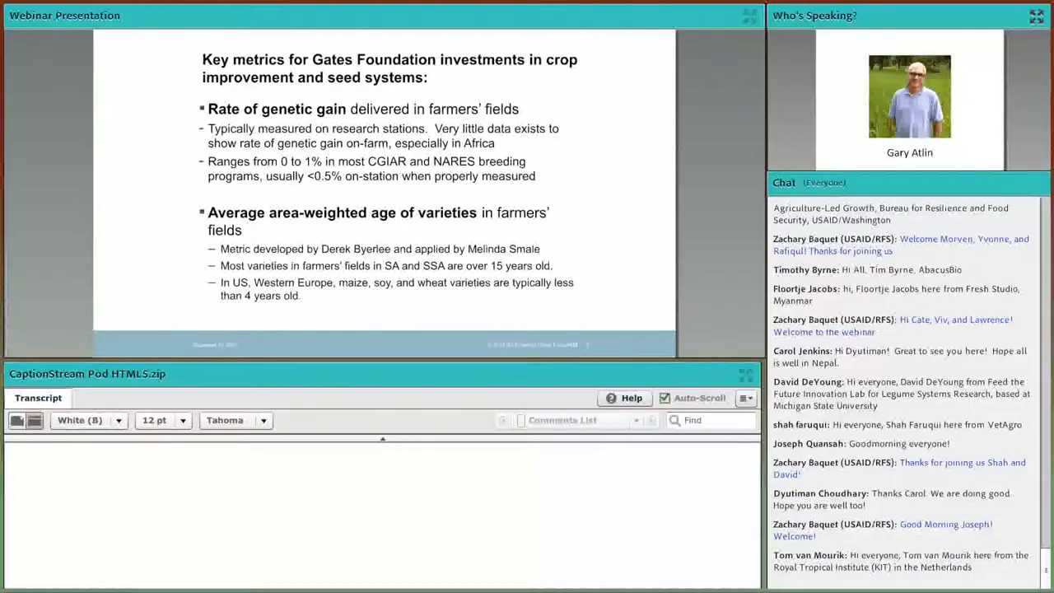
scroll(down, 3)
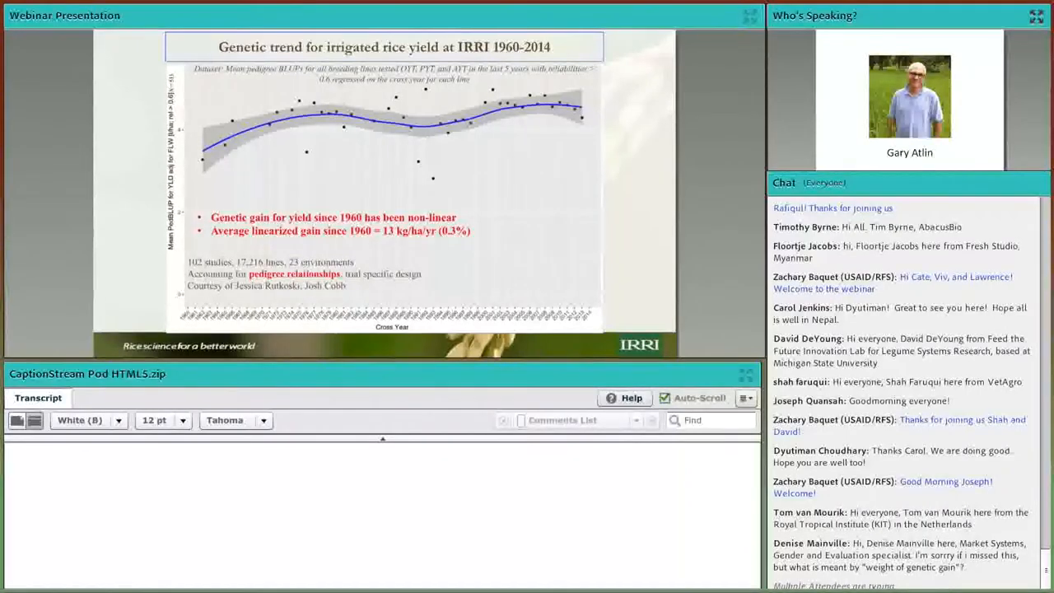
scroll(down, 3)
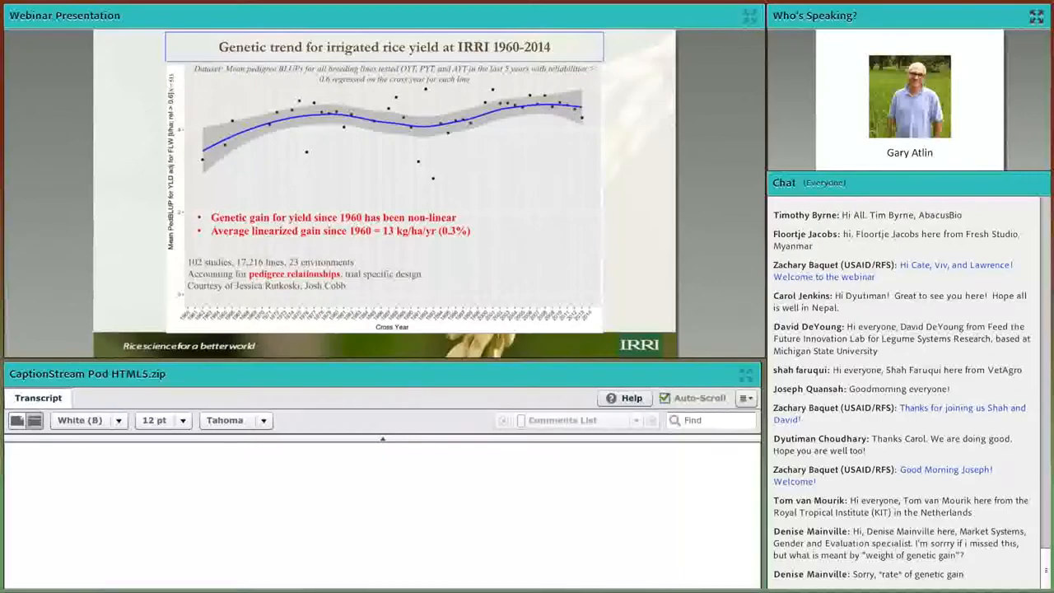
scroll(down, 3)
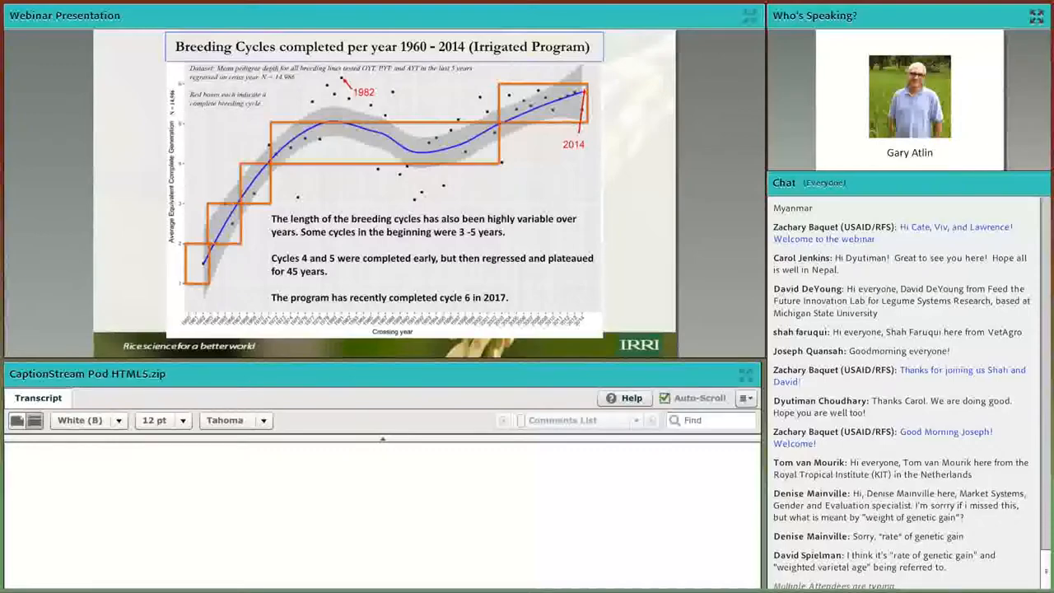
scroll(down, 3)
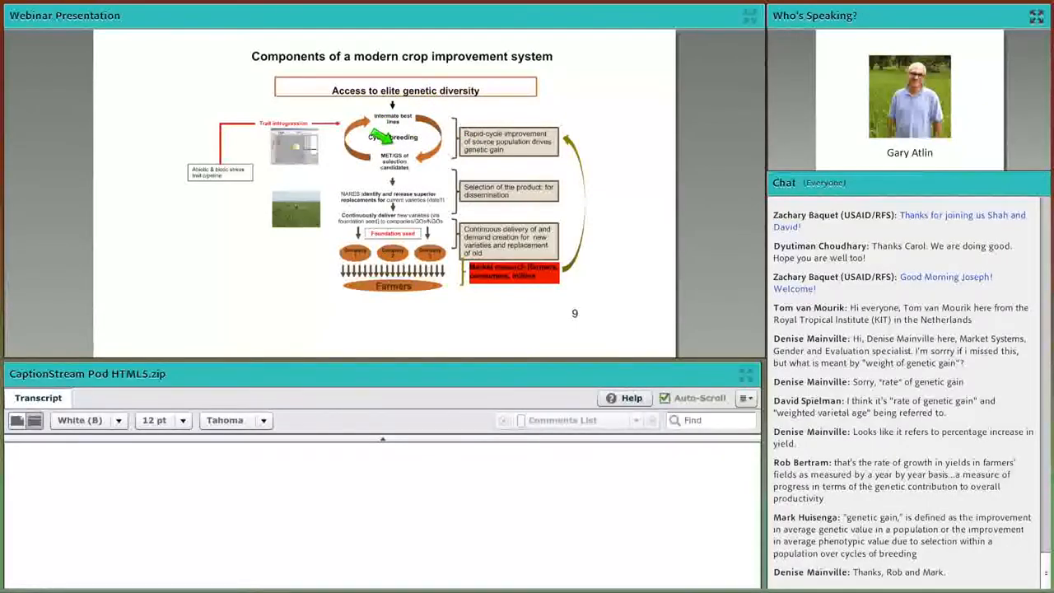
scroll(down, 3)
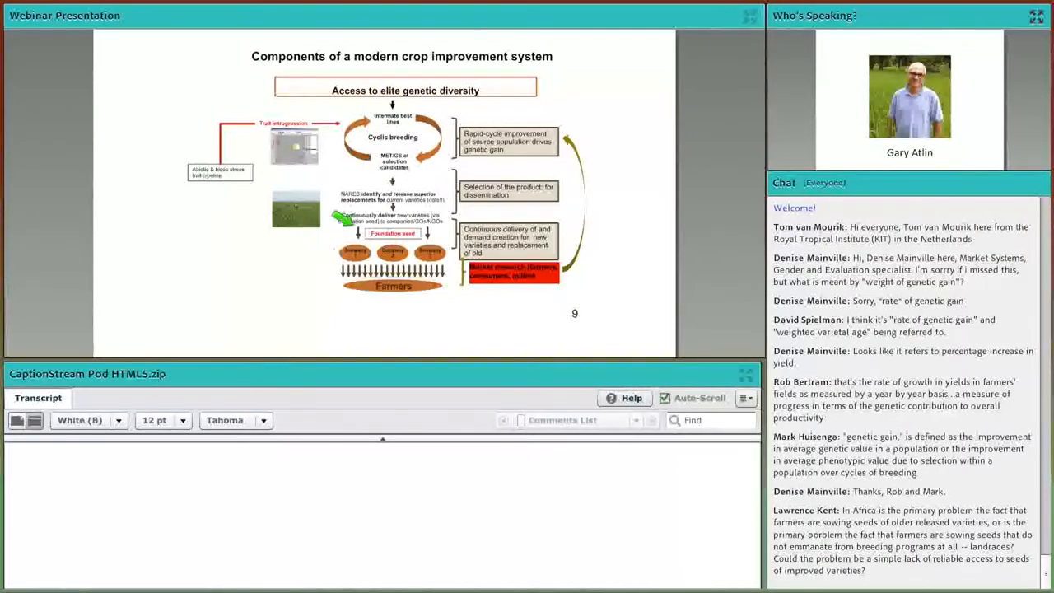
mouse_move(398, 200)
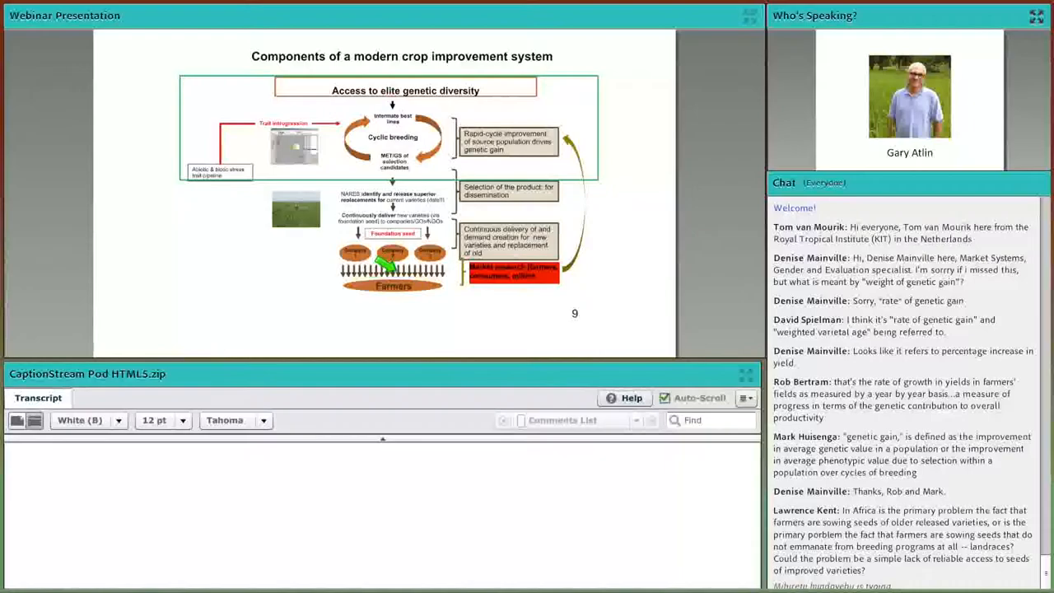
scroll(down, 3)
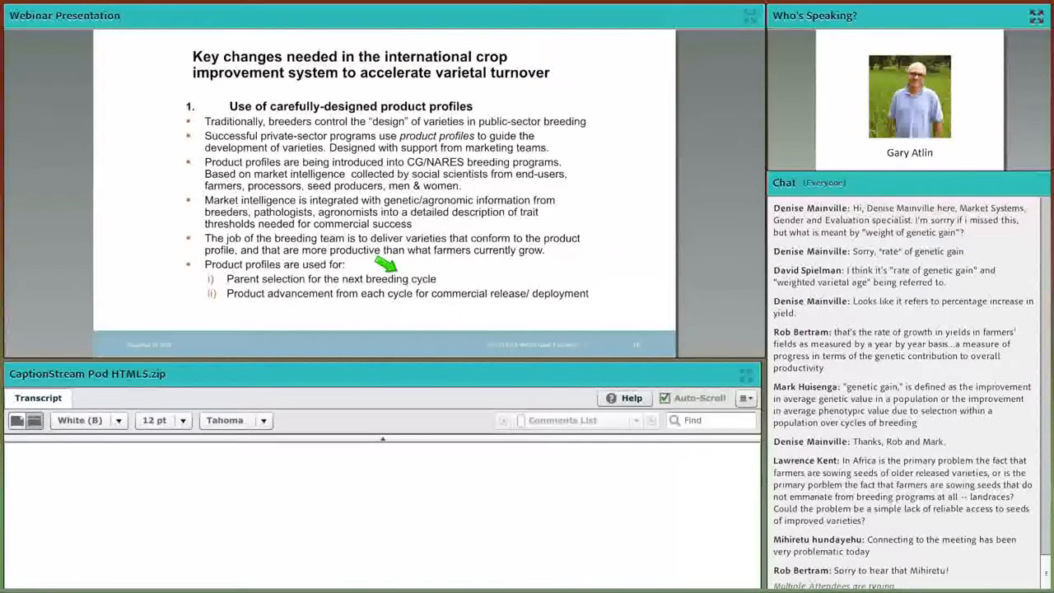
scroll(down, 3)
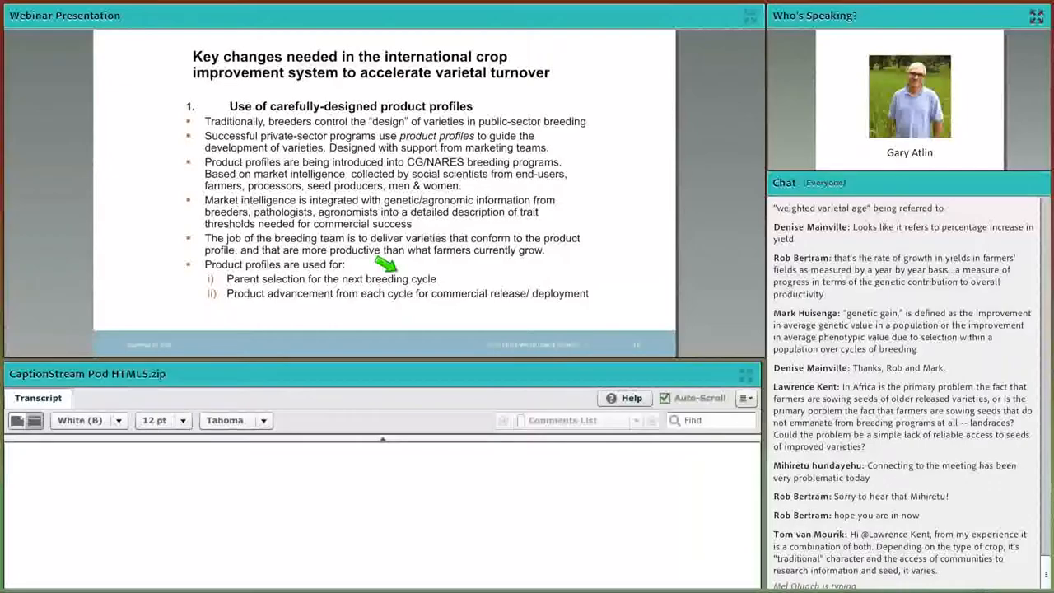
scroll(down, 3)
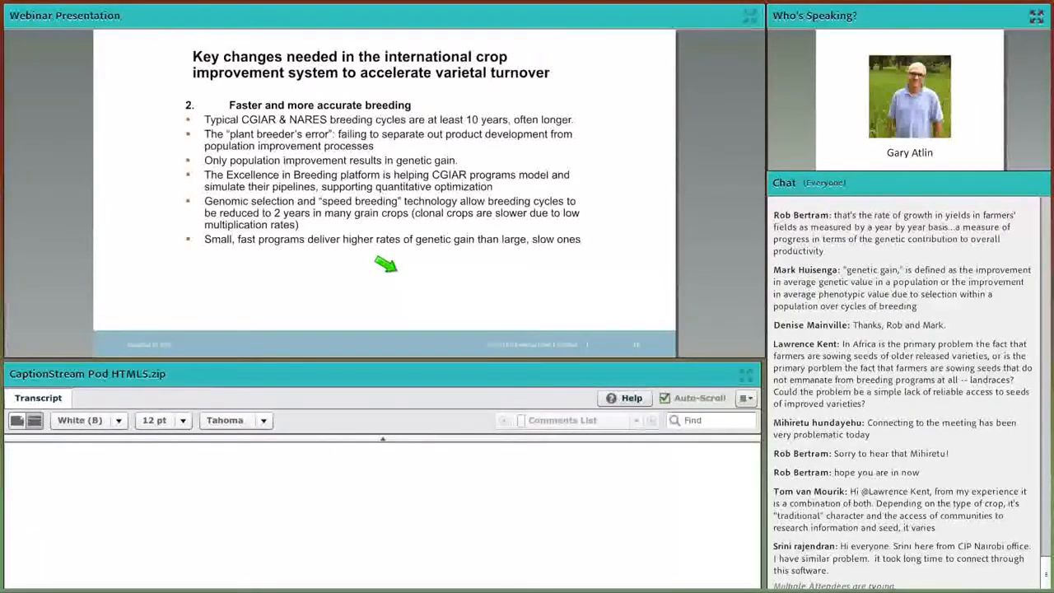
scroll(down, 3)
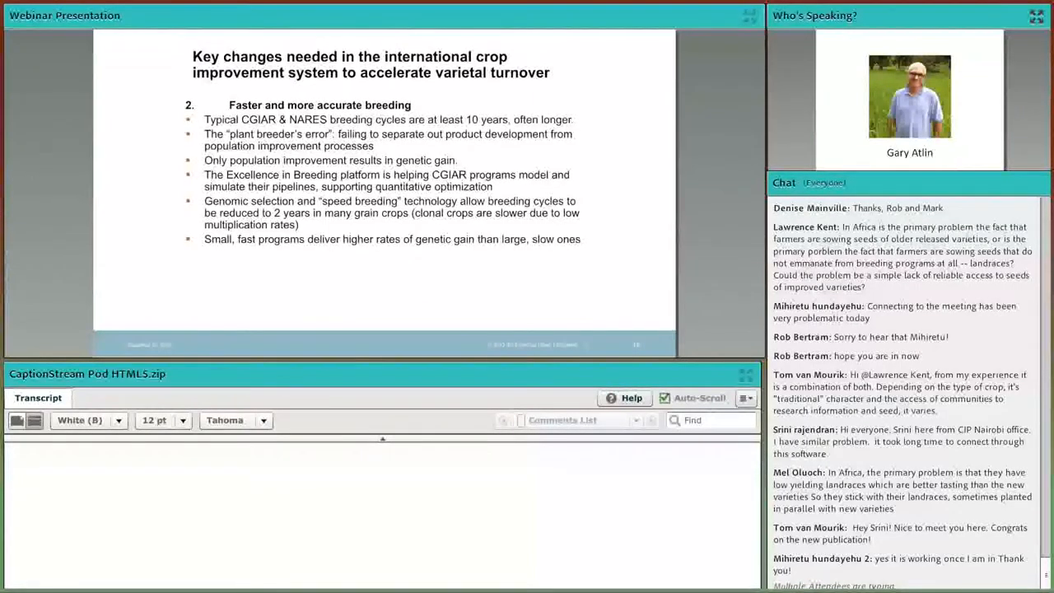
scroll(down, 3)
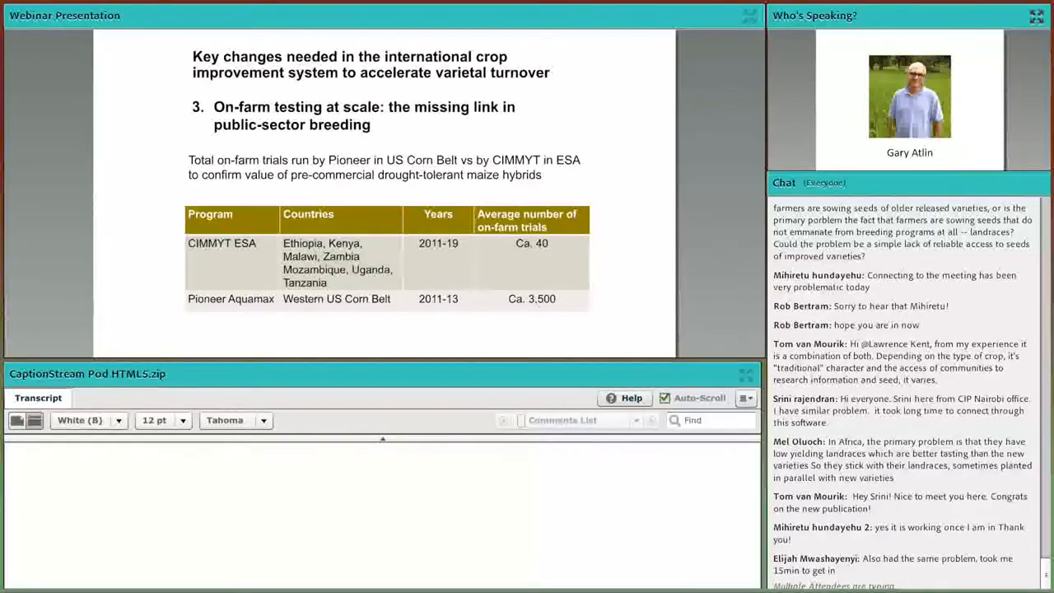
scroll(down, 3)
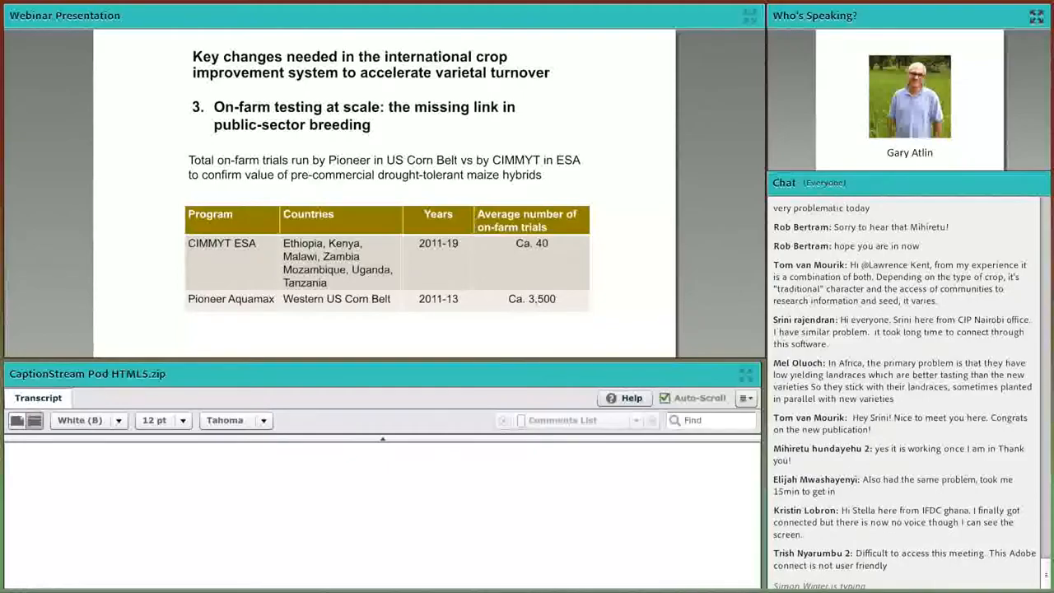
scroll(down, 3)
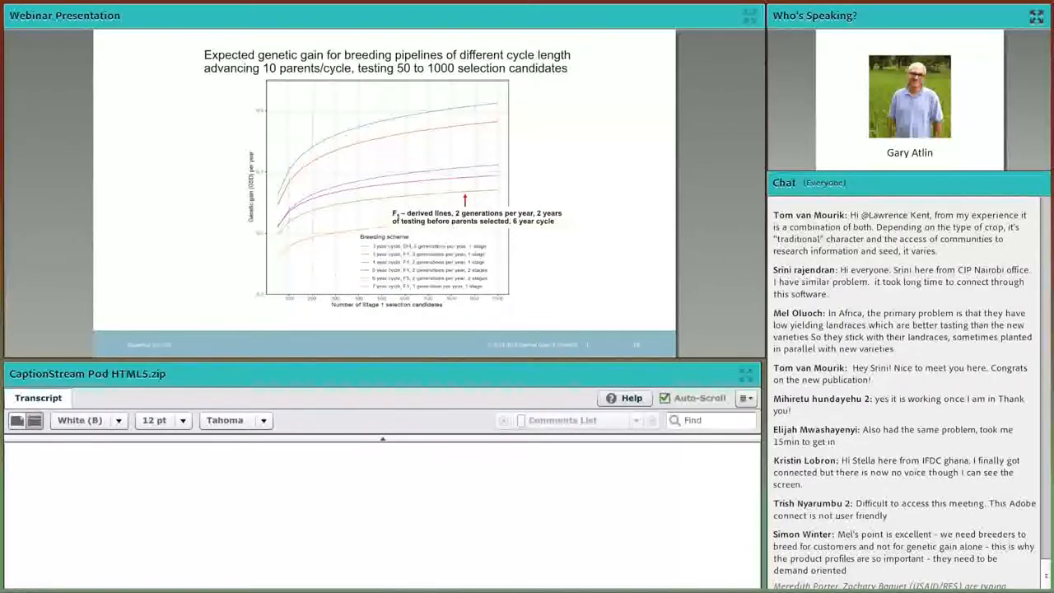
scroll(down, 3)
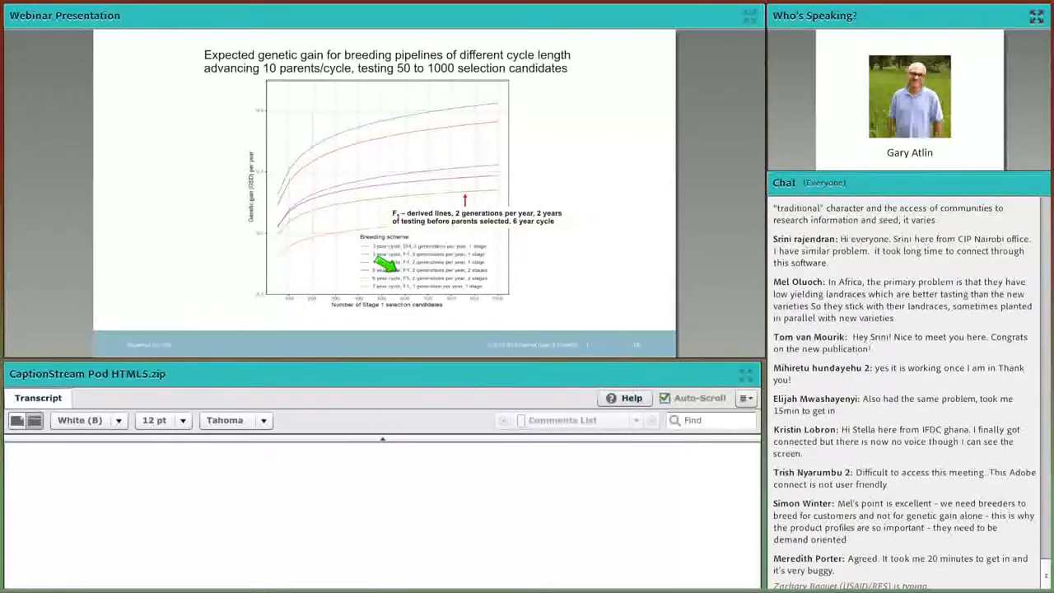
scroll(down, 3)
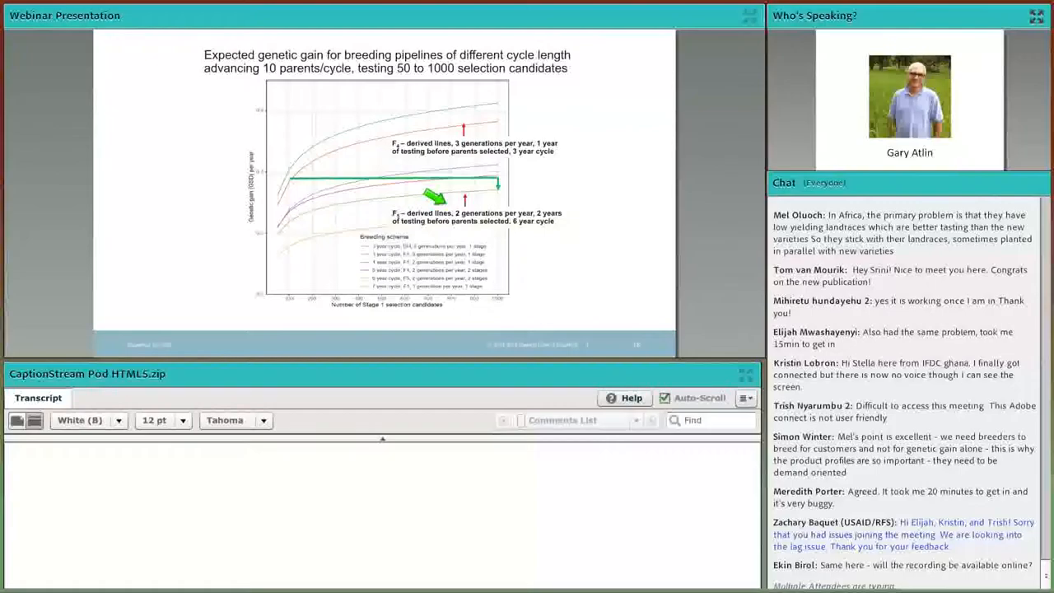
scroll(down, 3)
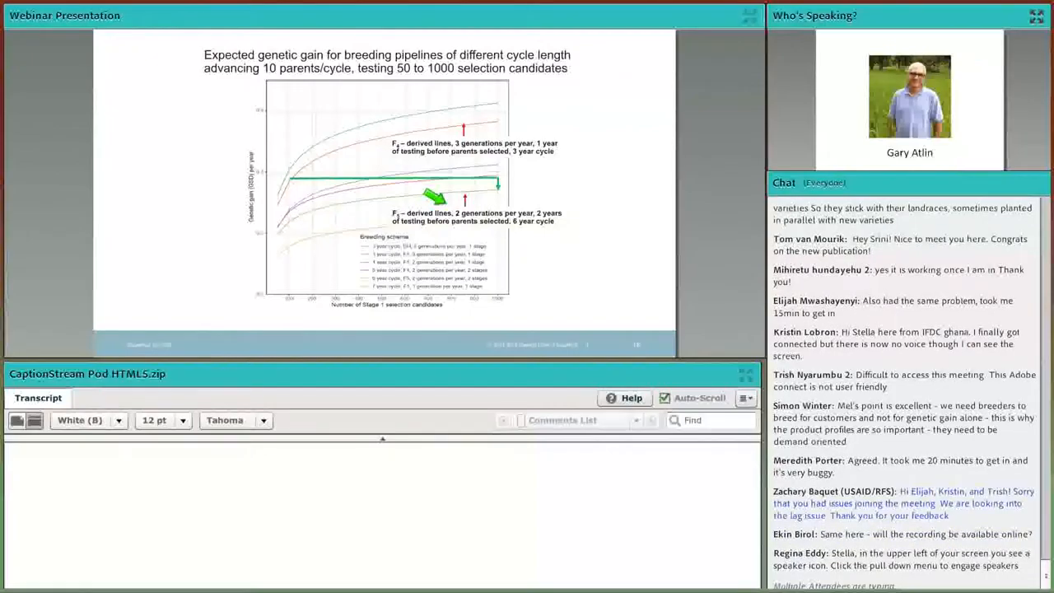
scroll(down, 3)
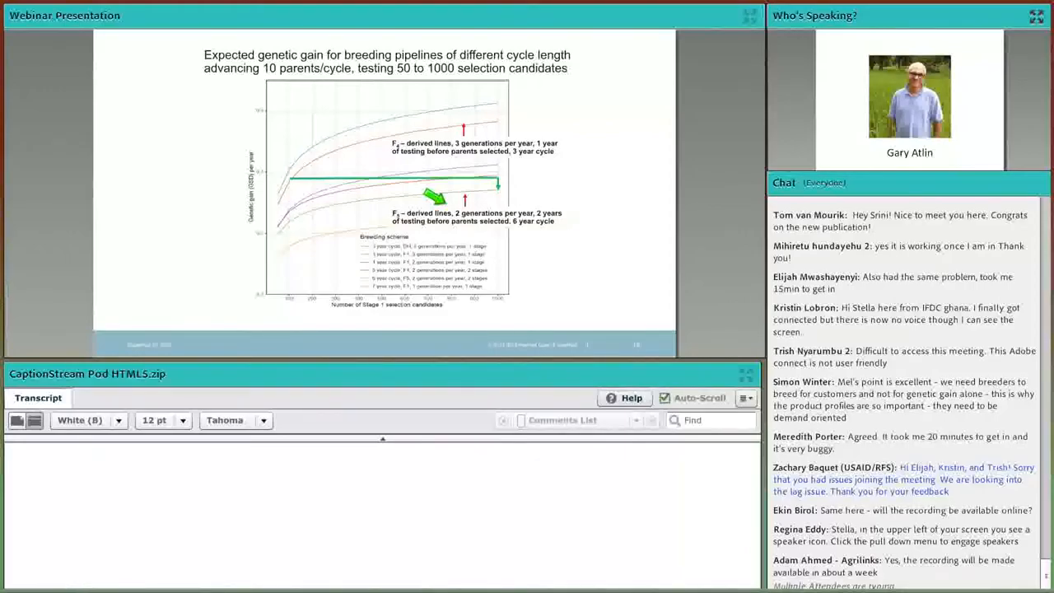
scroll(down, 3)
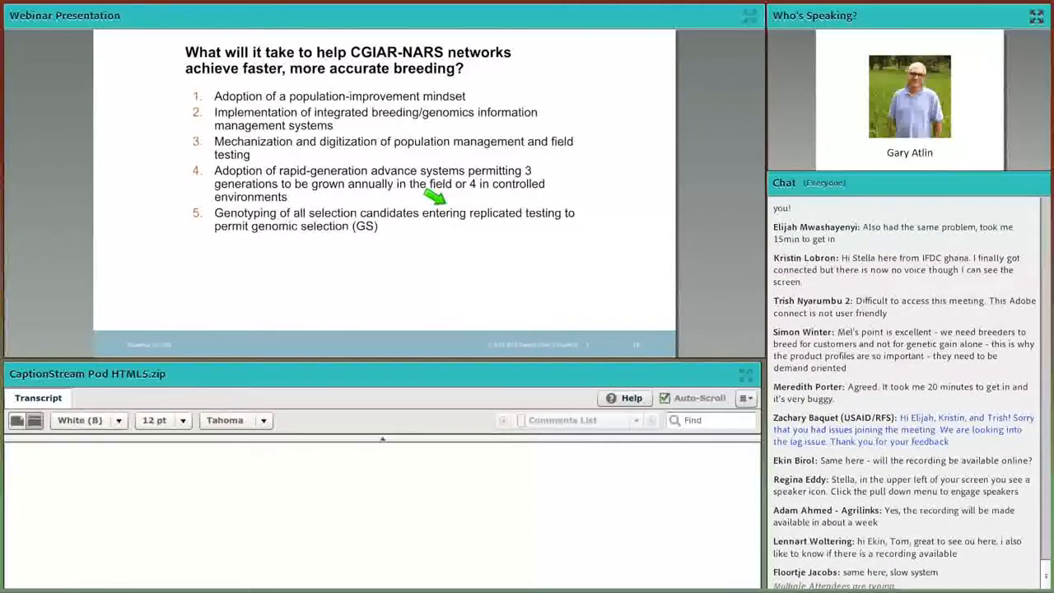
scroll(down, 3)
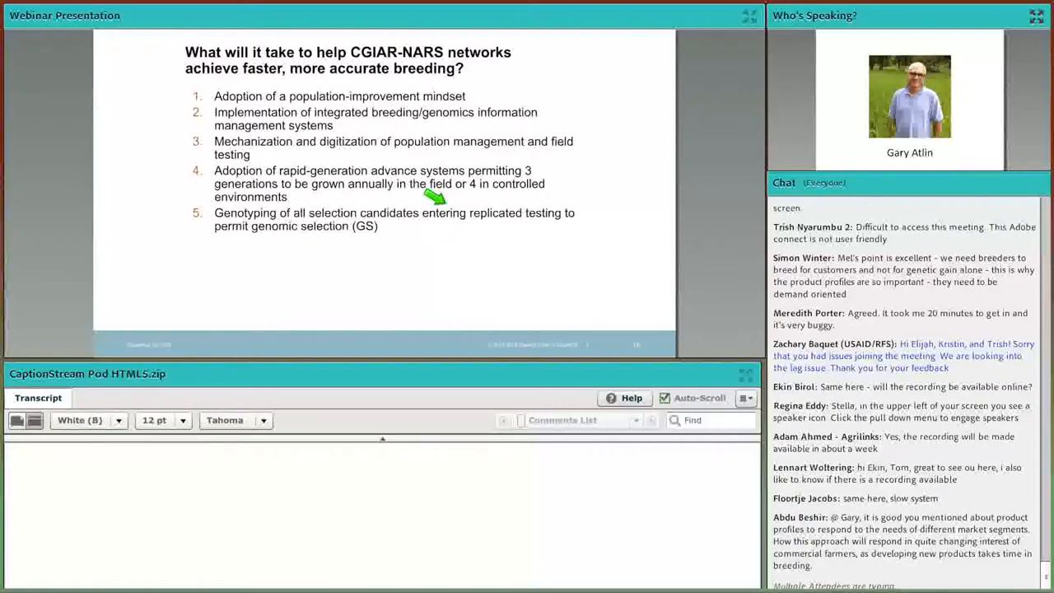
scroll(down, 3)
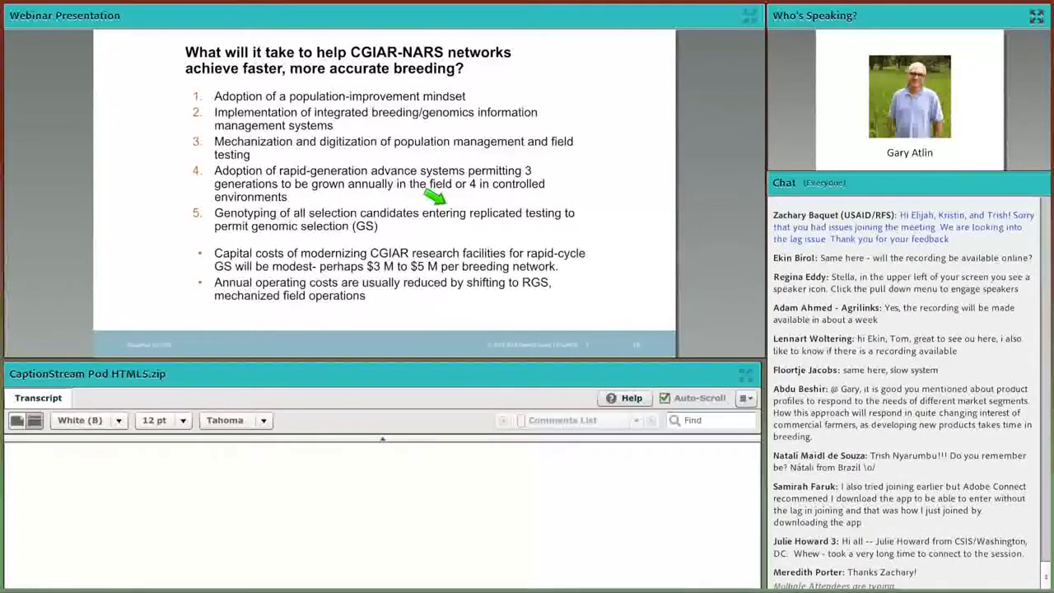
scroll(down, 3)
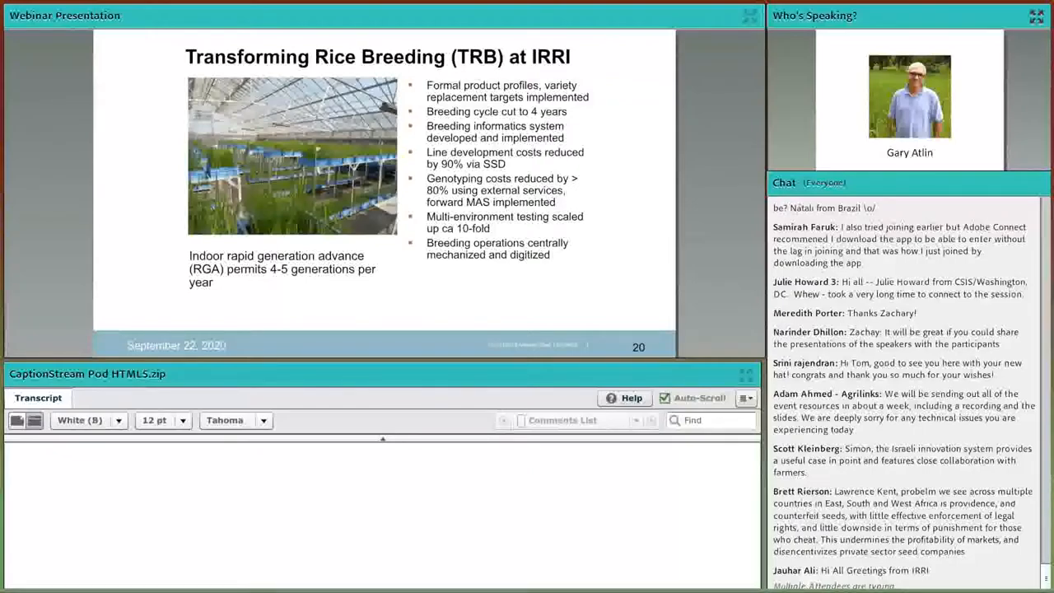
scroll(down, 3)
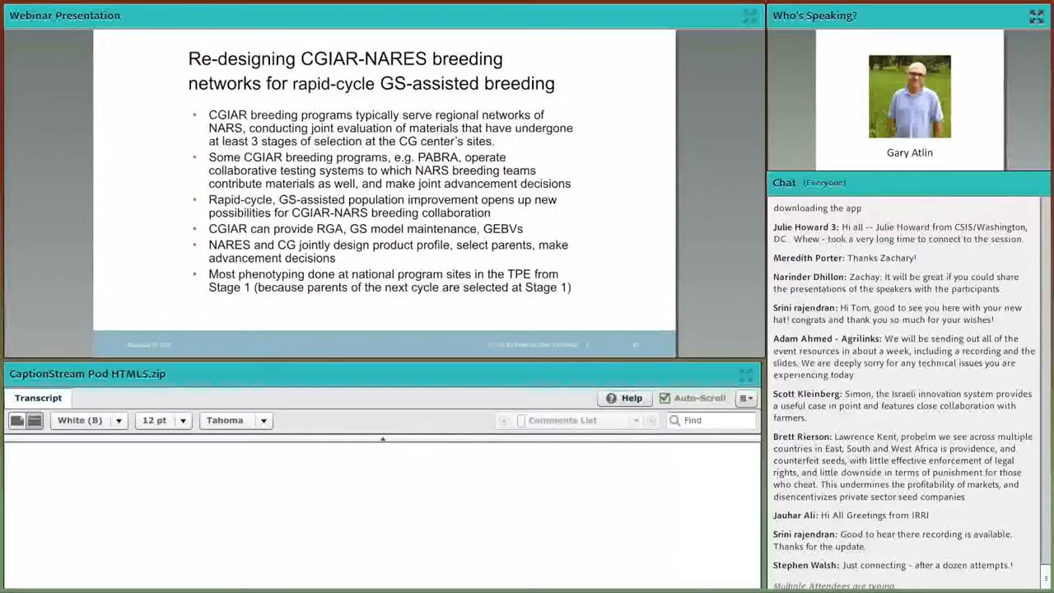
scroll(down, 3)
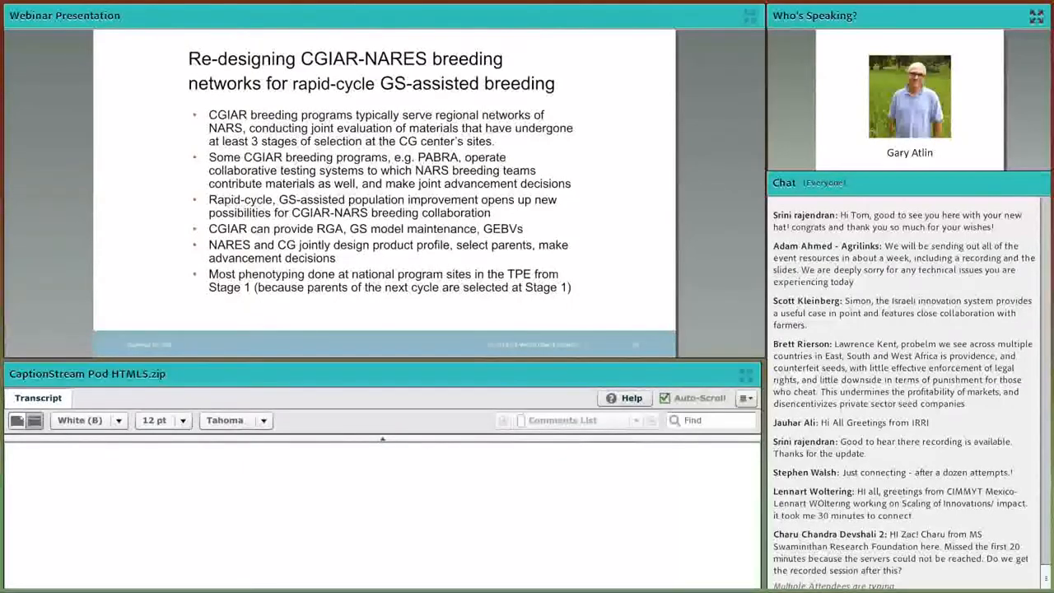
scroll(down, 3)
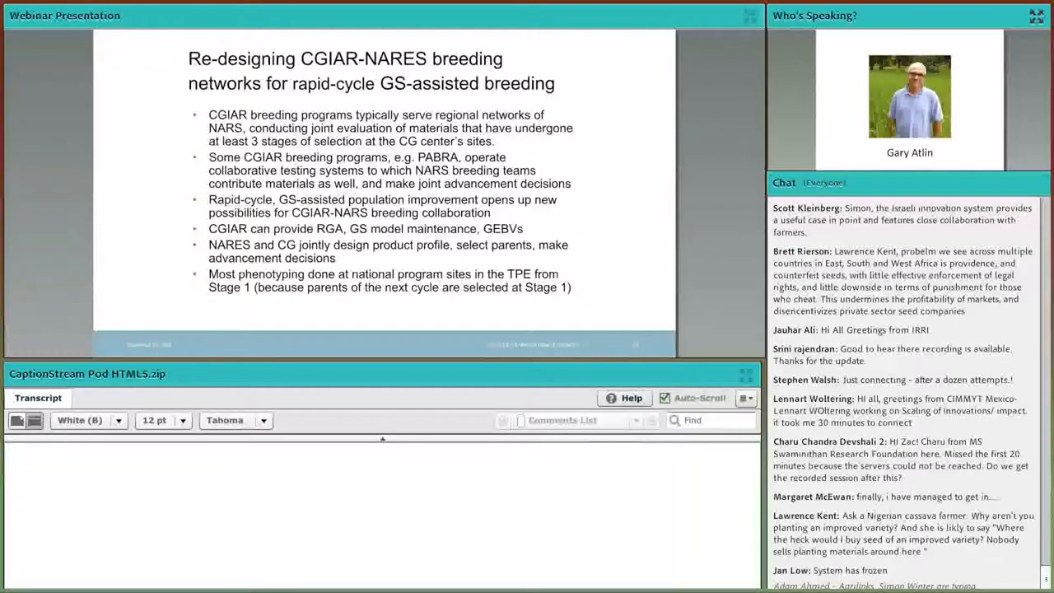
scroll(down, 3)
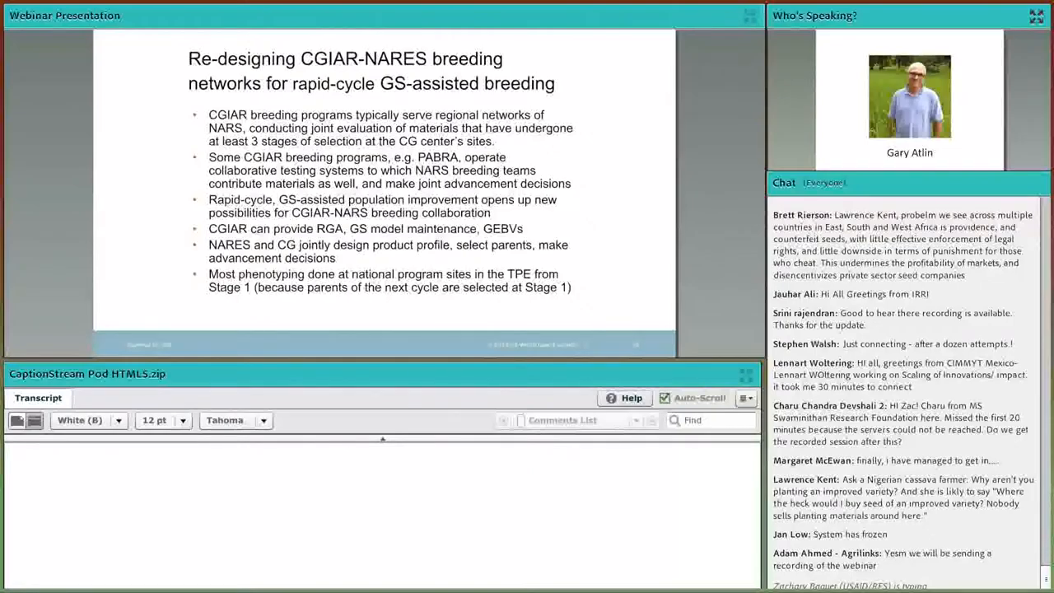
scroll(down, 3)
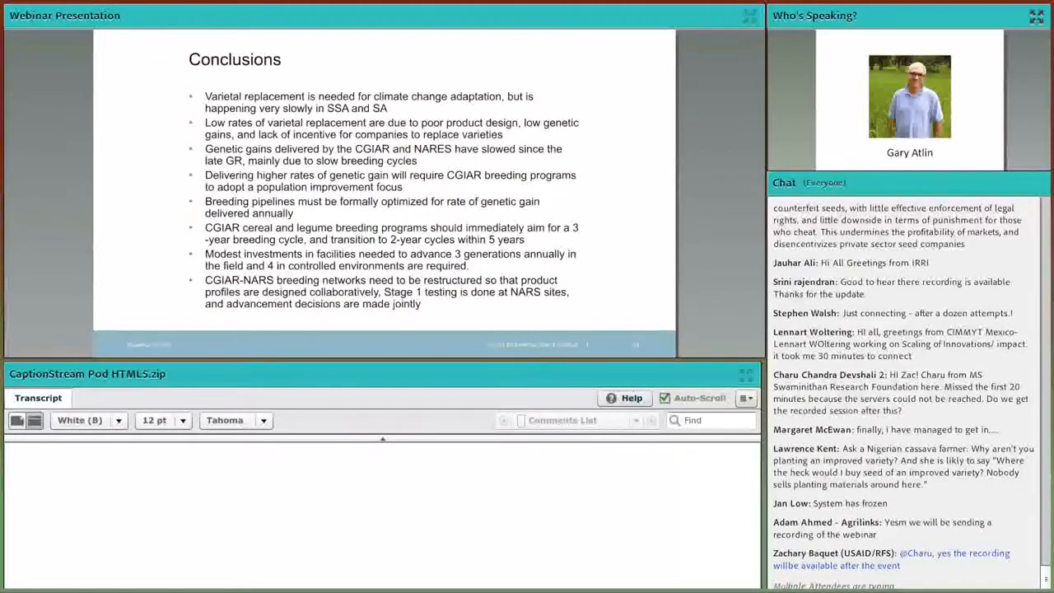
scroll(down, 3)
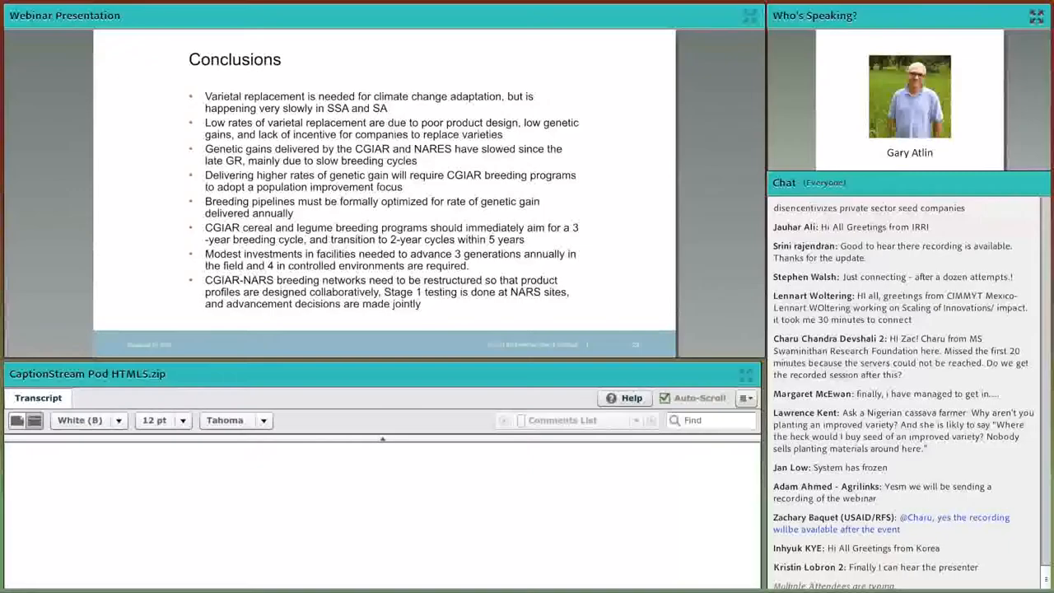
scroll(down, 3)
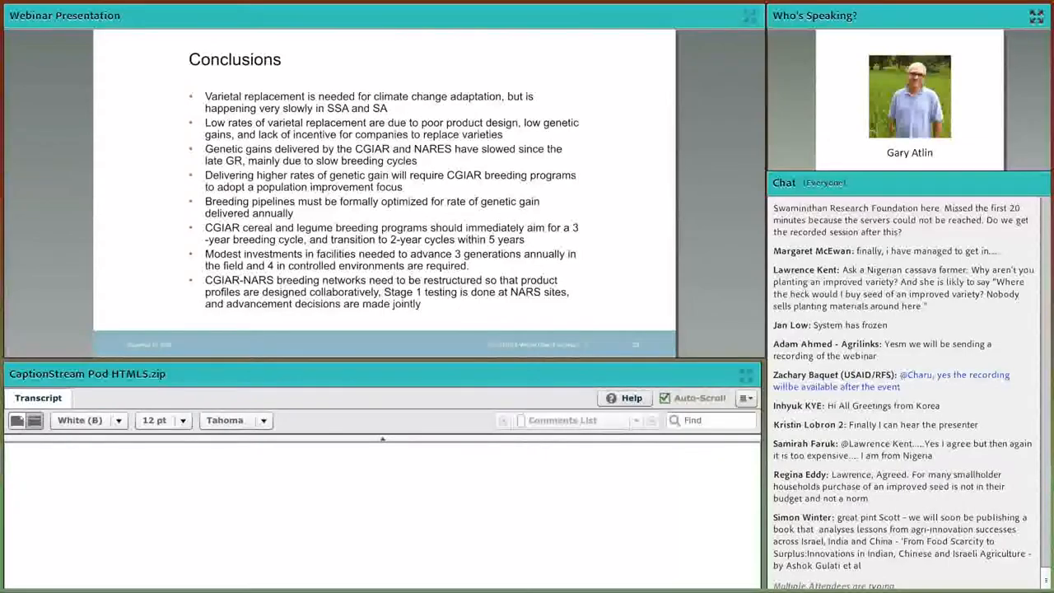
scroll(down, 3)
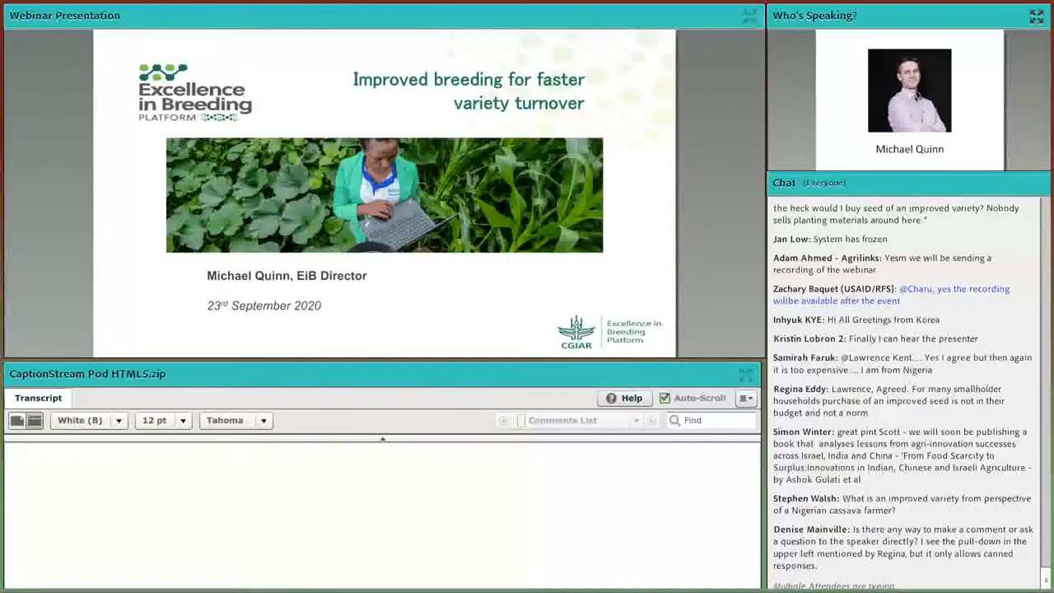
scroll(down, 3)
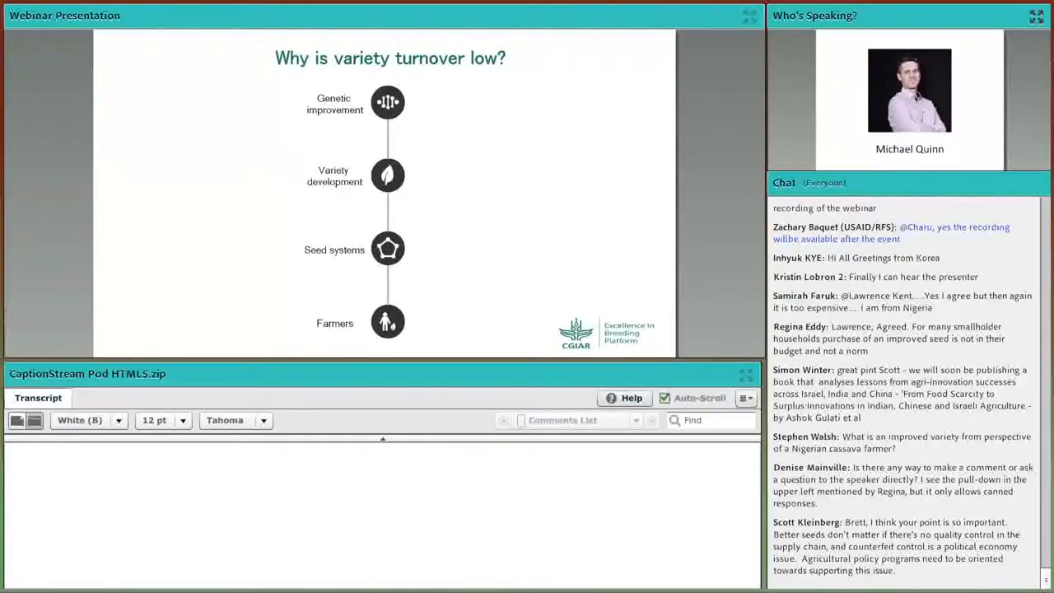
scroll(down, 3)
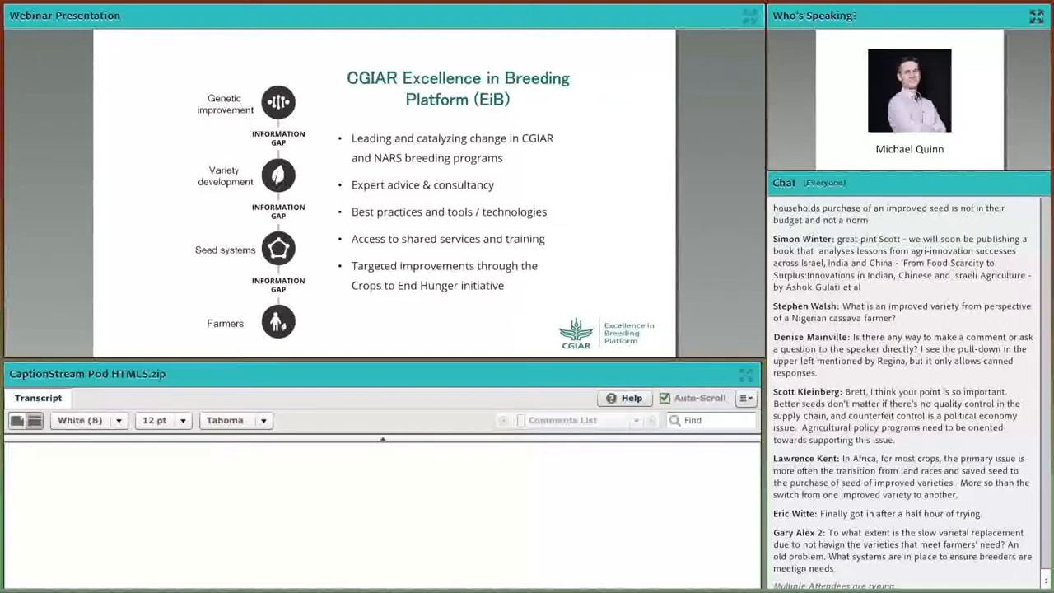
scroll(down, 3)
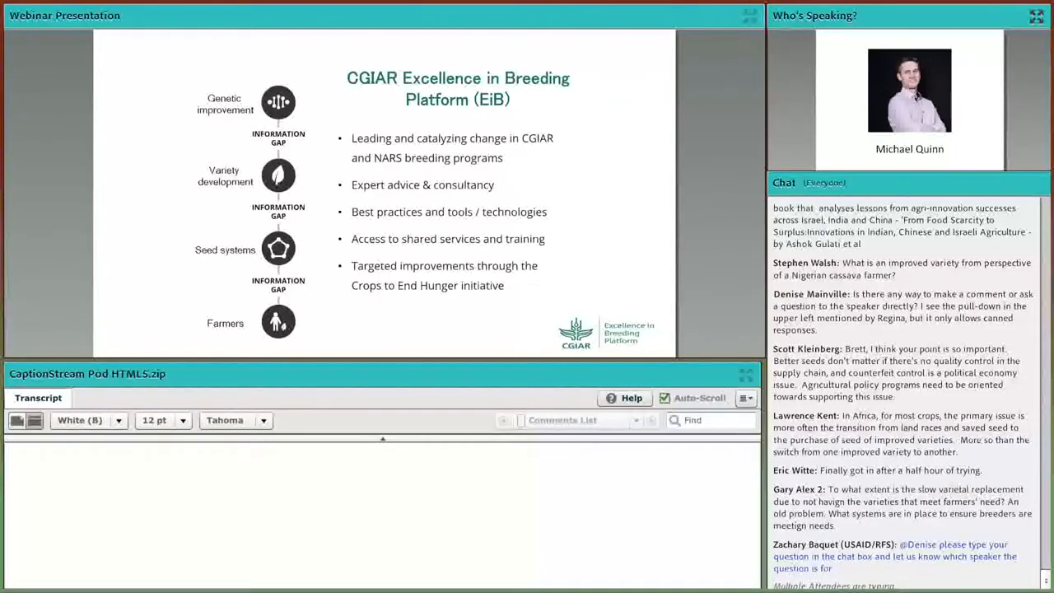
scroll(down, 3)
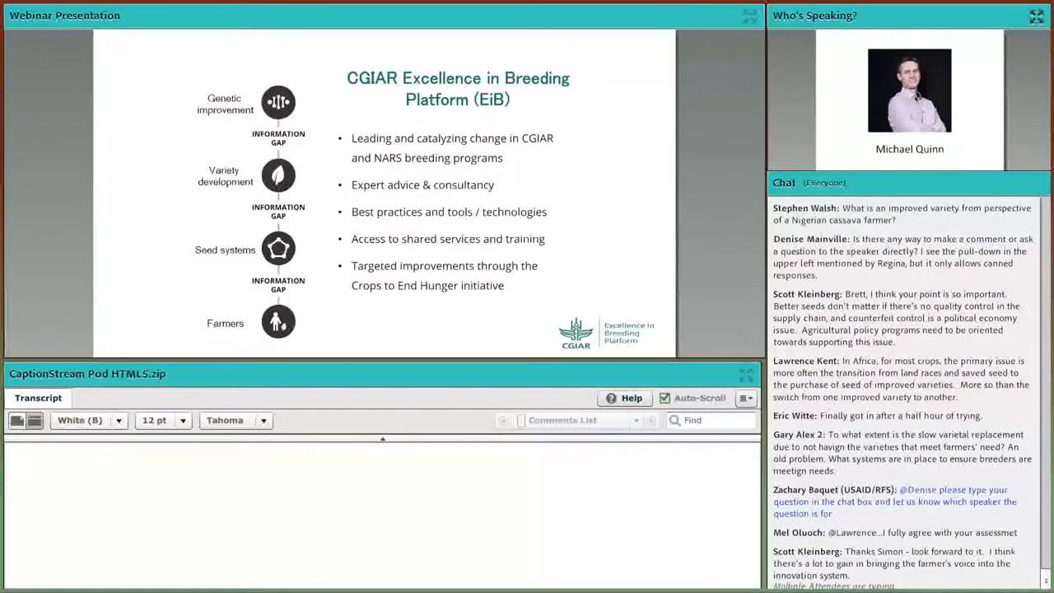
scroll(down, 3)
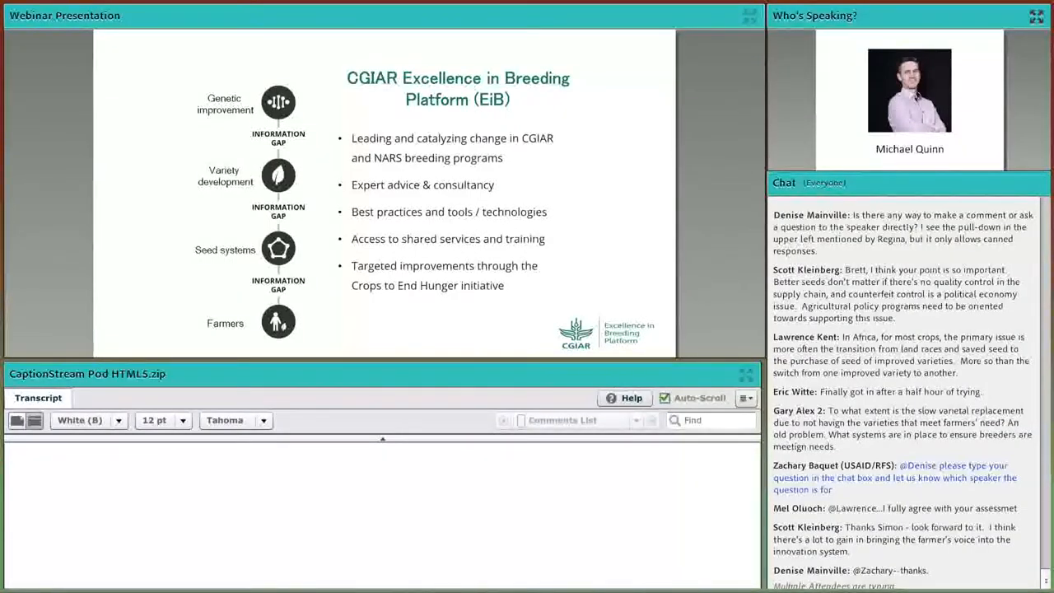
scroll(down, 3)
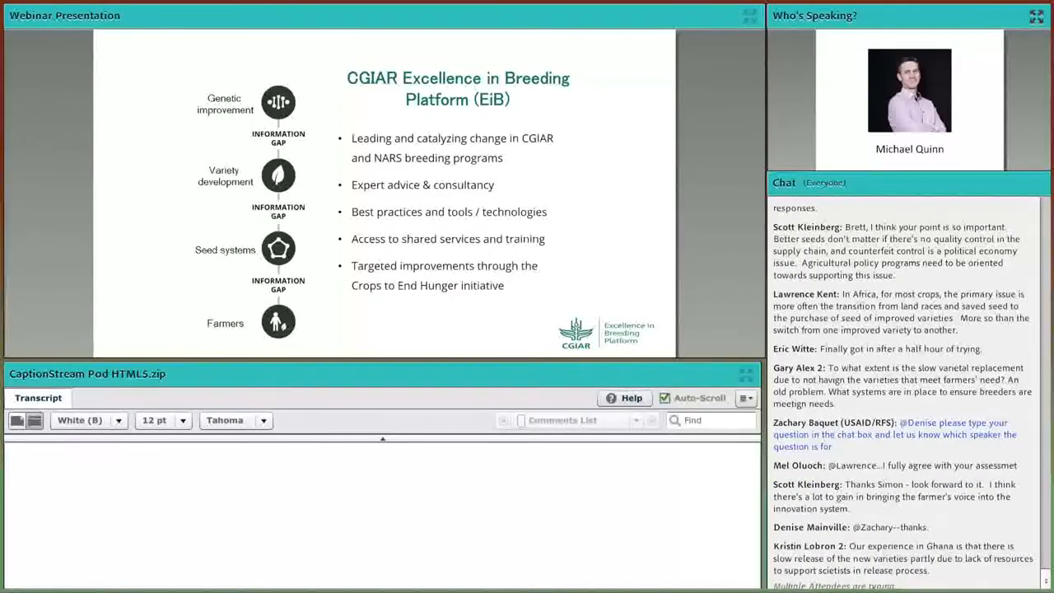
scroll(down, 3)
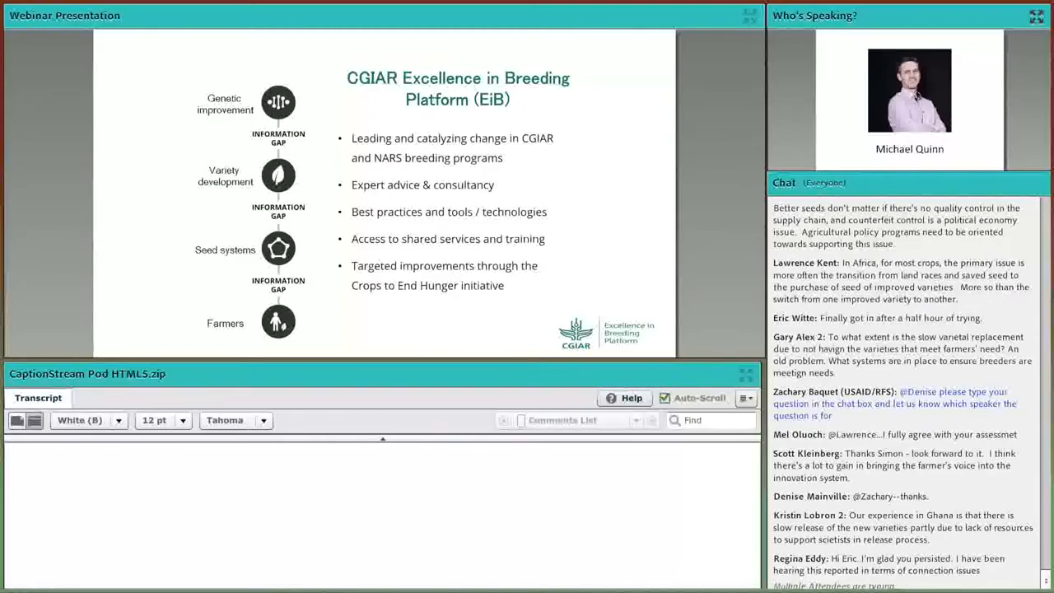
scroll(down, 3)
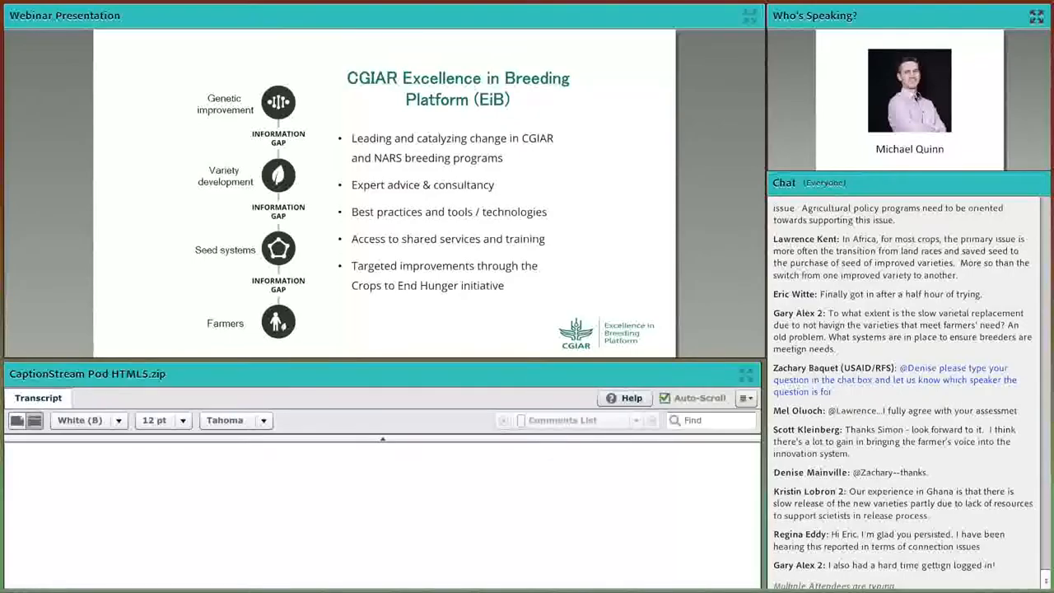
scroll(down, 3)
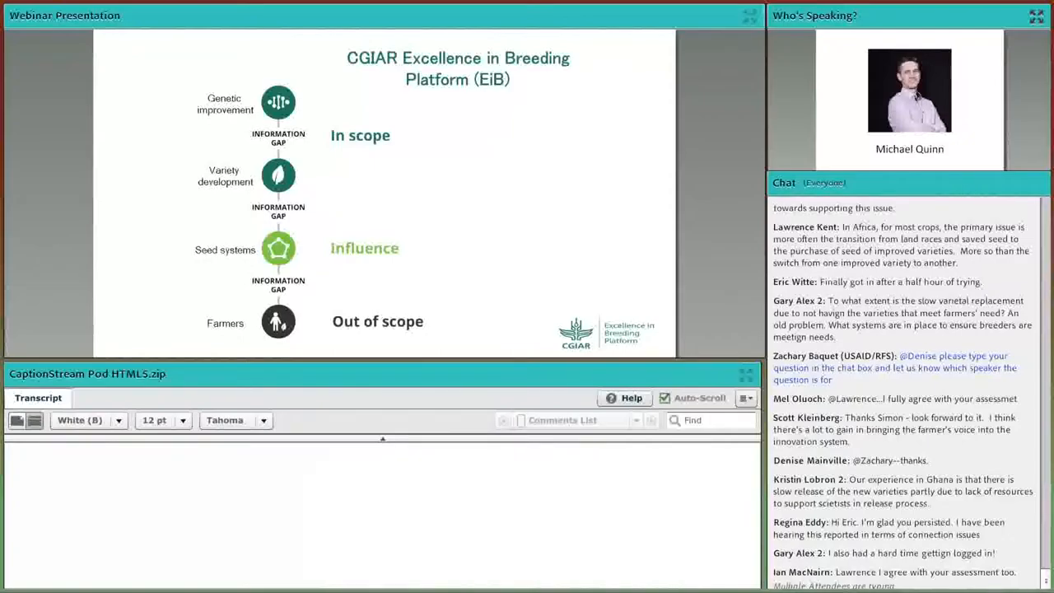
scroll(down, 3)
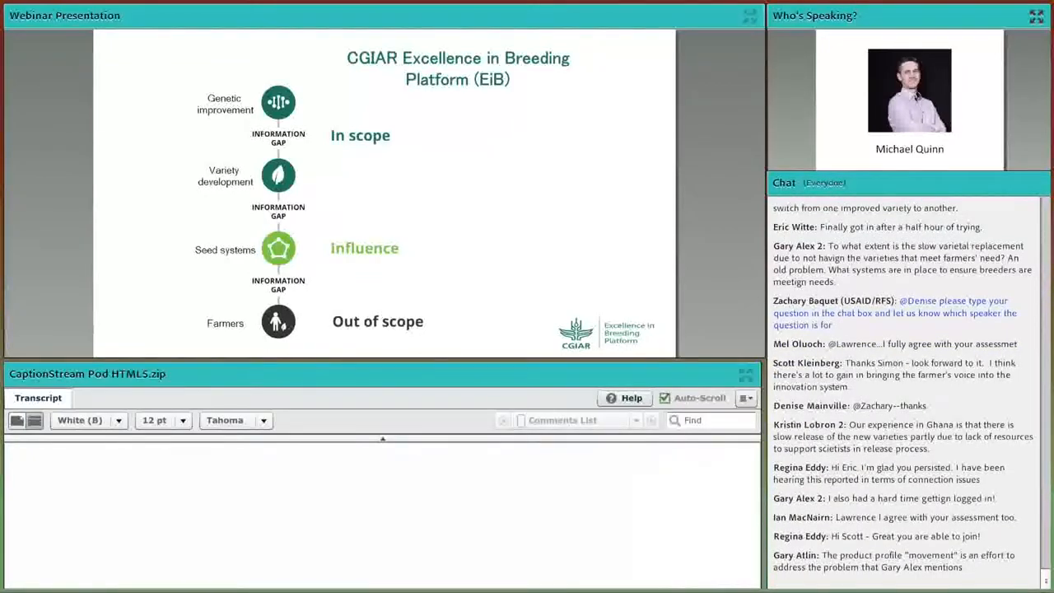
scroll(down, 3)
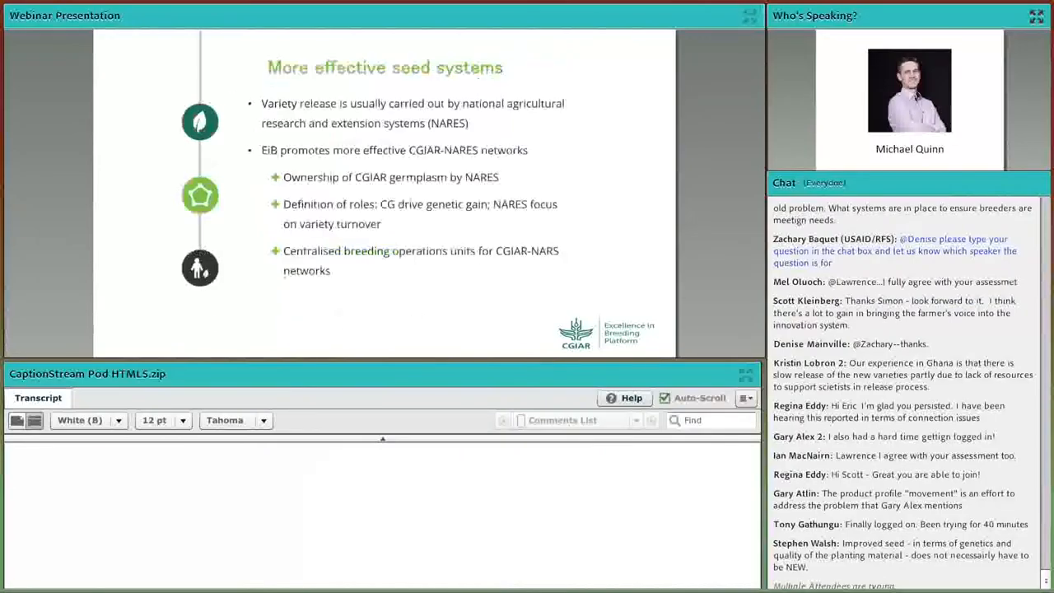
scroll(down, 3)
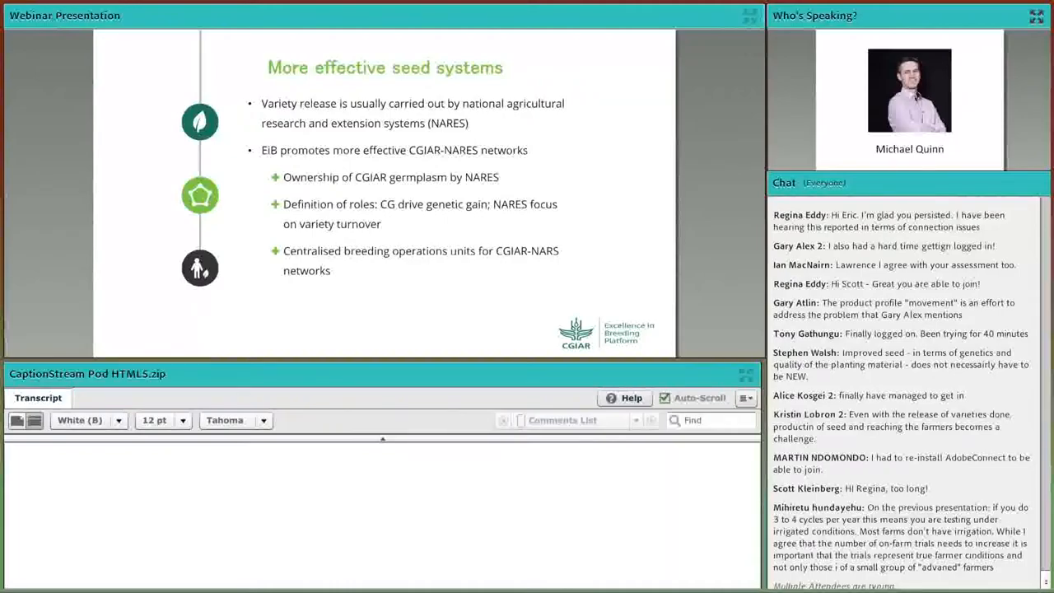
scroll(down, 3)
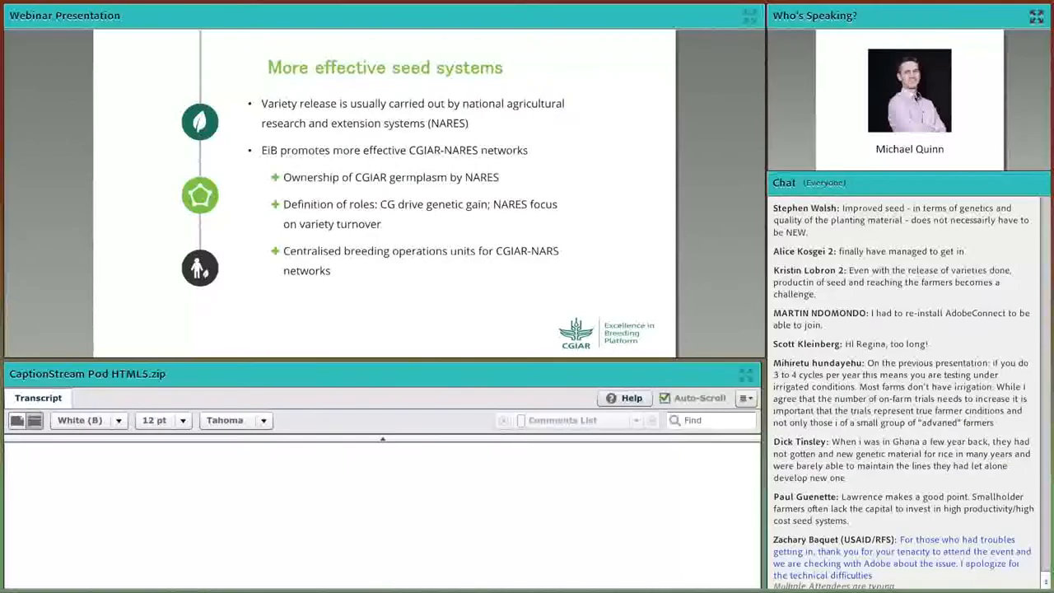
scroll(down, 3)
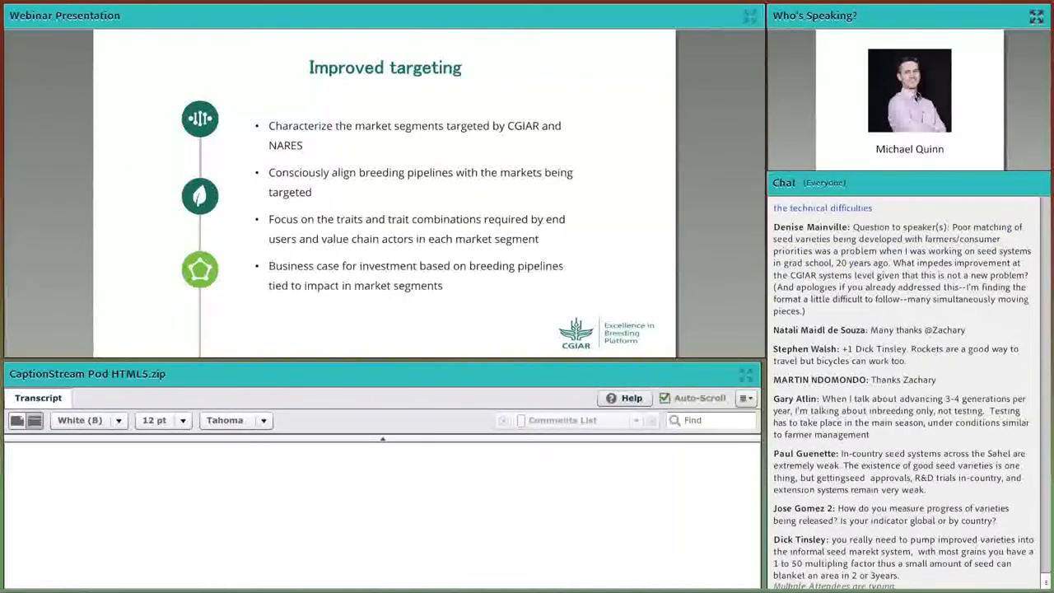
scroll(down, 3)
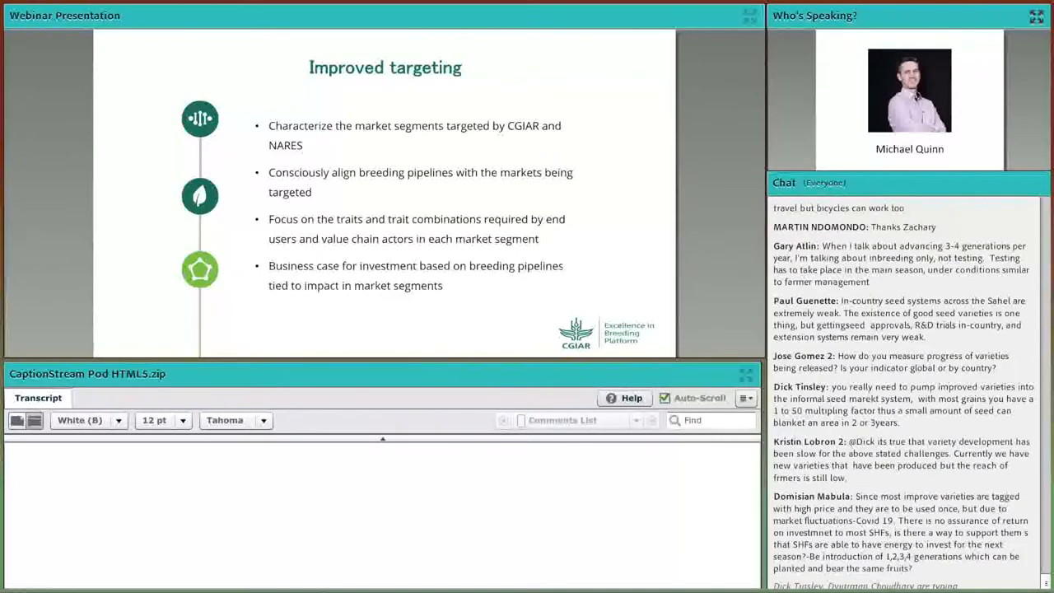
scroll(down, 3)
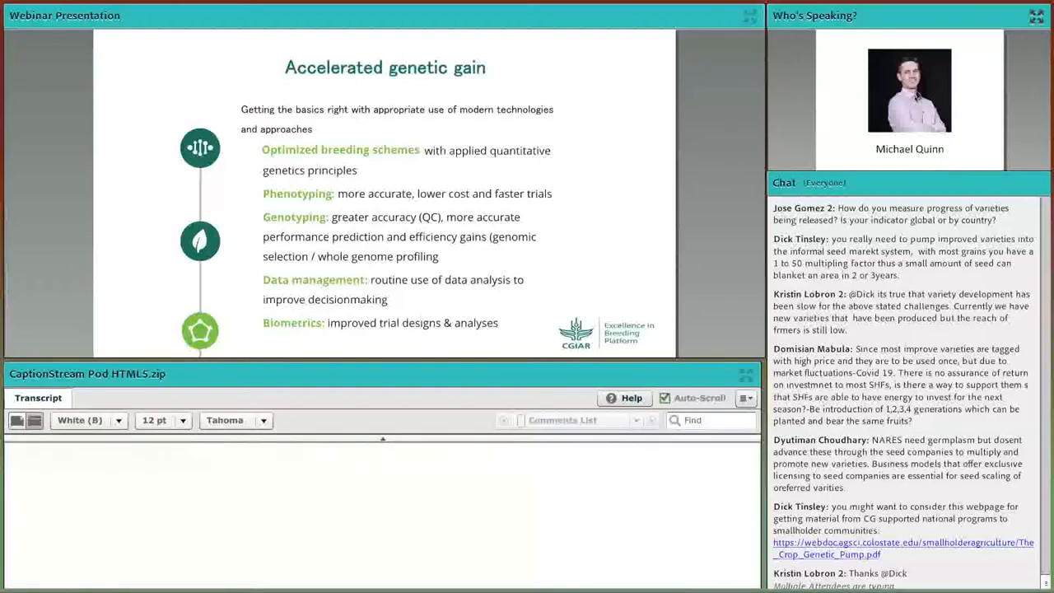
scroll(down, 3)
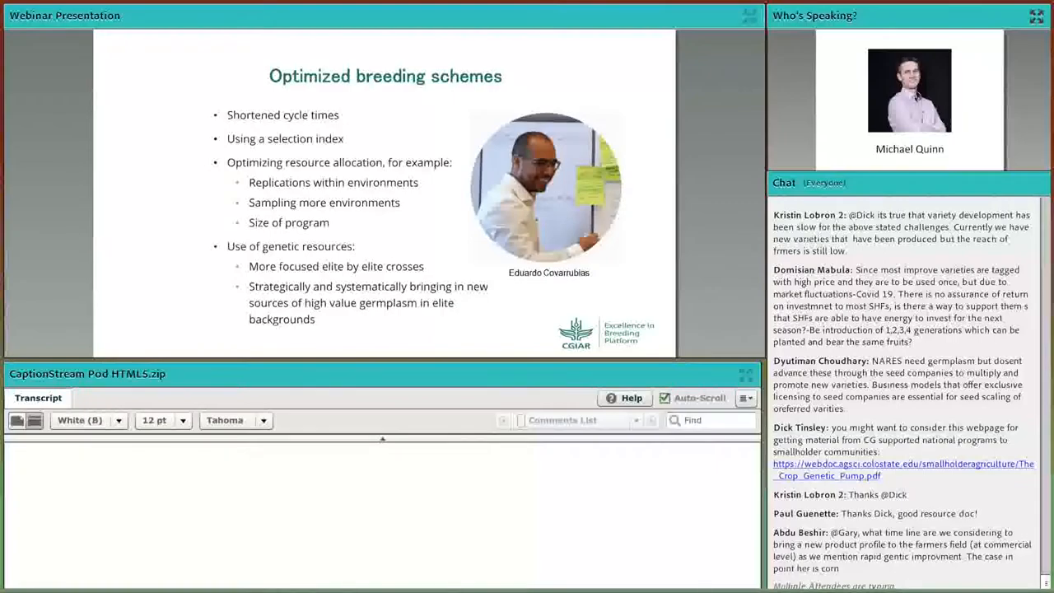
scroll(down, 3)
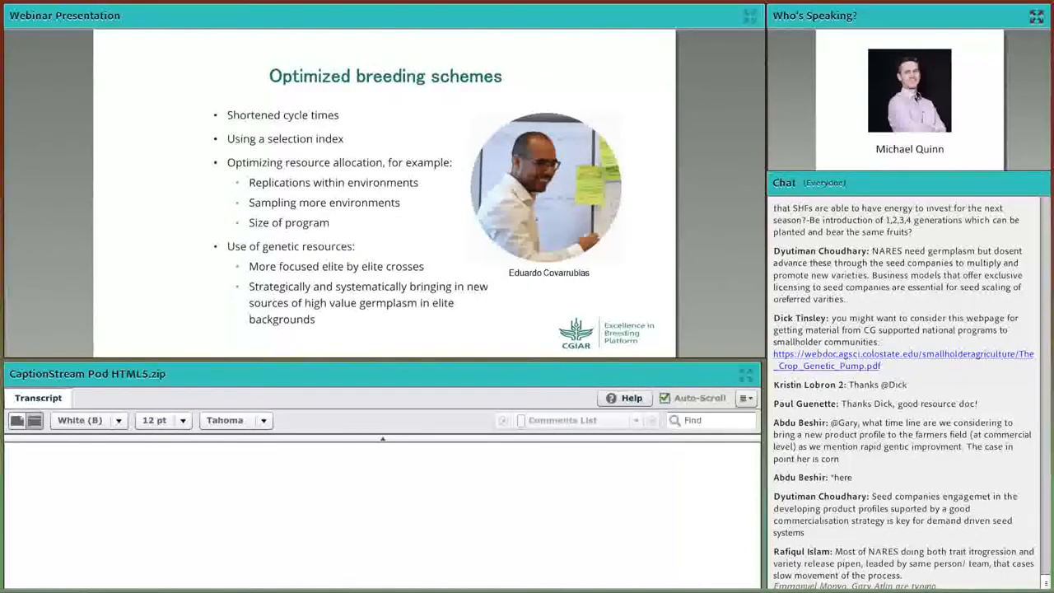
scroll(down, 3)
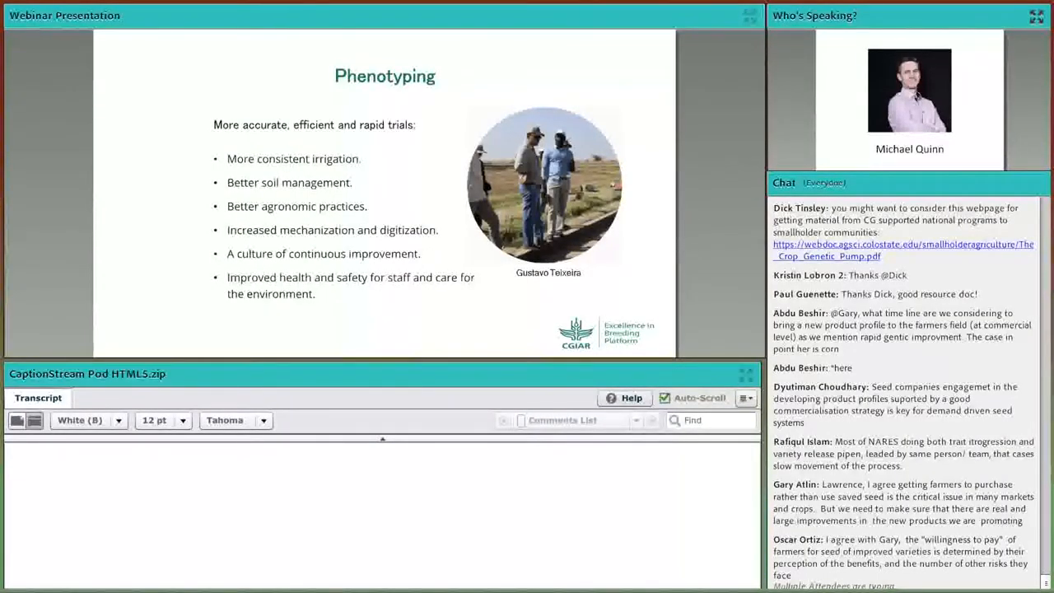
scroll(down, 3)
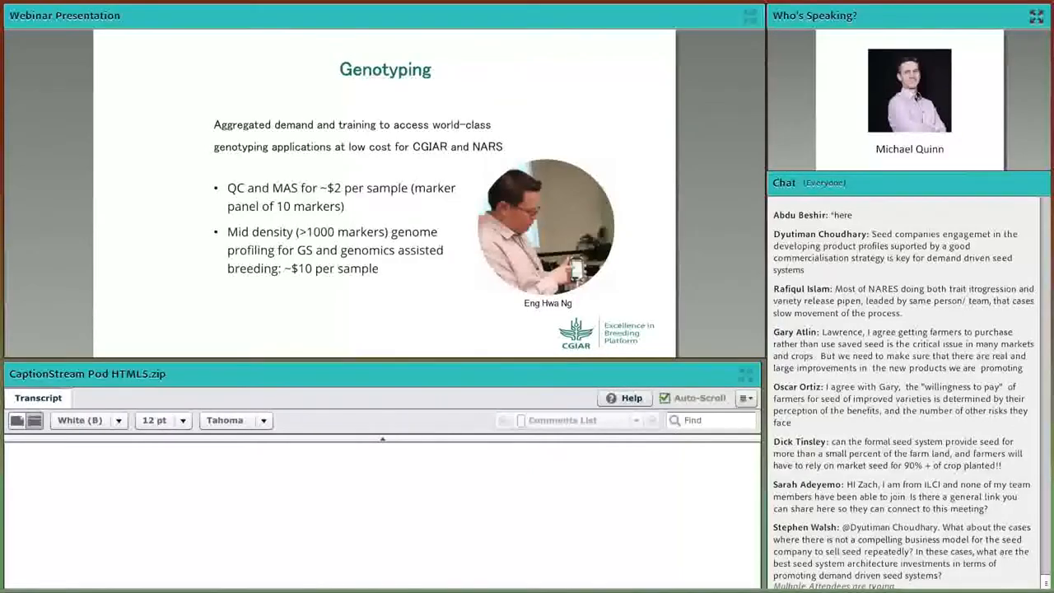
scroll(down, 3)
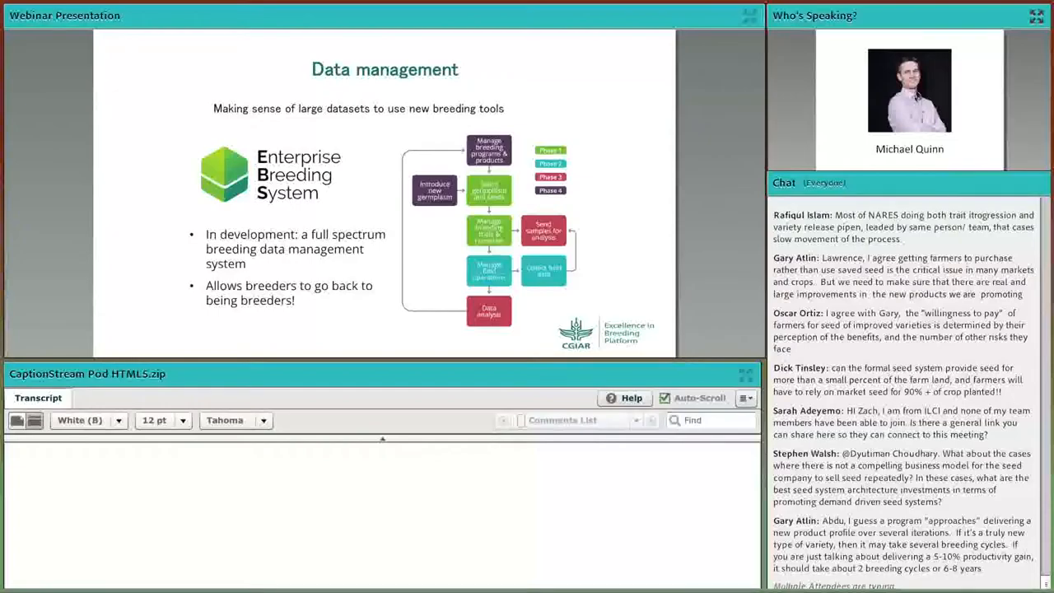
scroll(down, 3)
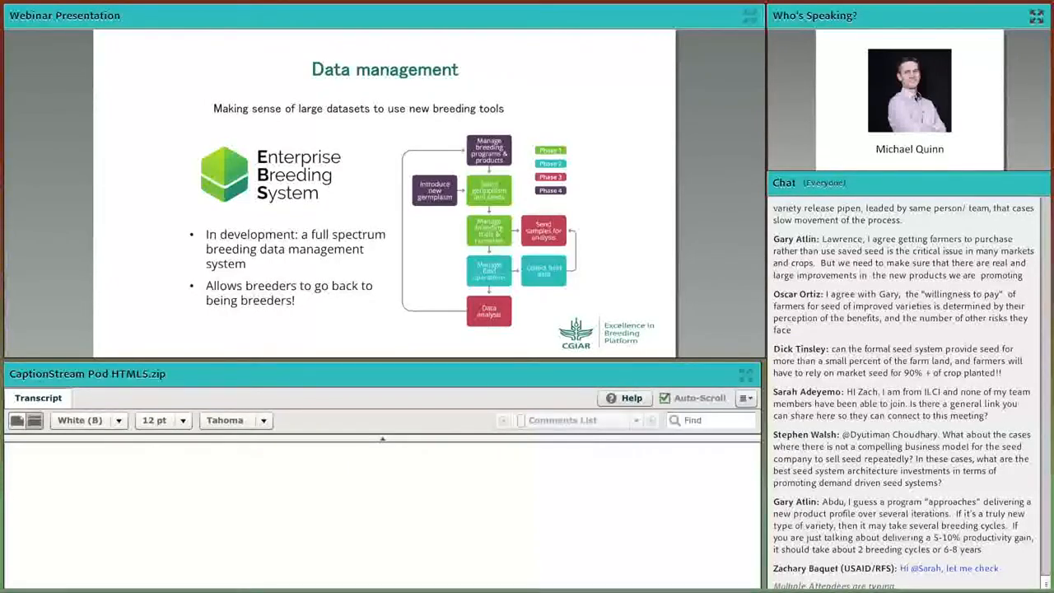
scroll(down, 3)
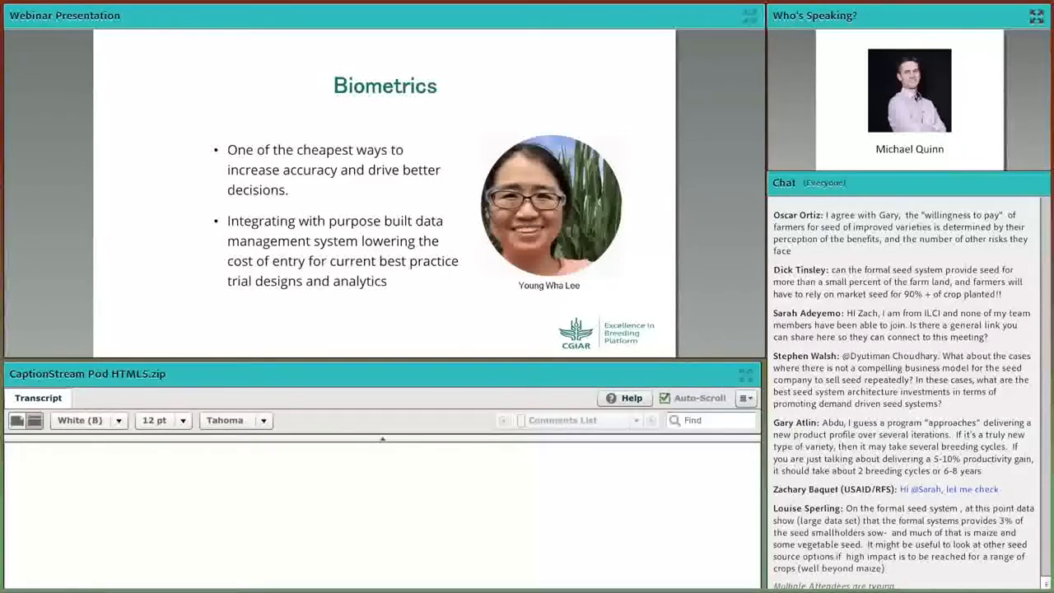
scroll(down, 3)
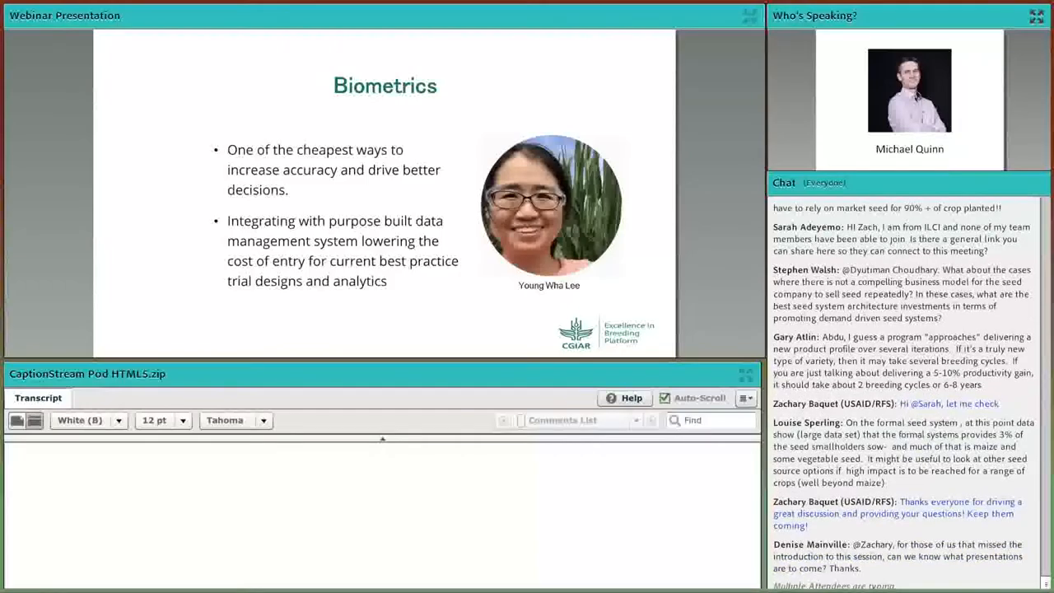
scroll(down, 3)
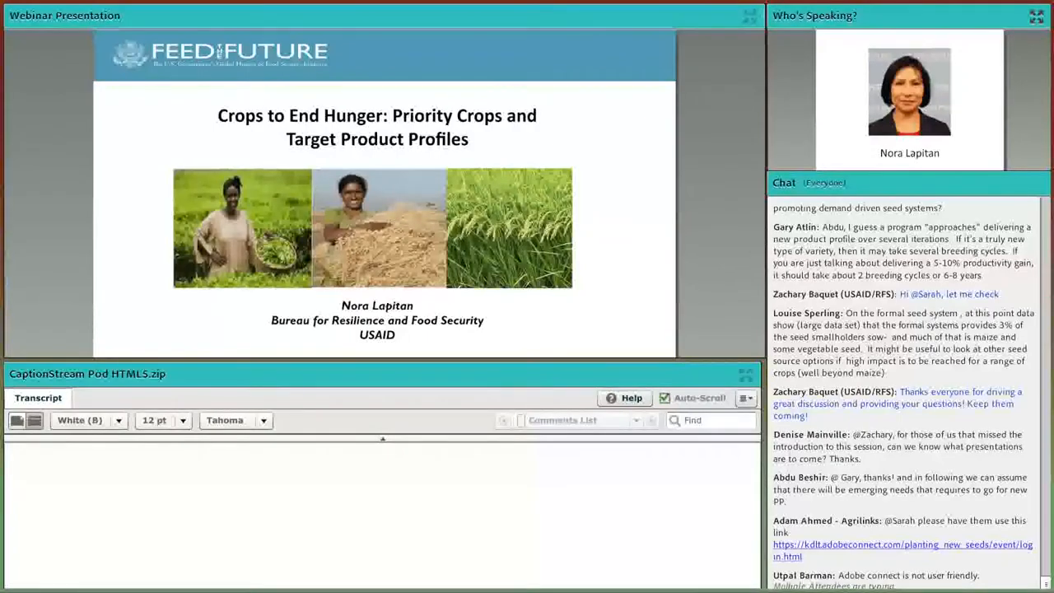
scroll(down, 3)
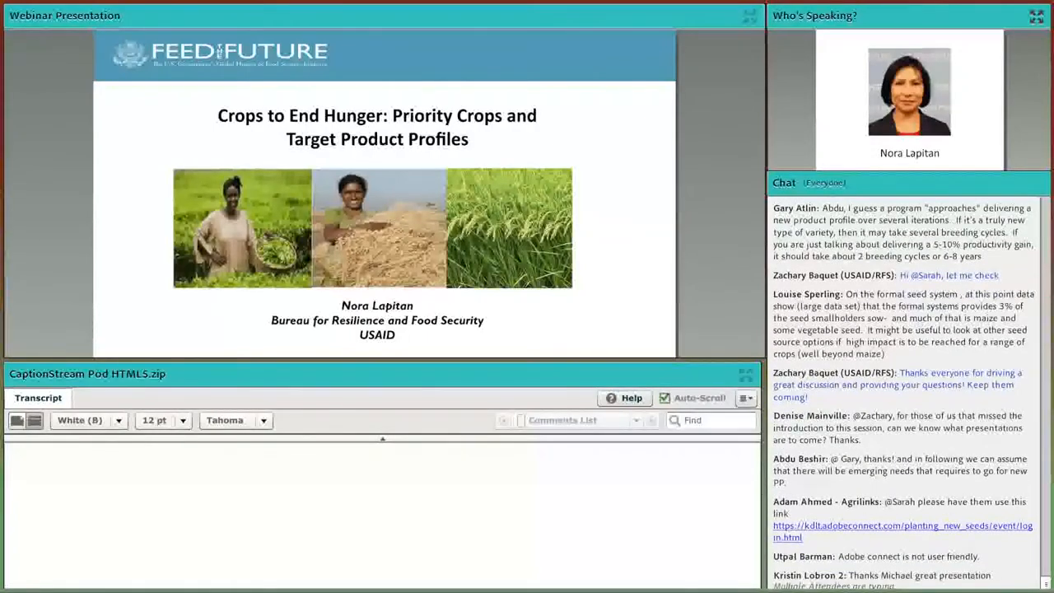
scroll(down, 3)
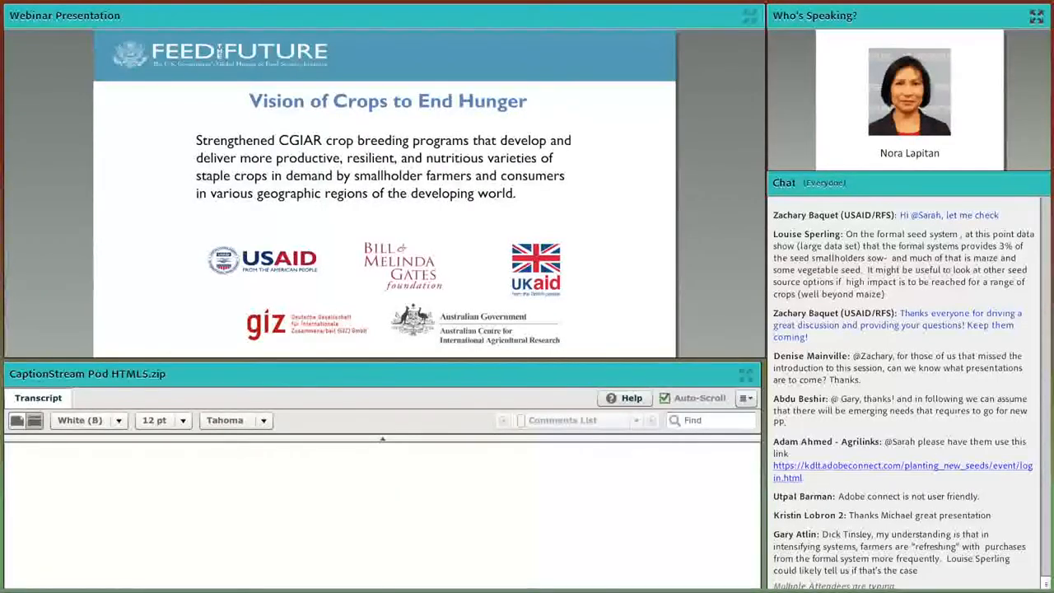
scroll(down, 3)
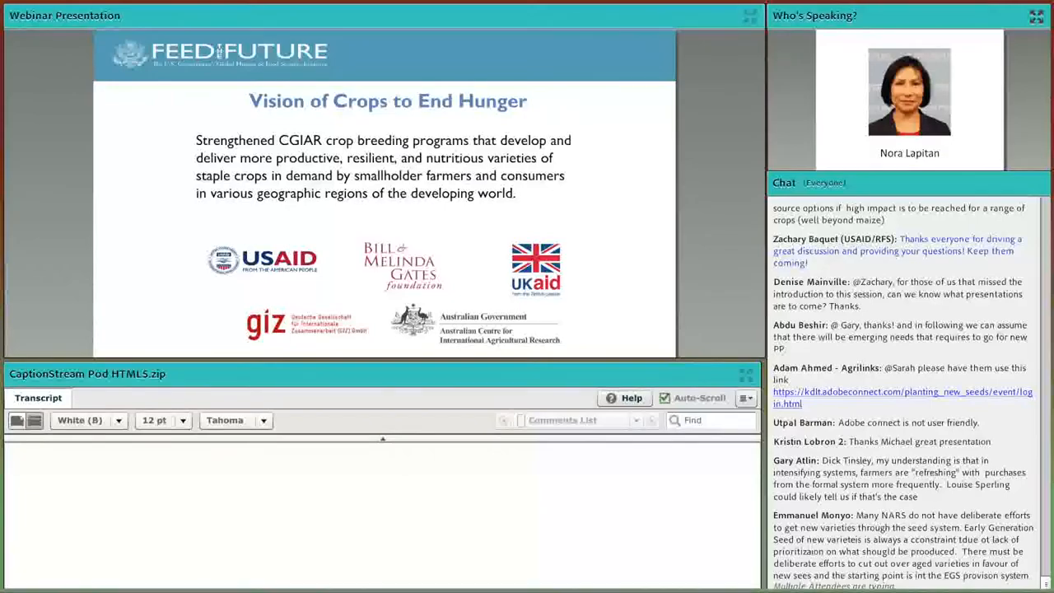
scroll(down, 3)
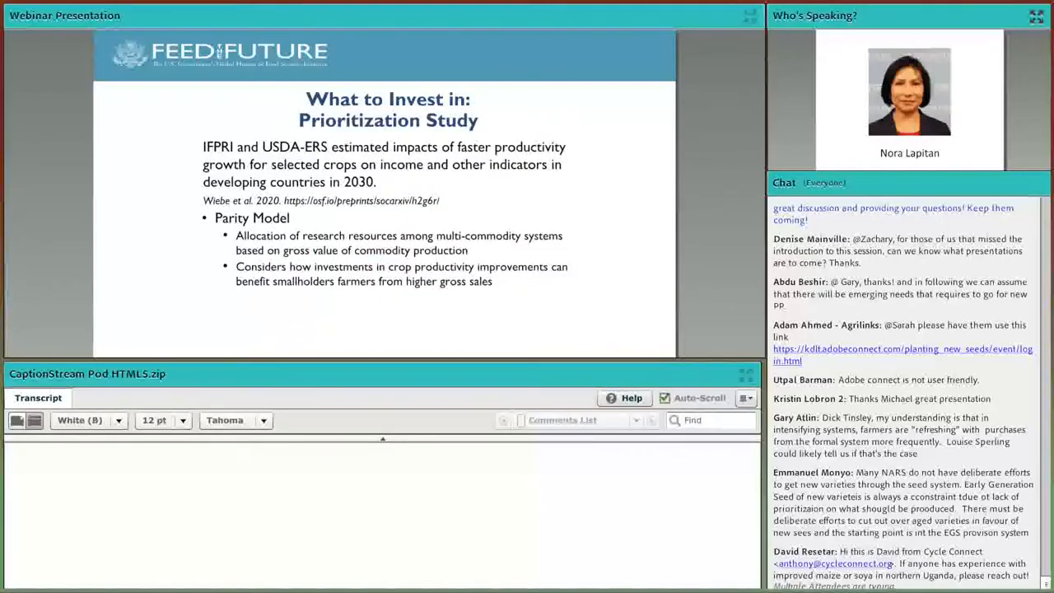
scroll(down, 3)
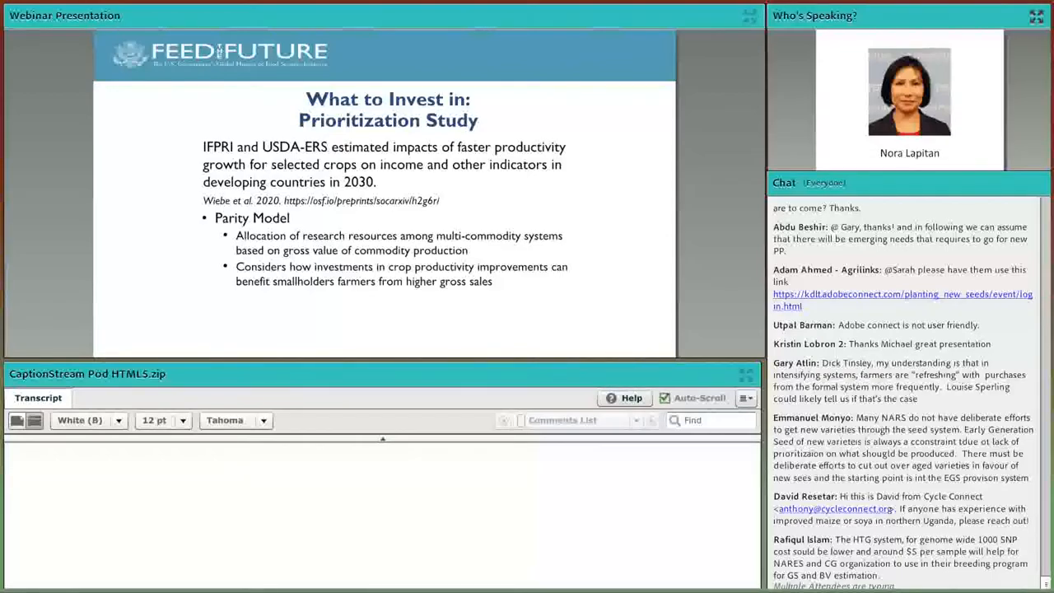
scroll(down, 3)
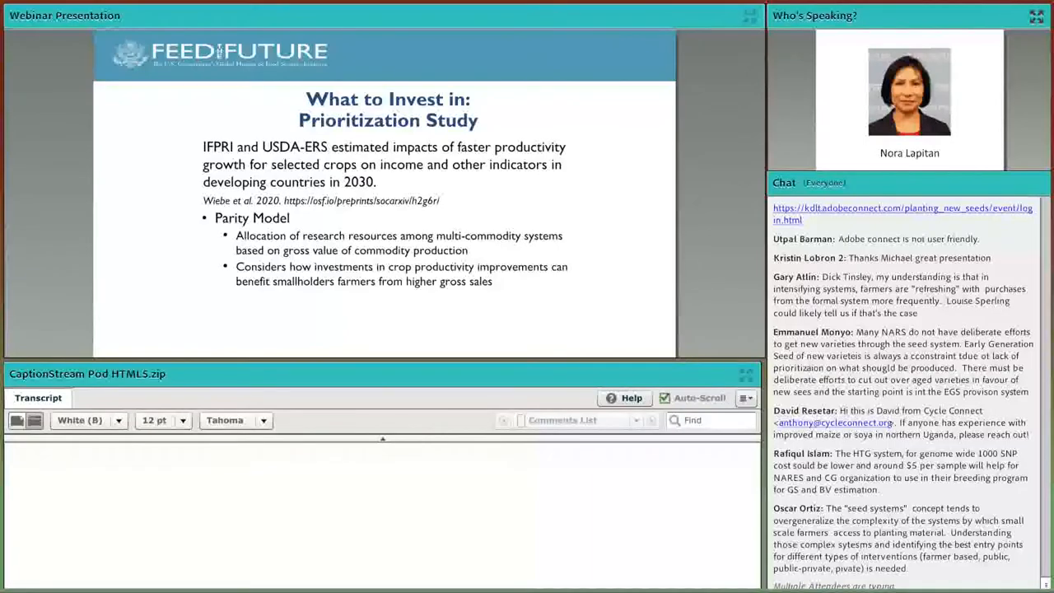
scroll(down, 3)
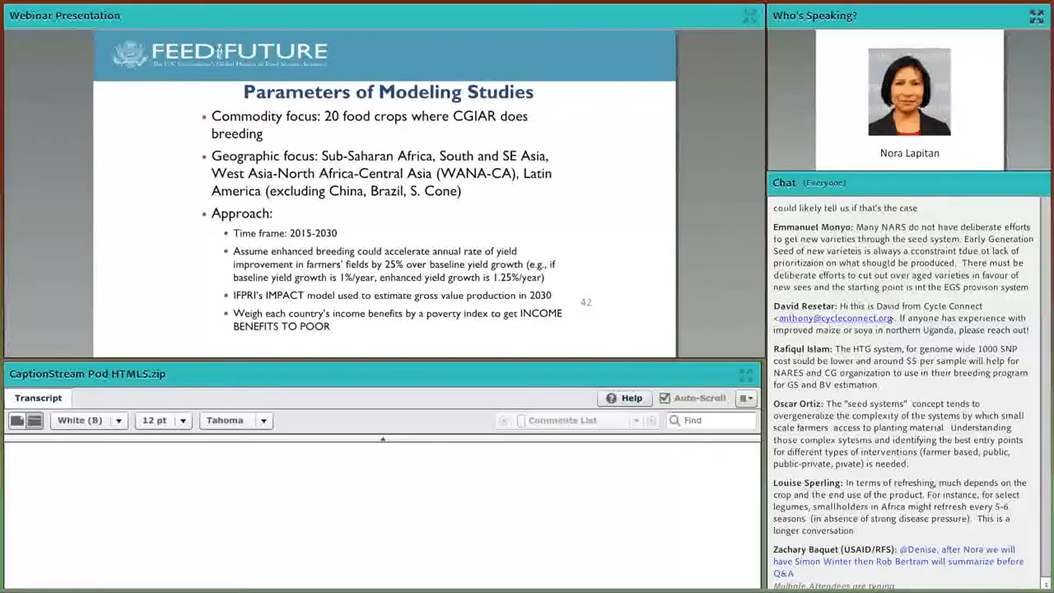
scroll(down, 3)
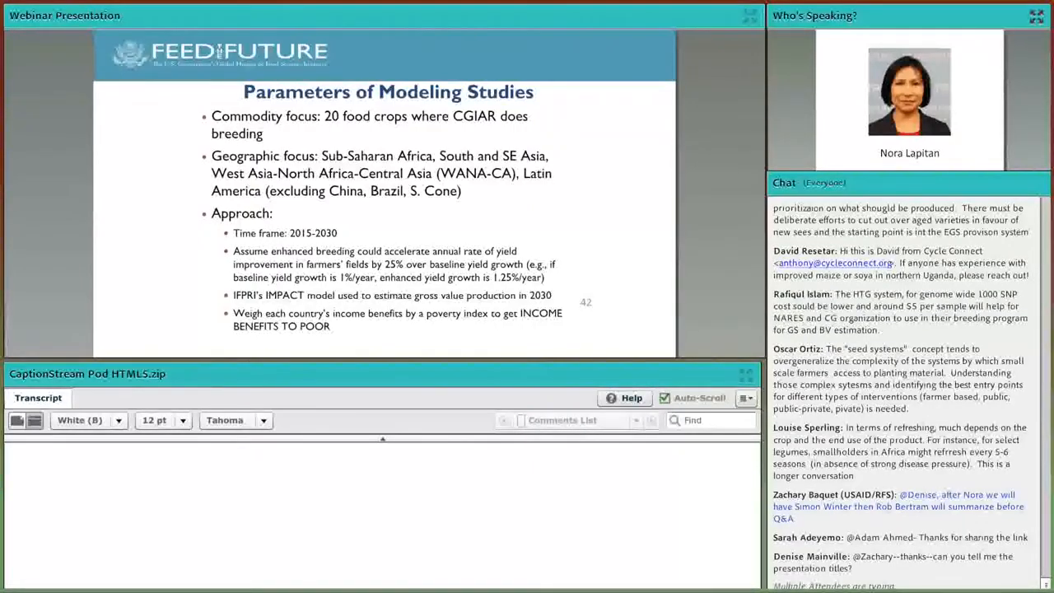
scroll(down, 3)
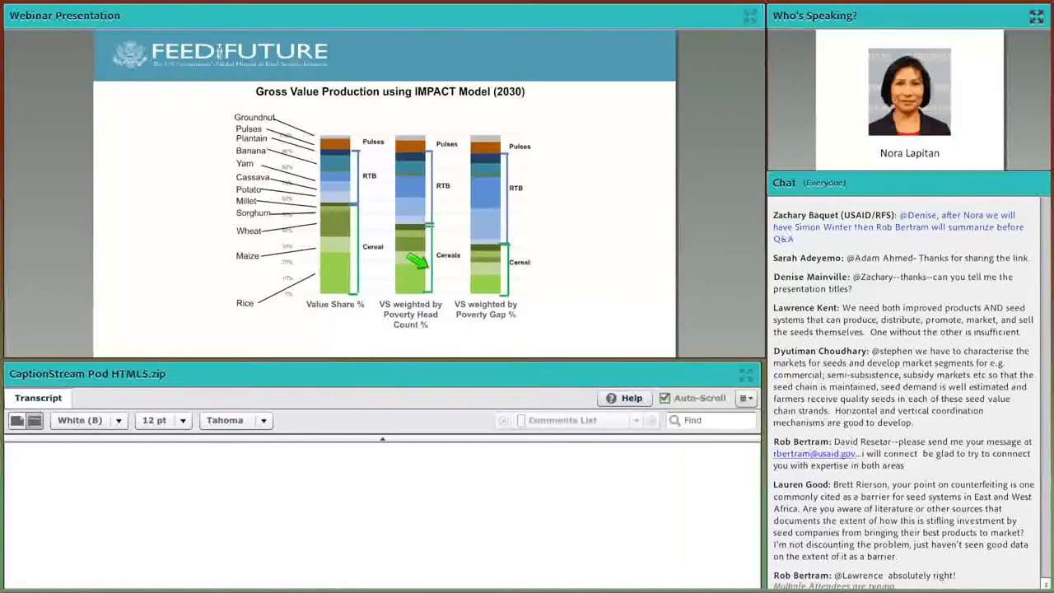
mouse_move(415, 297)
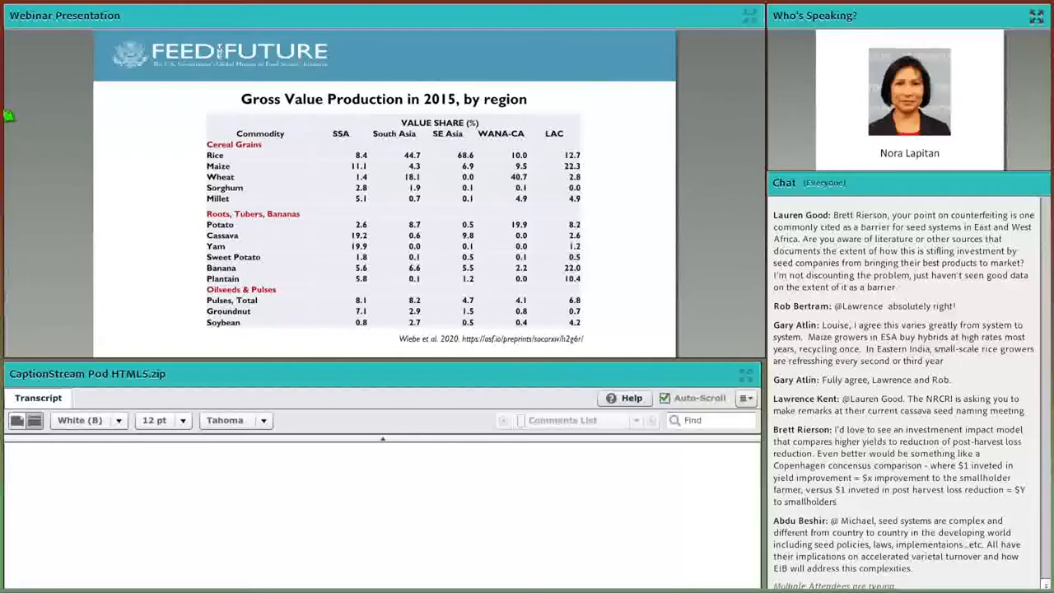
scroll(down, 3)
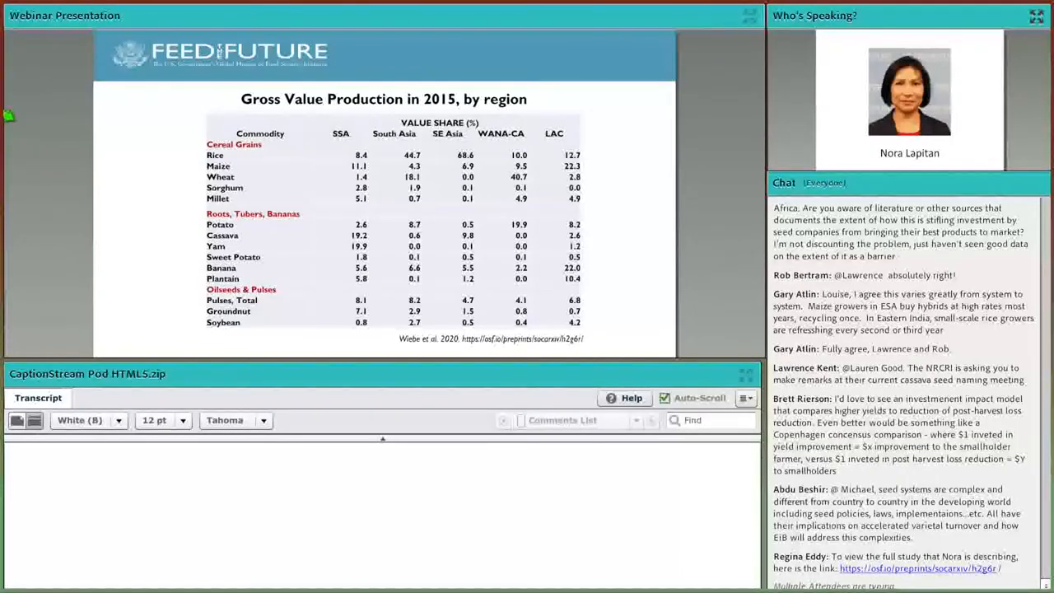
mouse_move(580, 51)
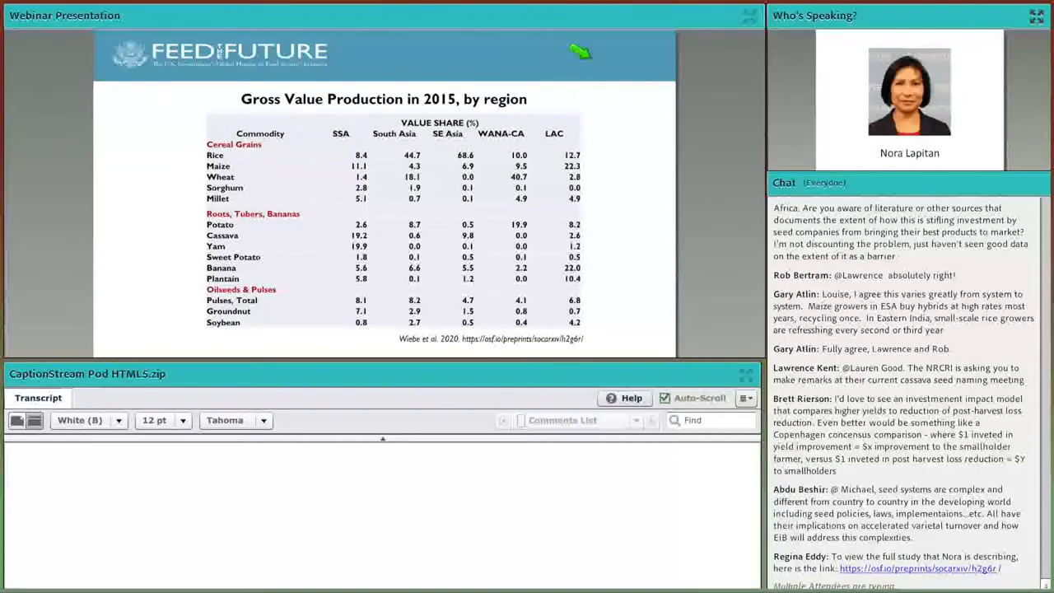
scroll(down, 3)
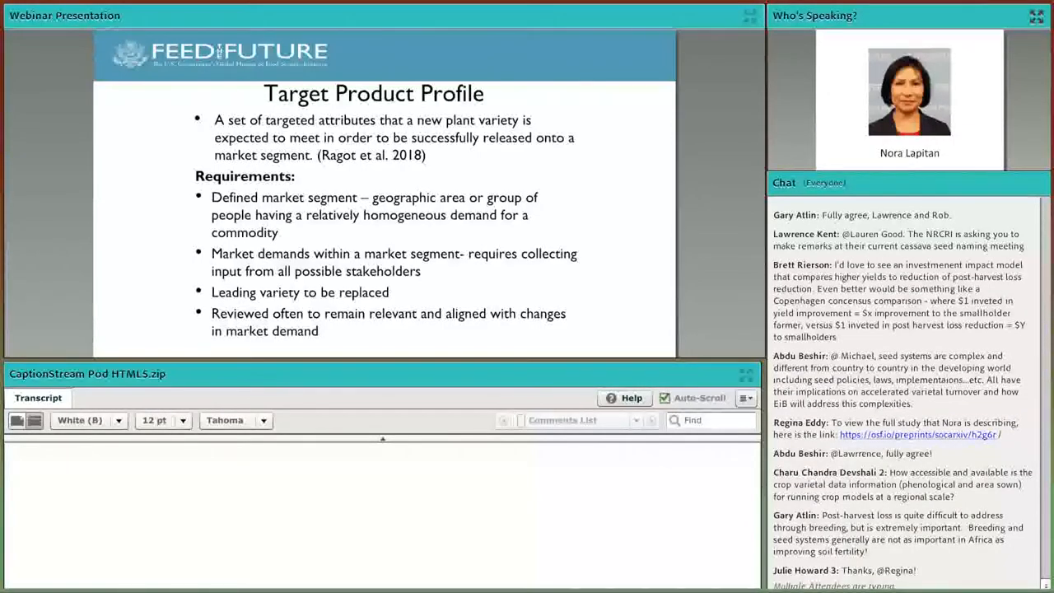
scroll(down, 3)
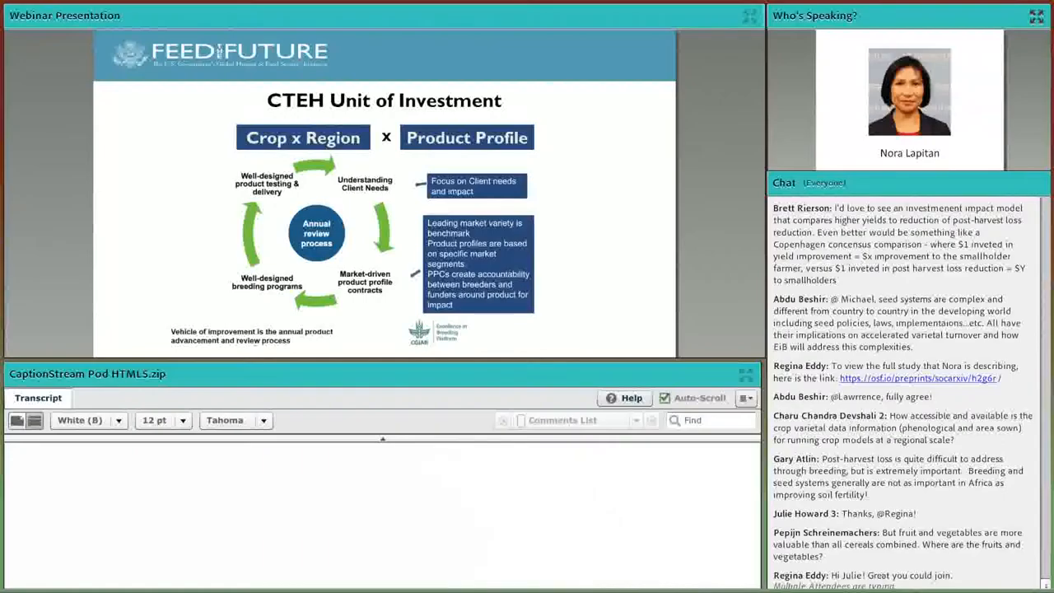
scroll(down, 3)
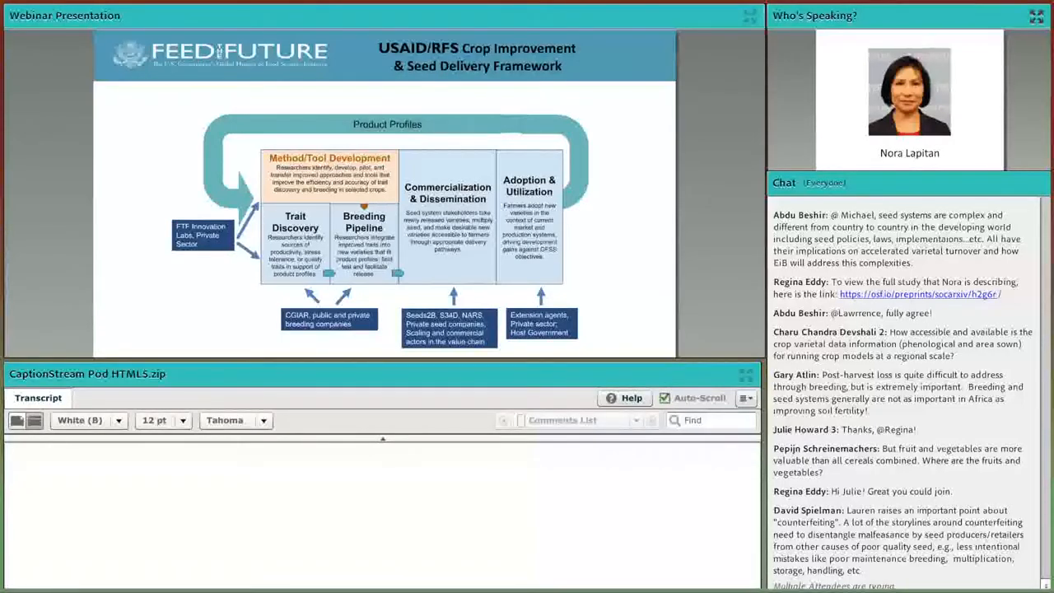
scroll(down, 3)
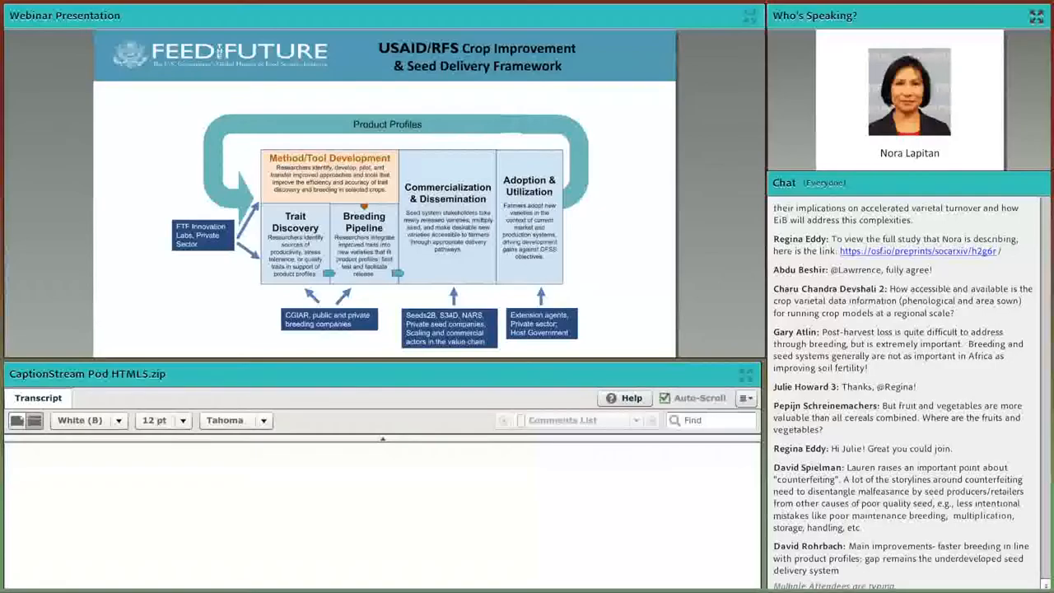
scroll(down, 3)
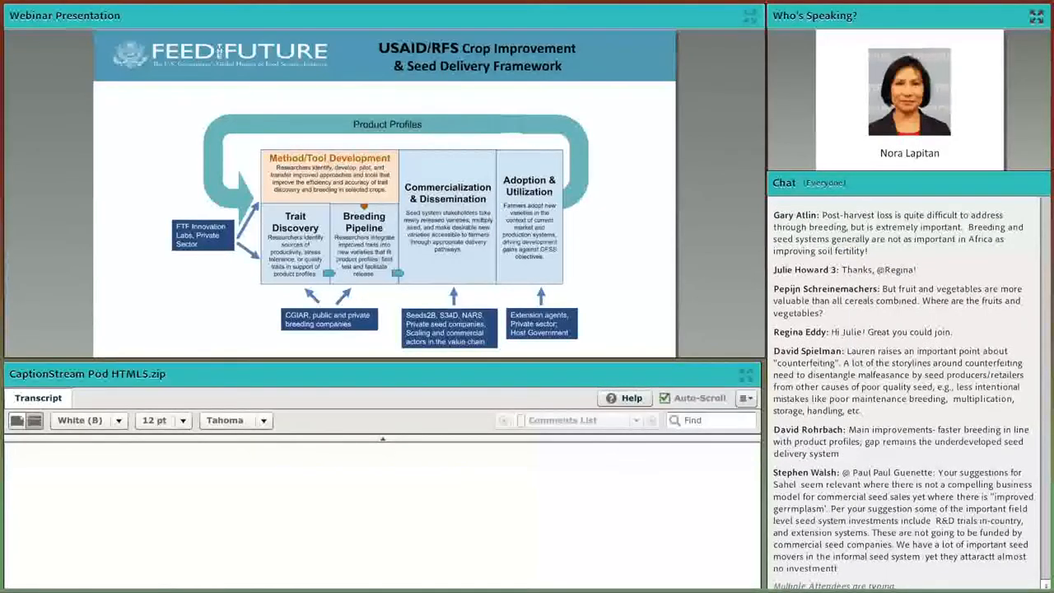
scroll(down, 3)
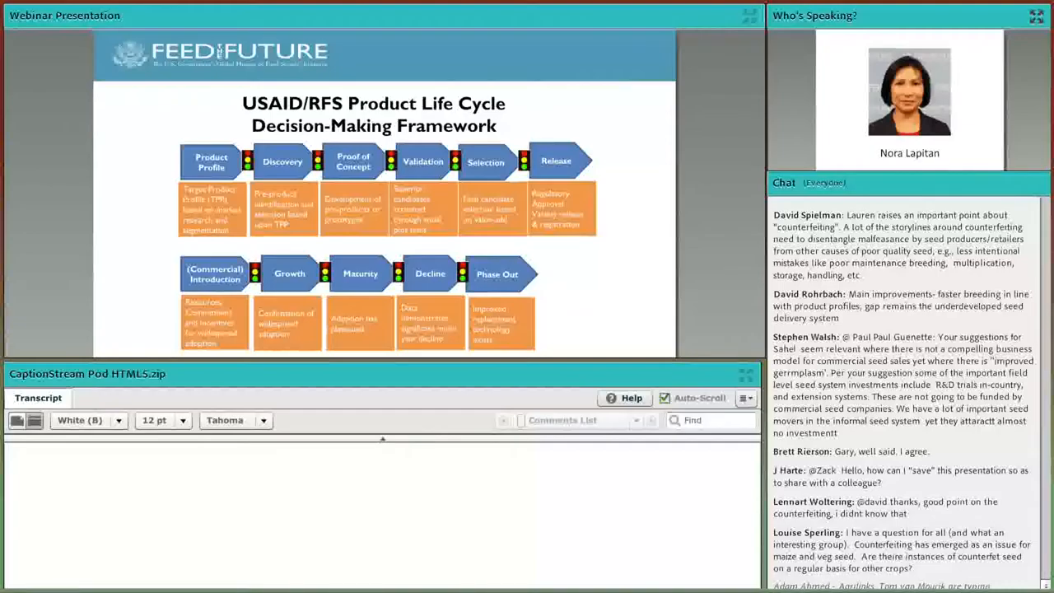
scroll(down, 3)
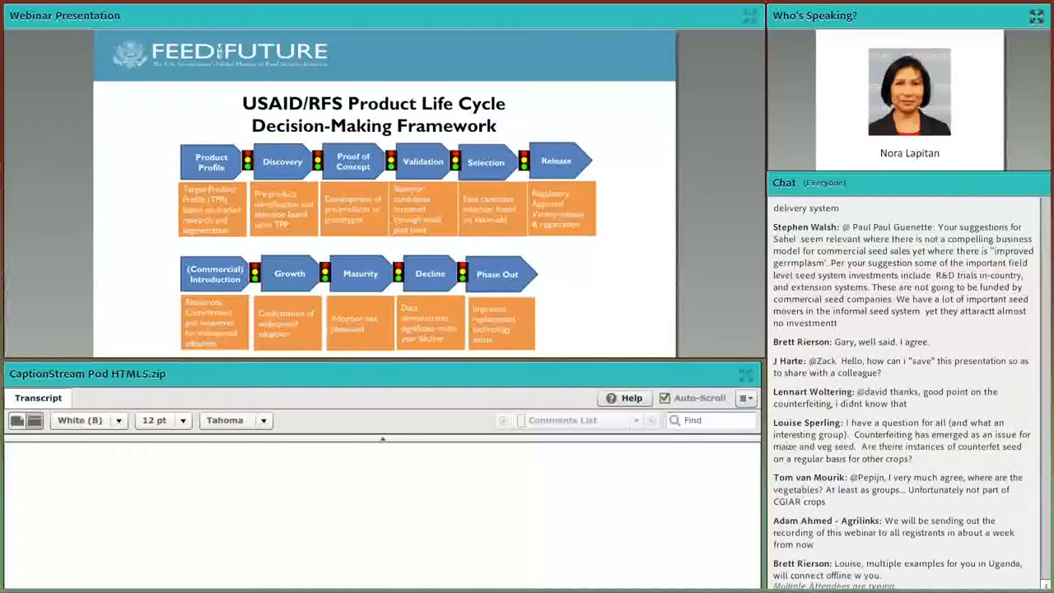
scroll(down, 3)
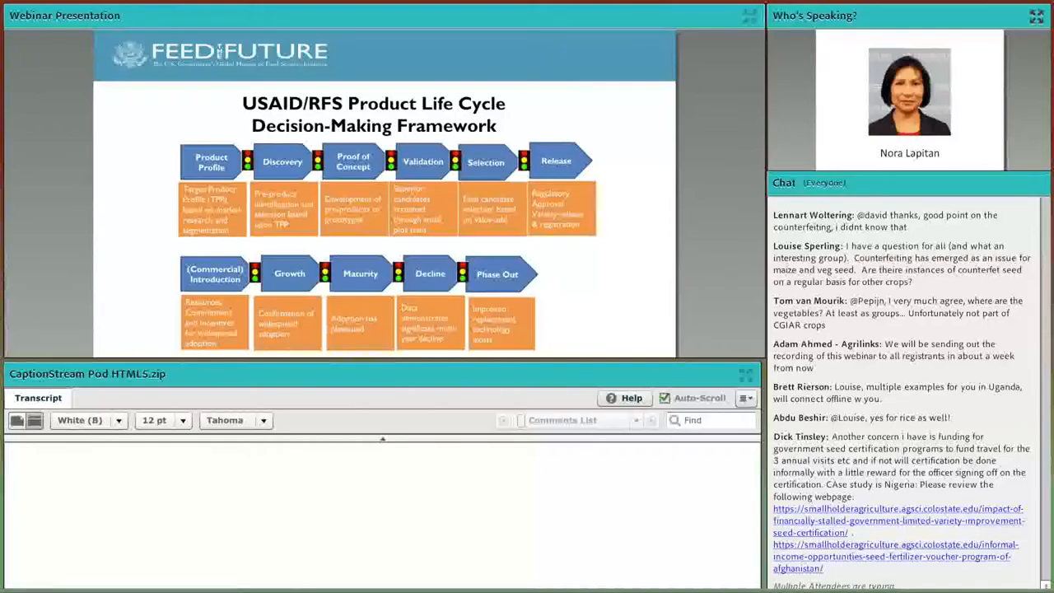
scroll(down, 3)
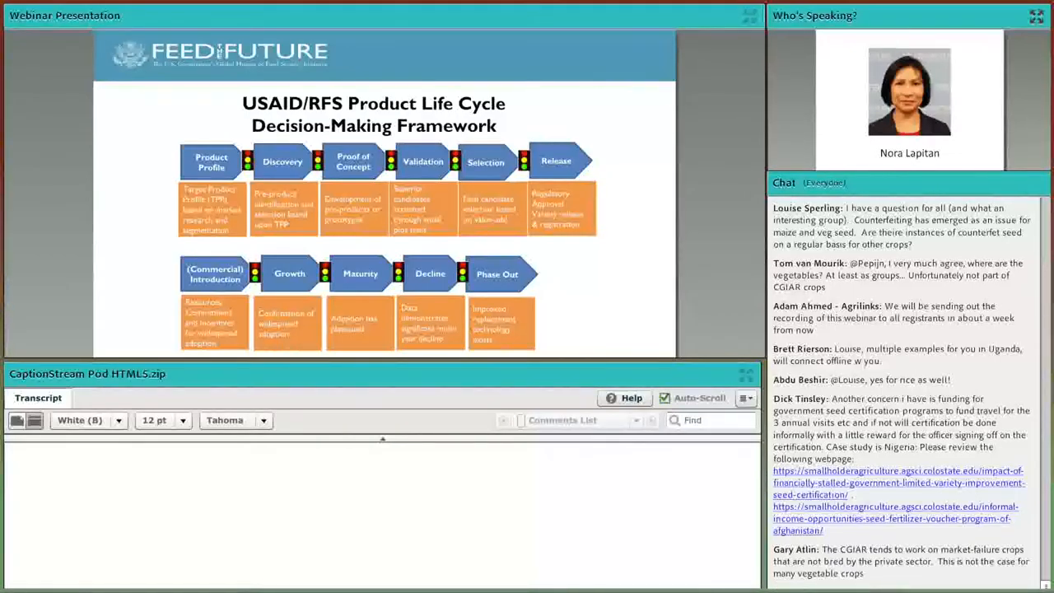
scroll(down, 3)
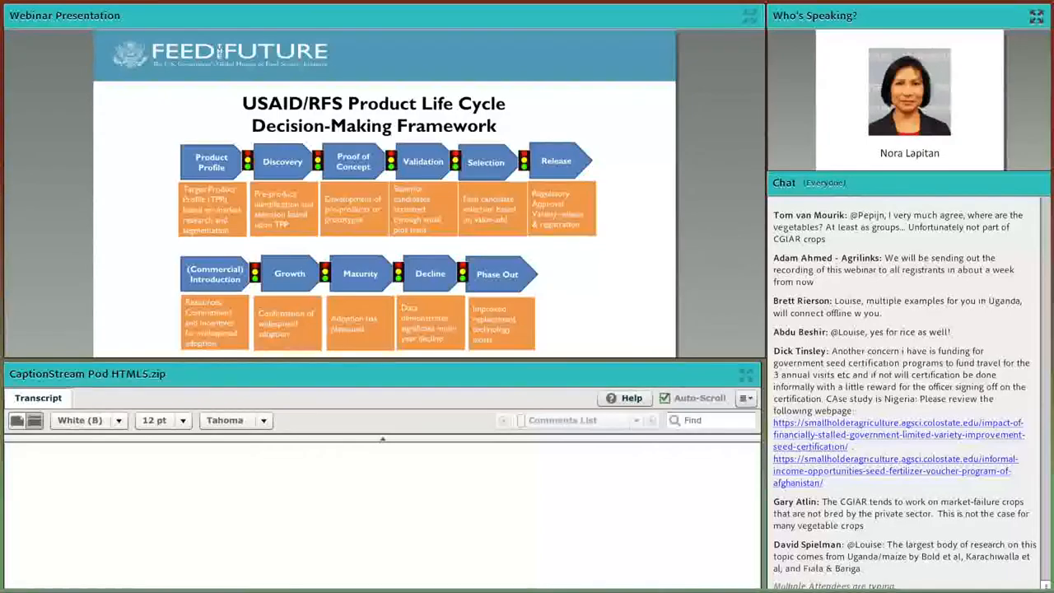
scroll(down, 3)
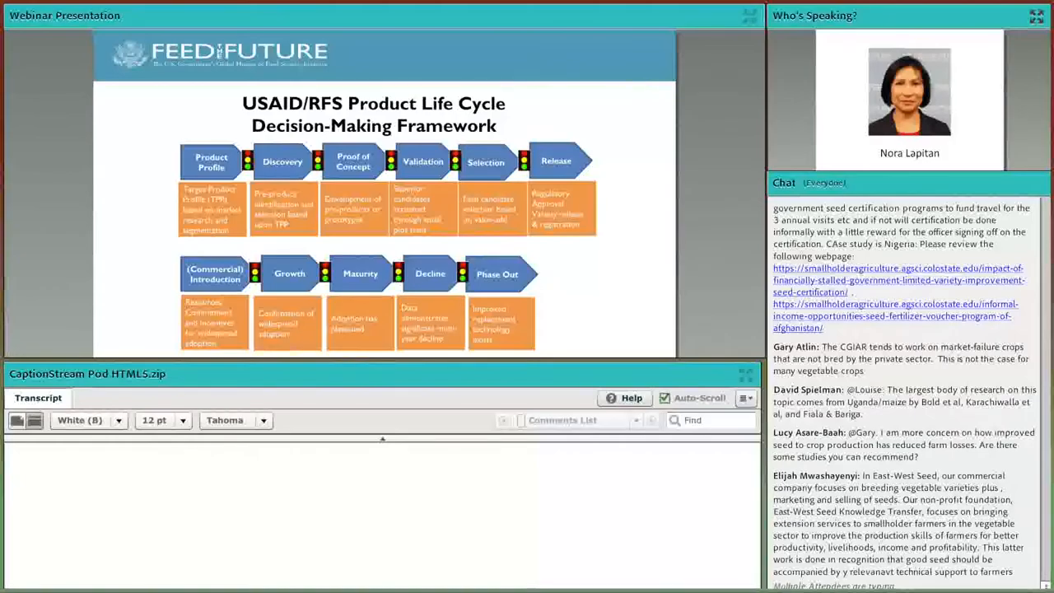
scroll(down, 3)
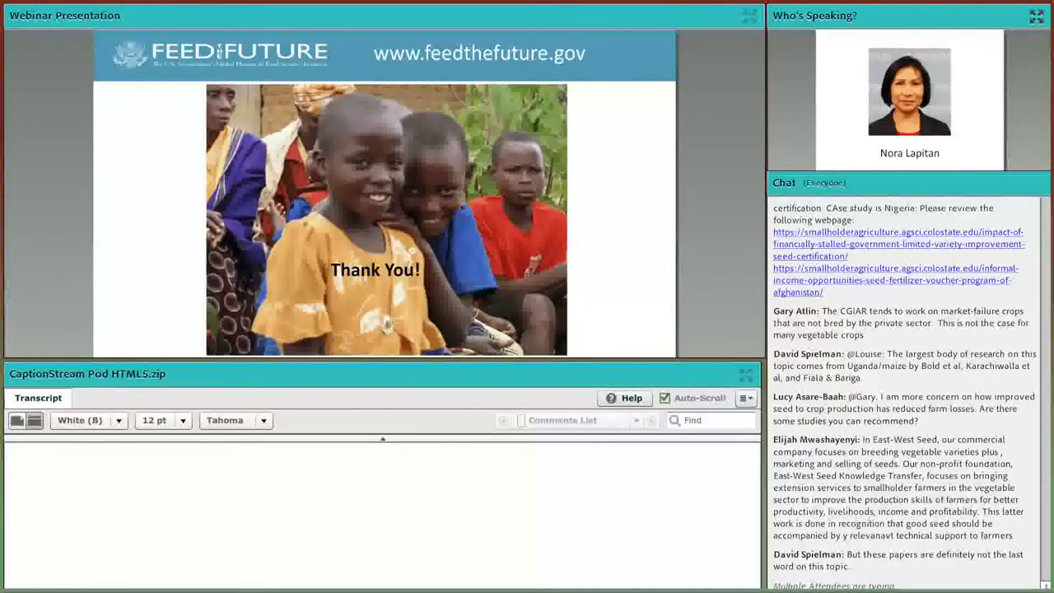
scroll(down, 3)
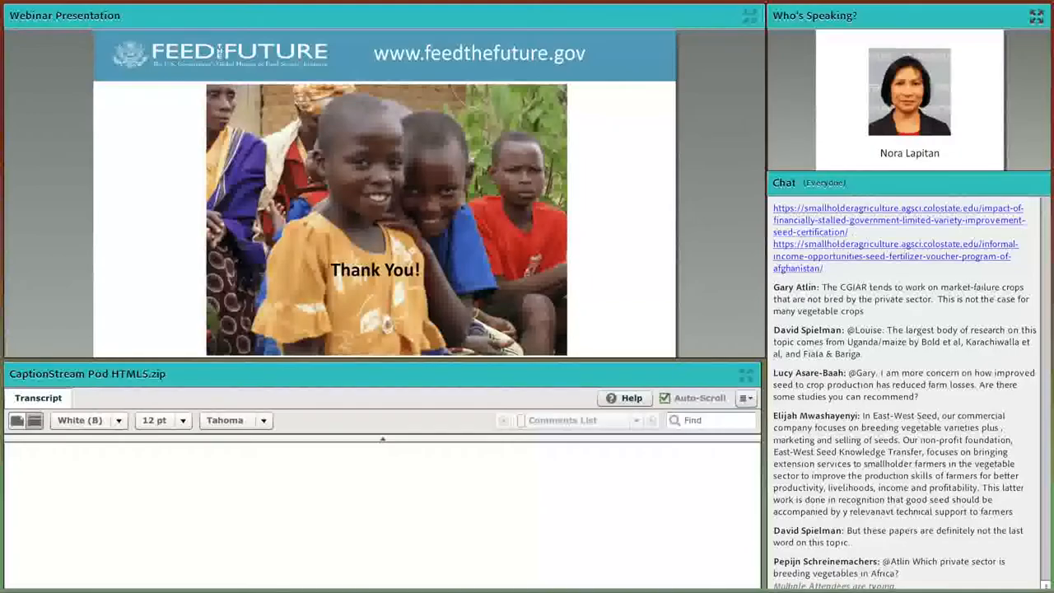
scroll(down, 3)
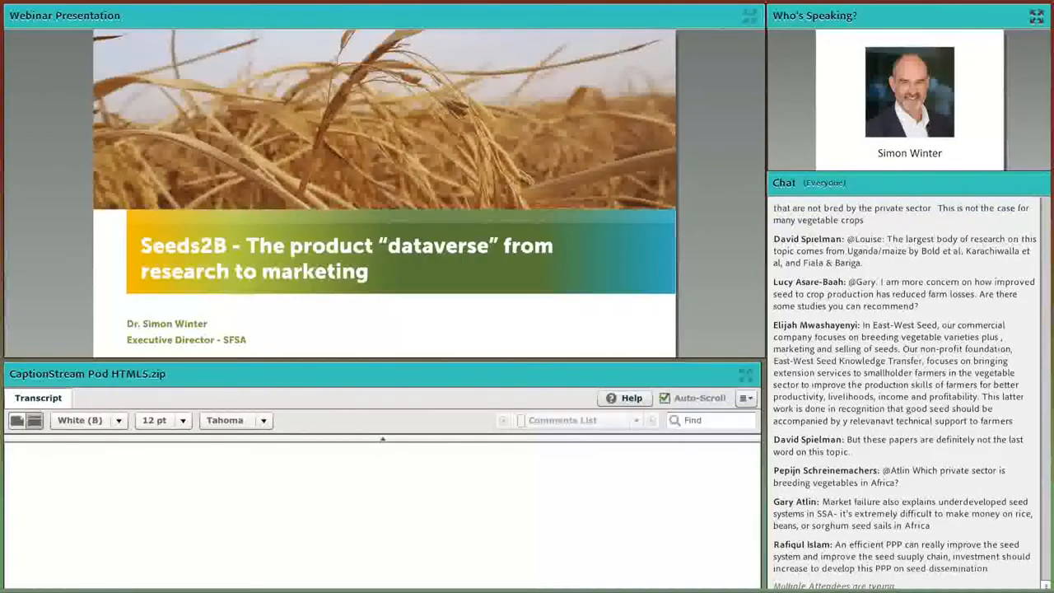
scroll(down, 3)
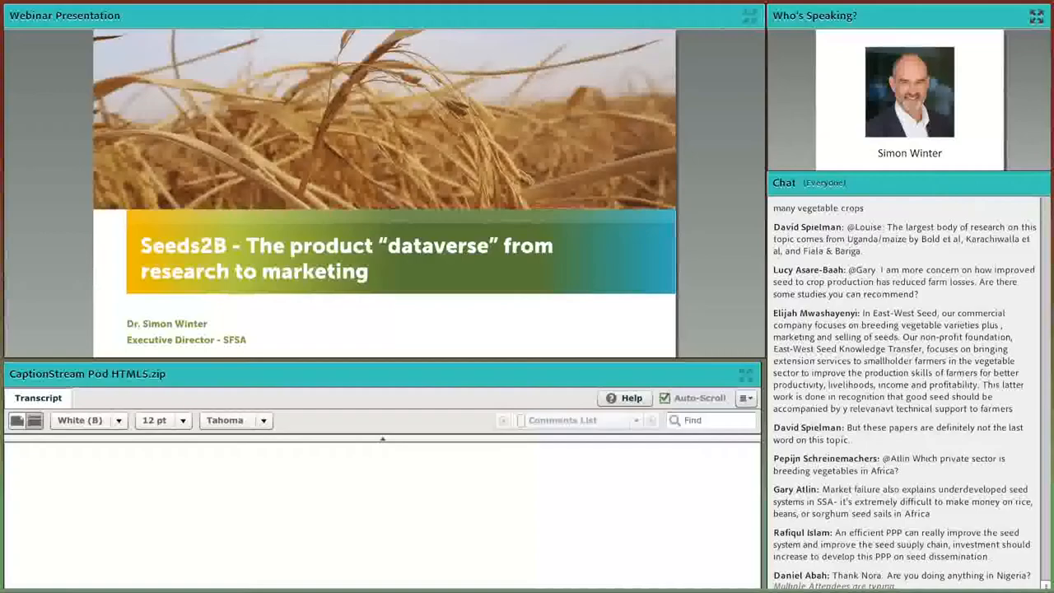
scroll(down, 3)
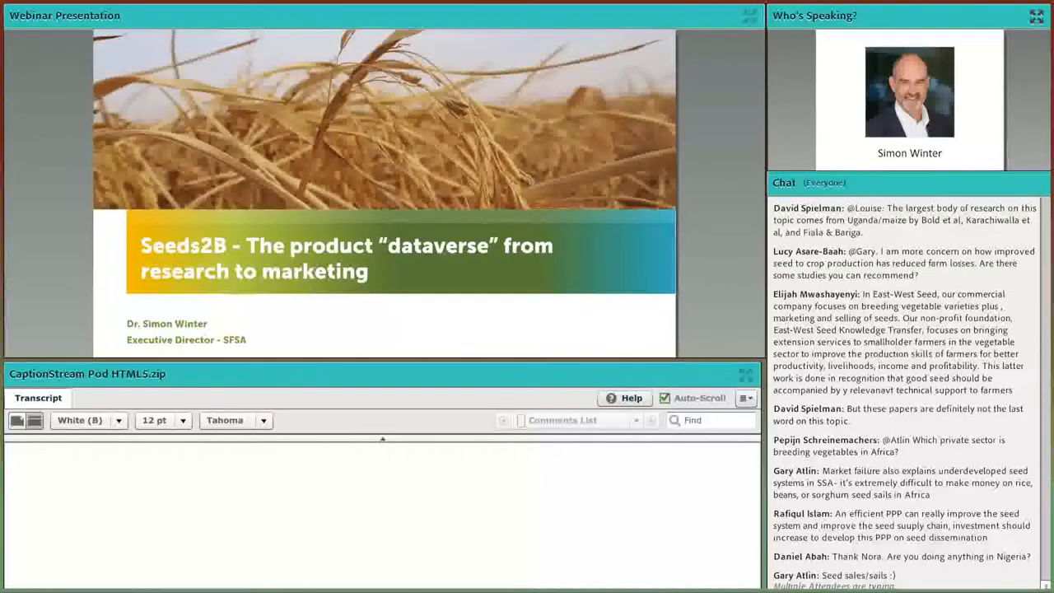
scroll(down, 3)
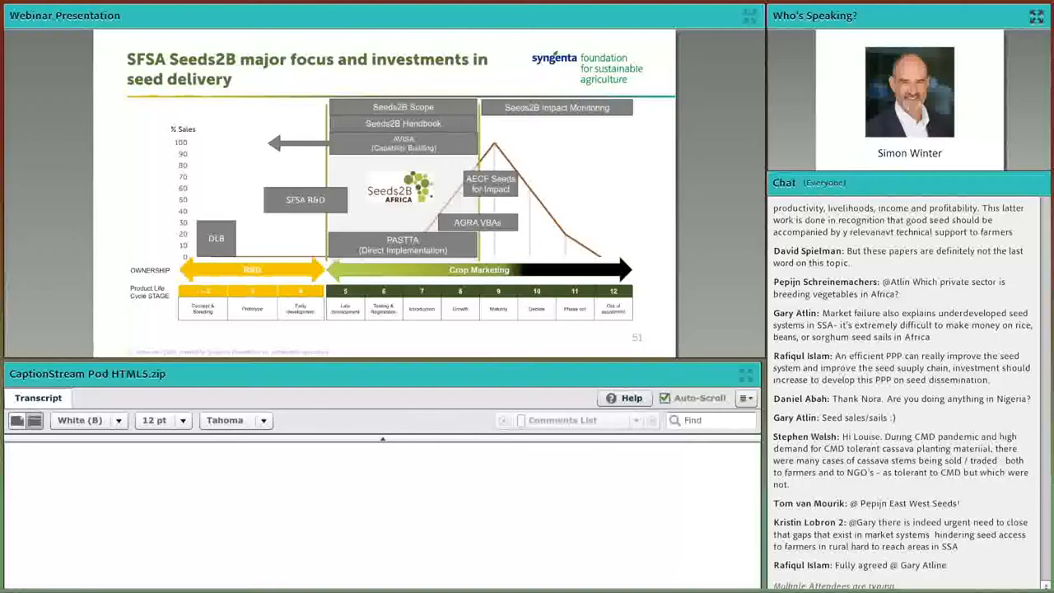
scroll(down, 3)
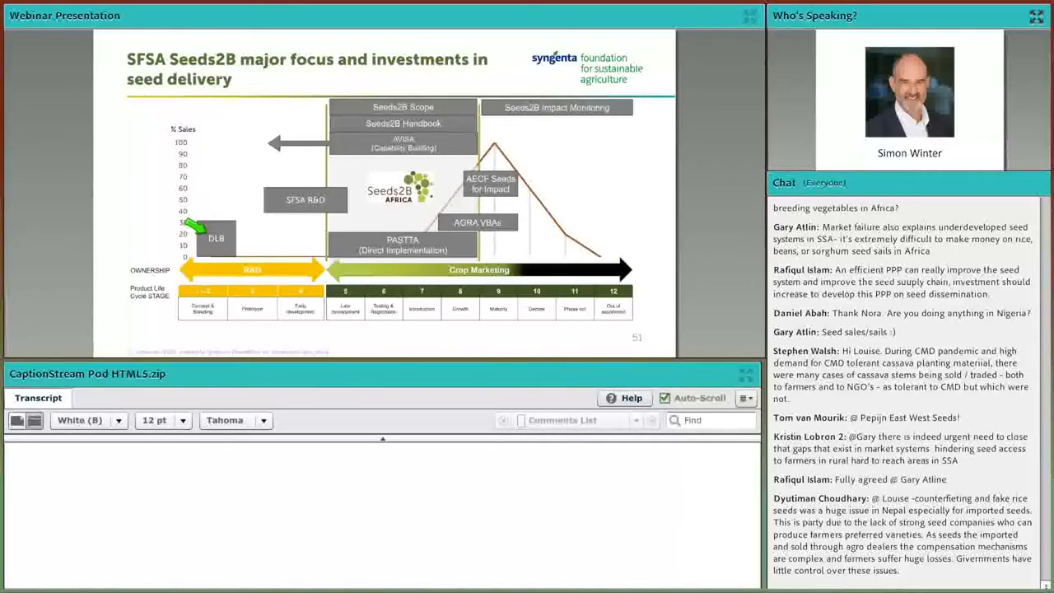
scroll(down, 3)
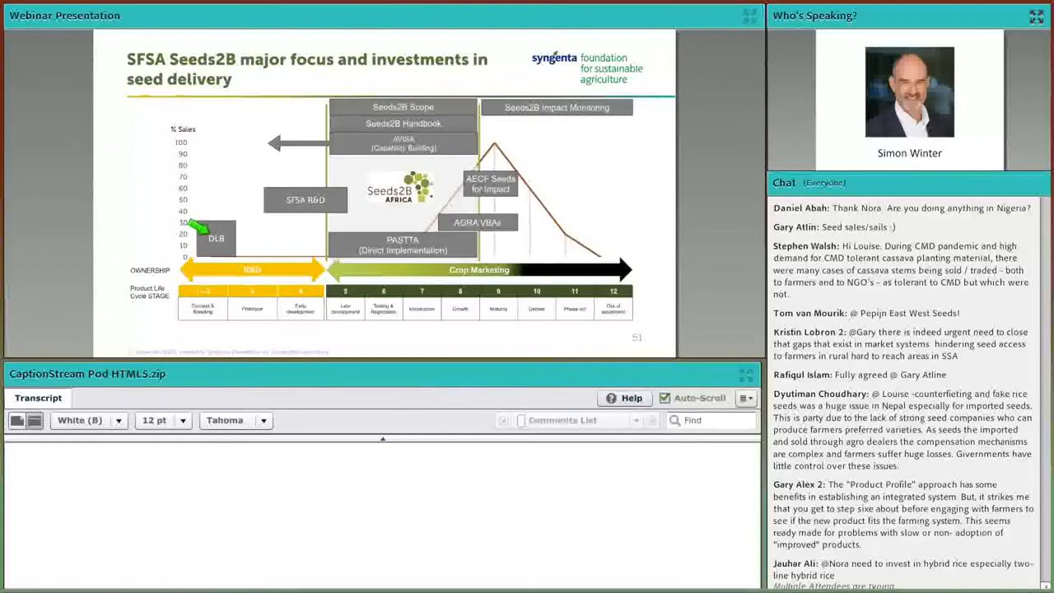
mouse_move(300, 214)
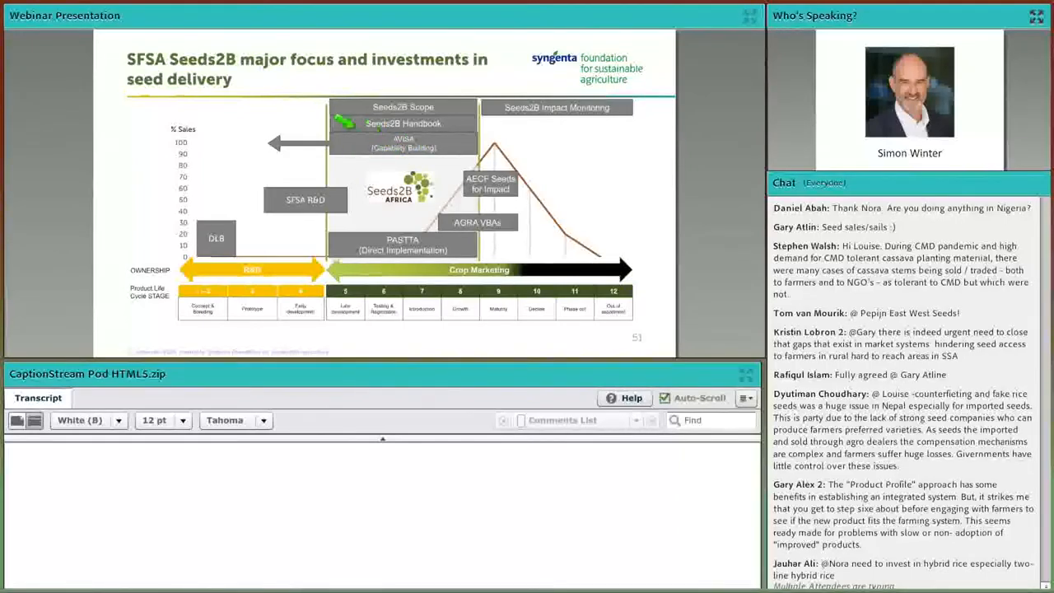
scroll(down, 3)
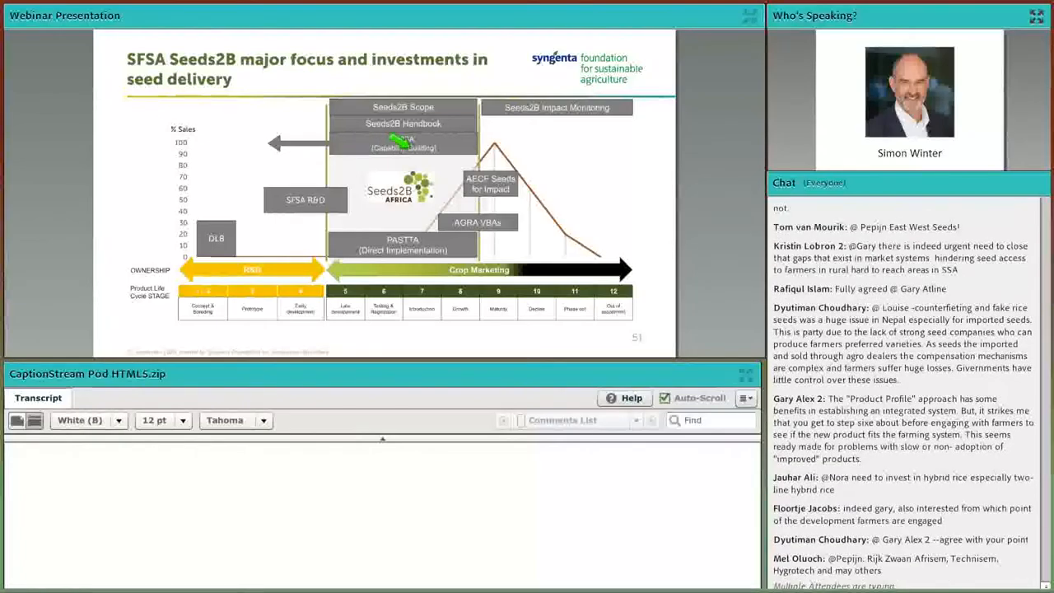
mouse_move(494, 180)
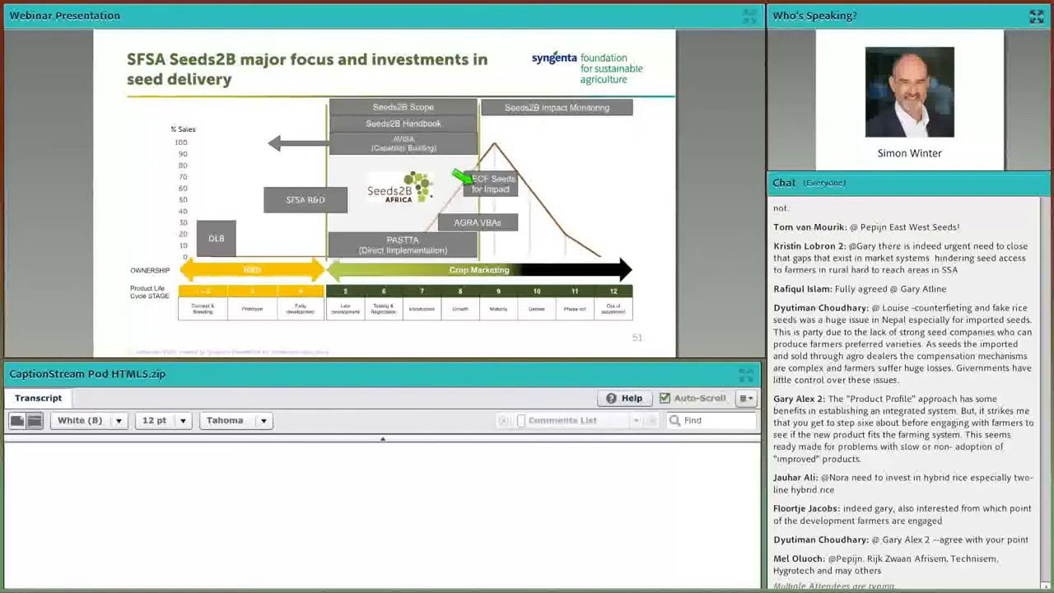
scroll(down, 3)
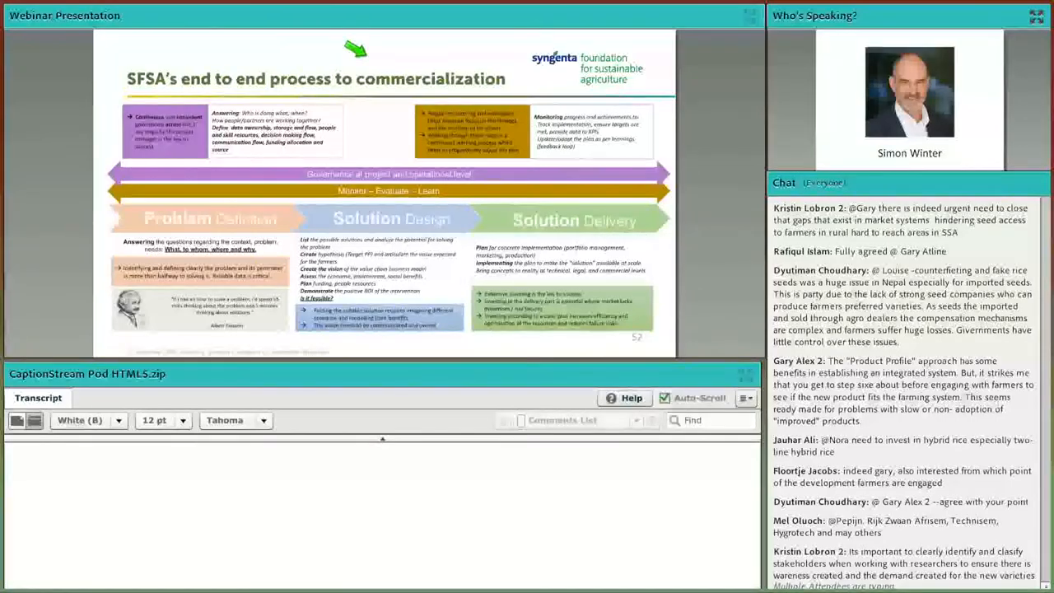
scroll(down, 3)
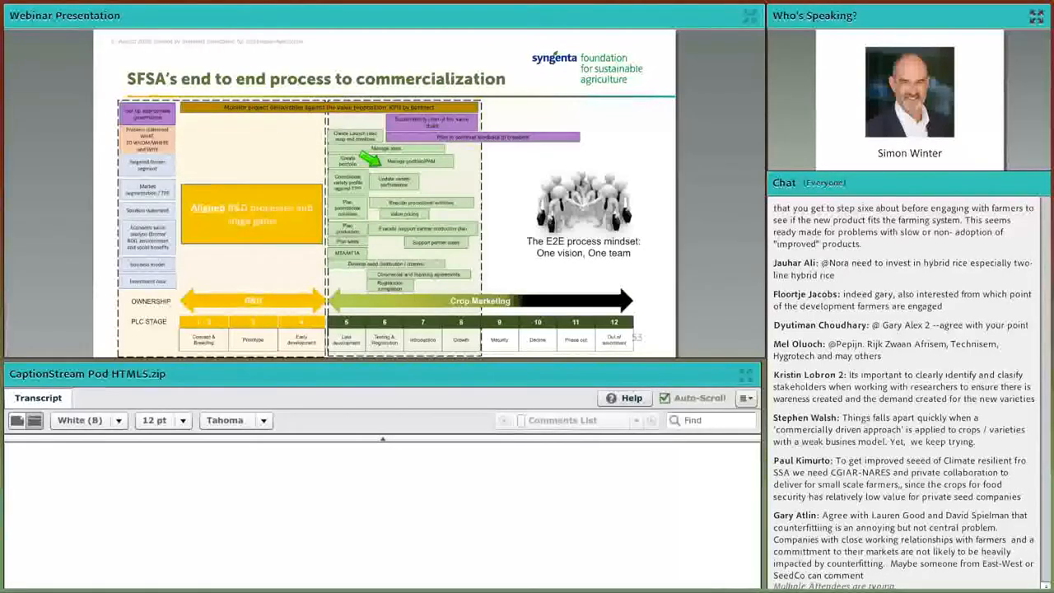
scroll(down, 3)
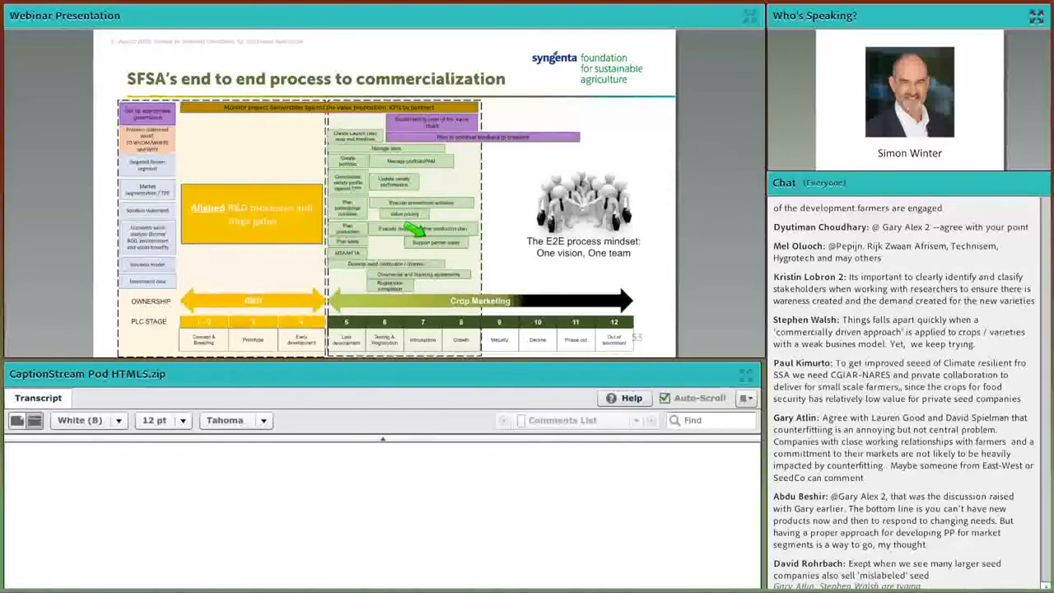
mouse_move(309, 265)
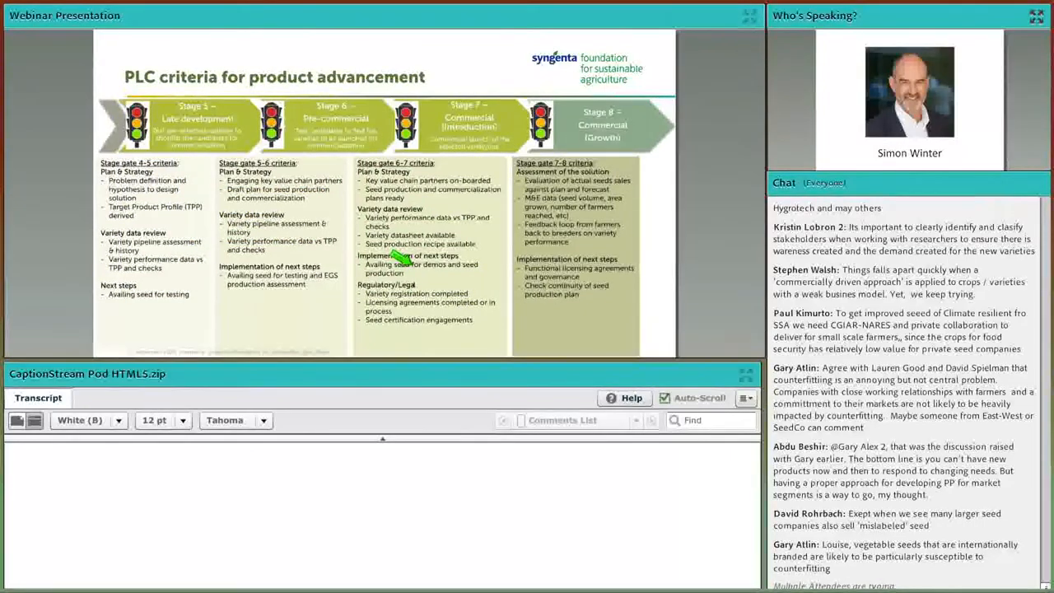
mouse_move(359, 247)
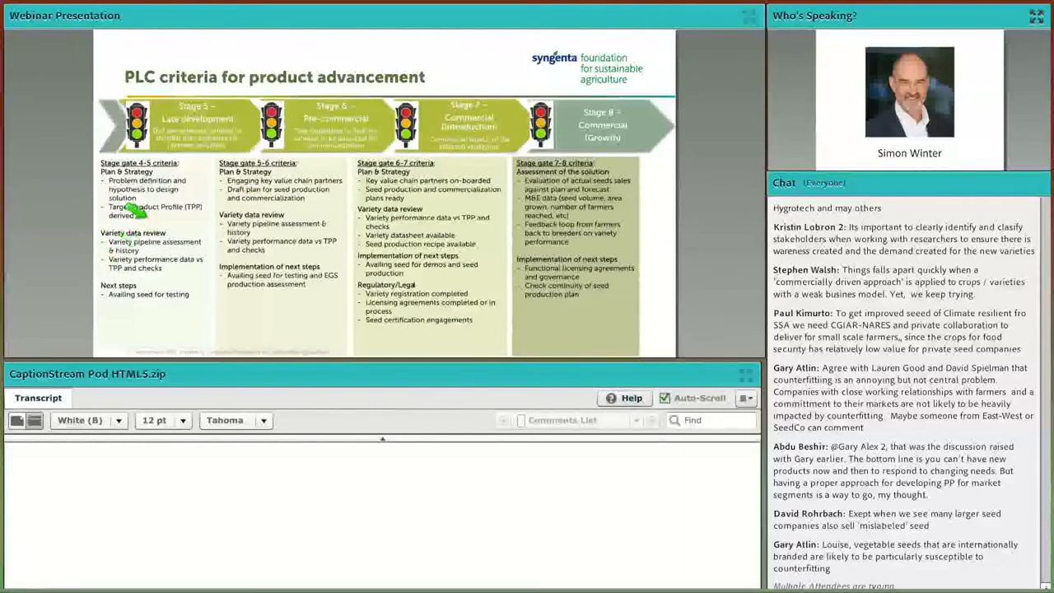
mouse_move(145, 290)
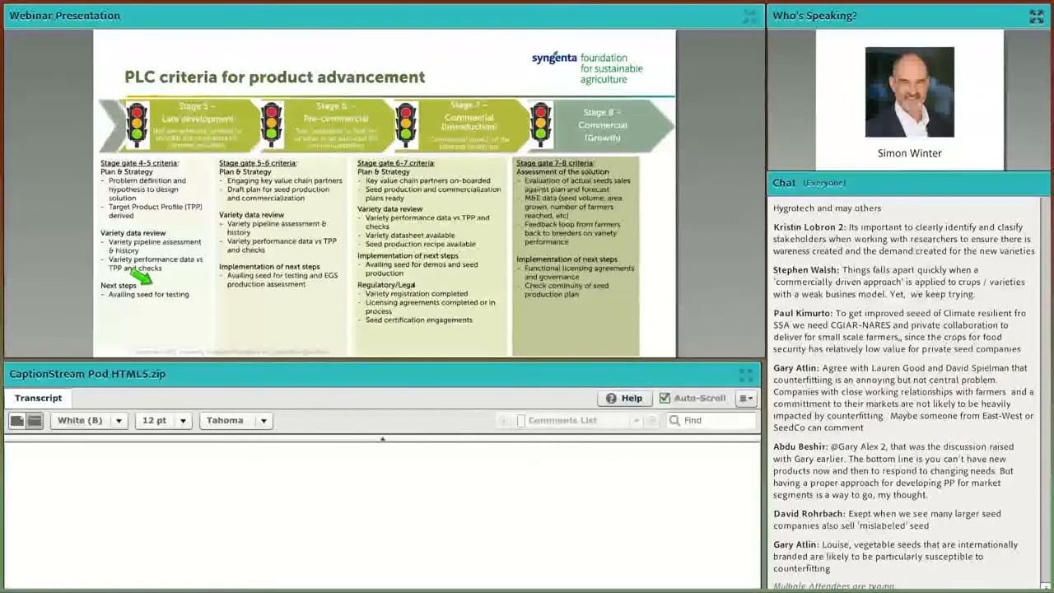
mouse_move(250, 197)
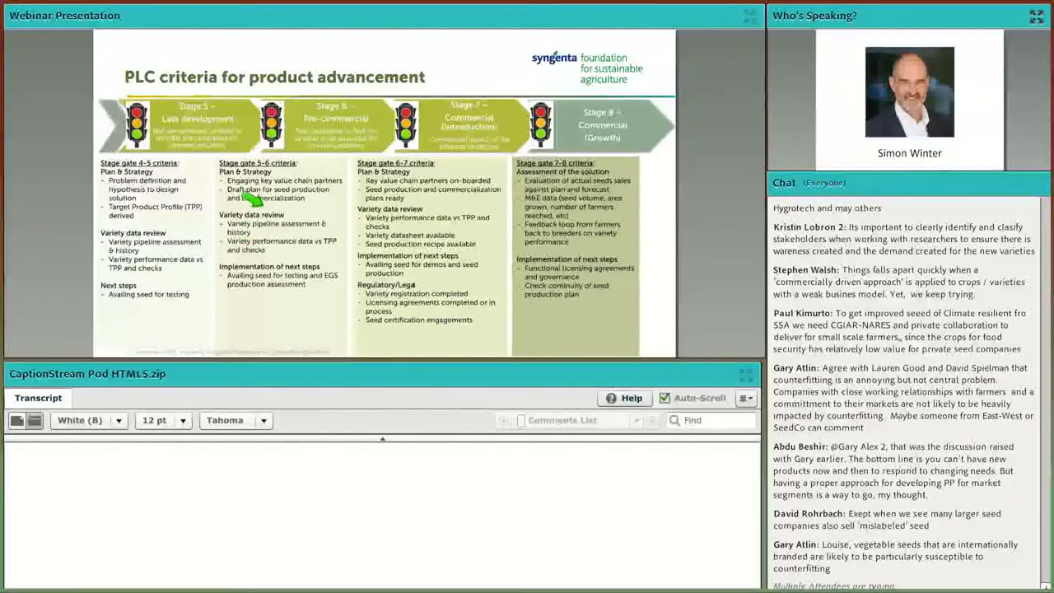
mouse_move(267, 250)
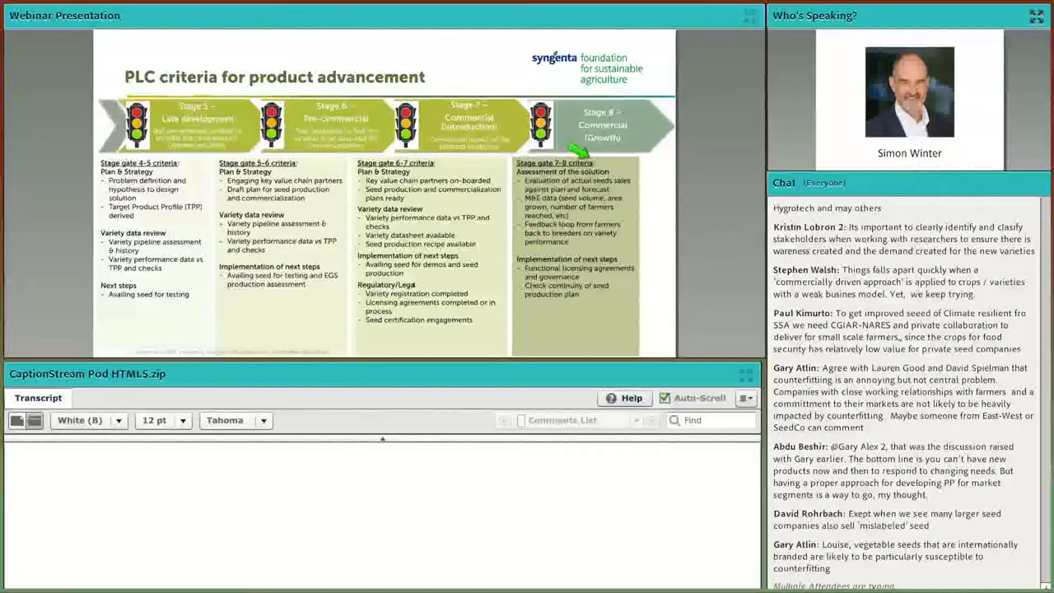
mouse_move(568, 237)
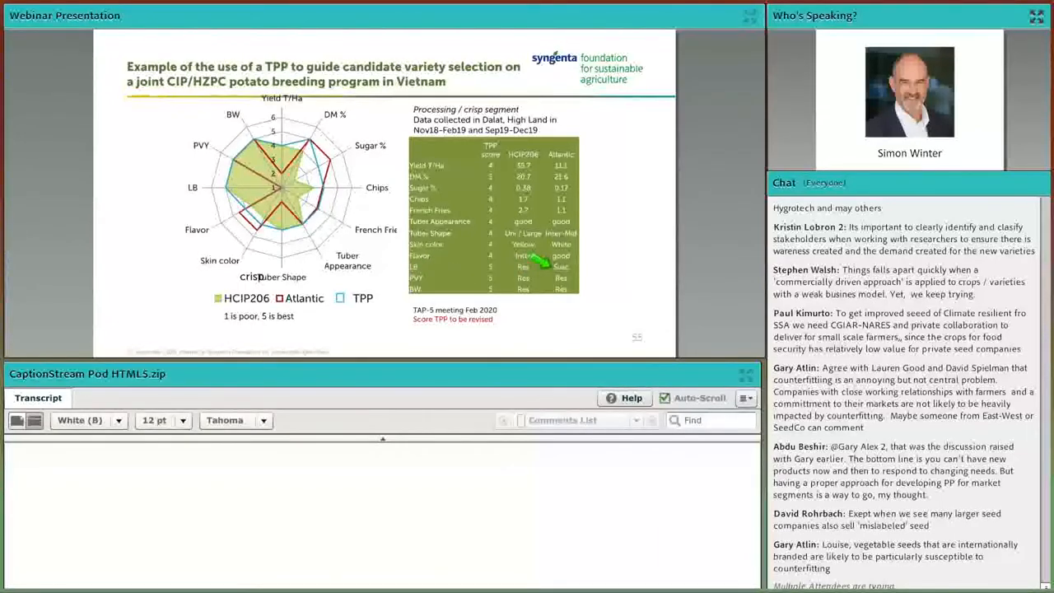
scroll(down, 3)
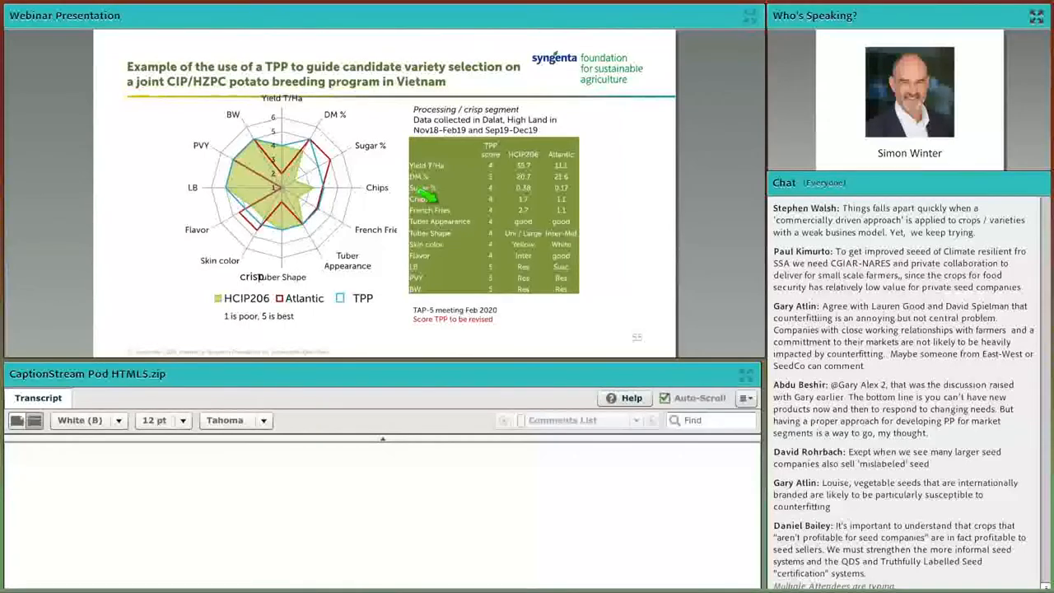
scroll(down, 3)
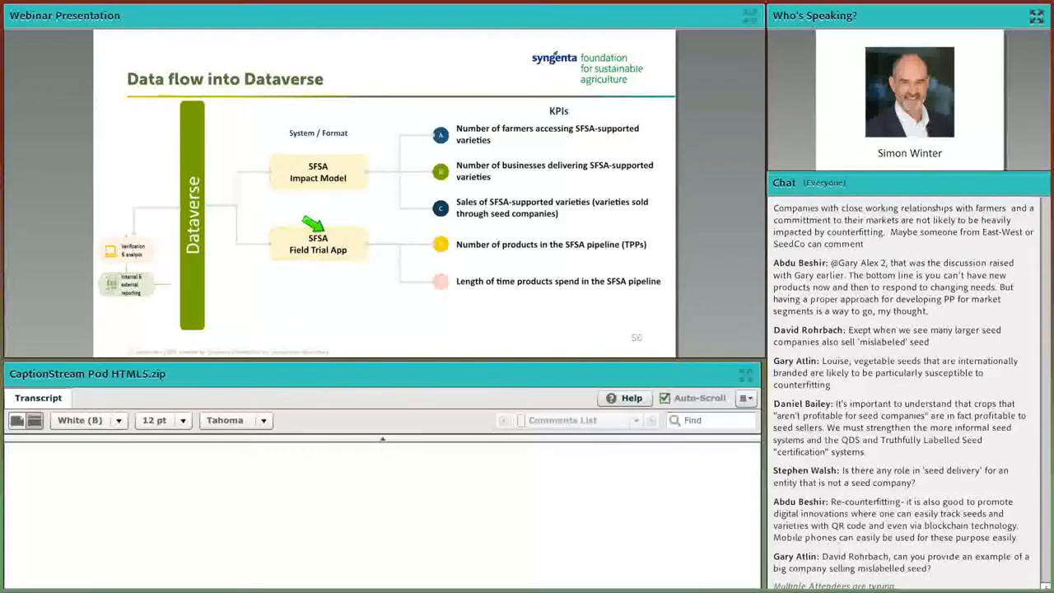
scroll(down, 3)
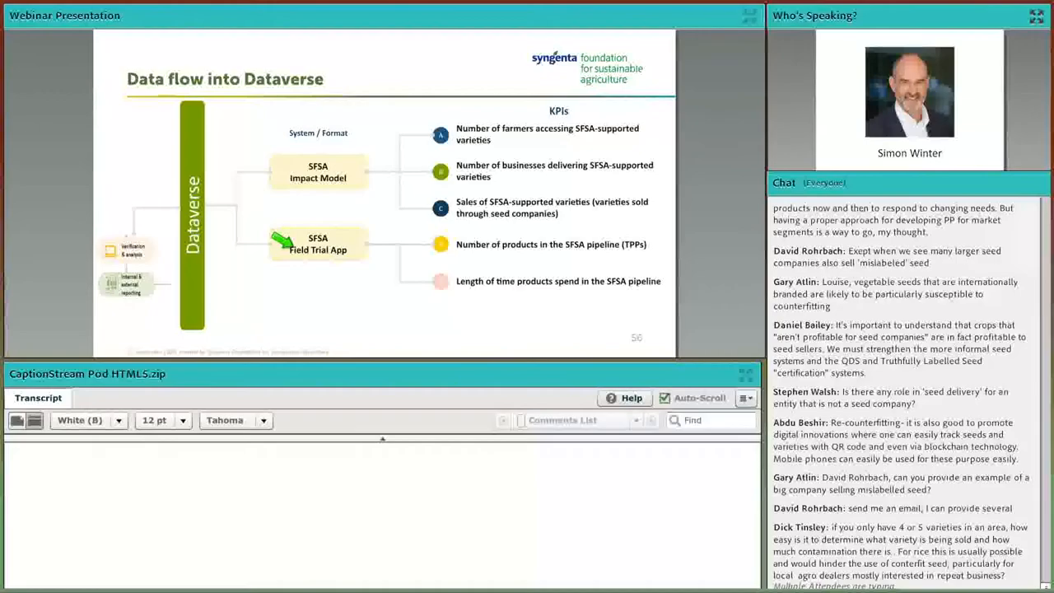
scroll(down, 3)
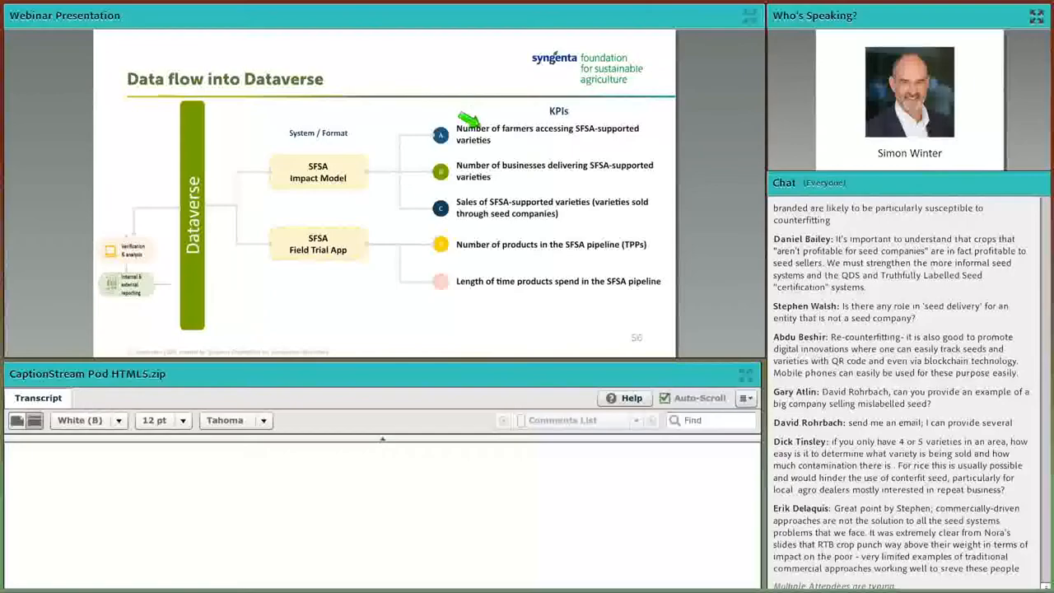
mouse_move(491, 247)
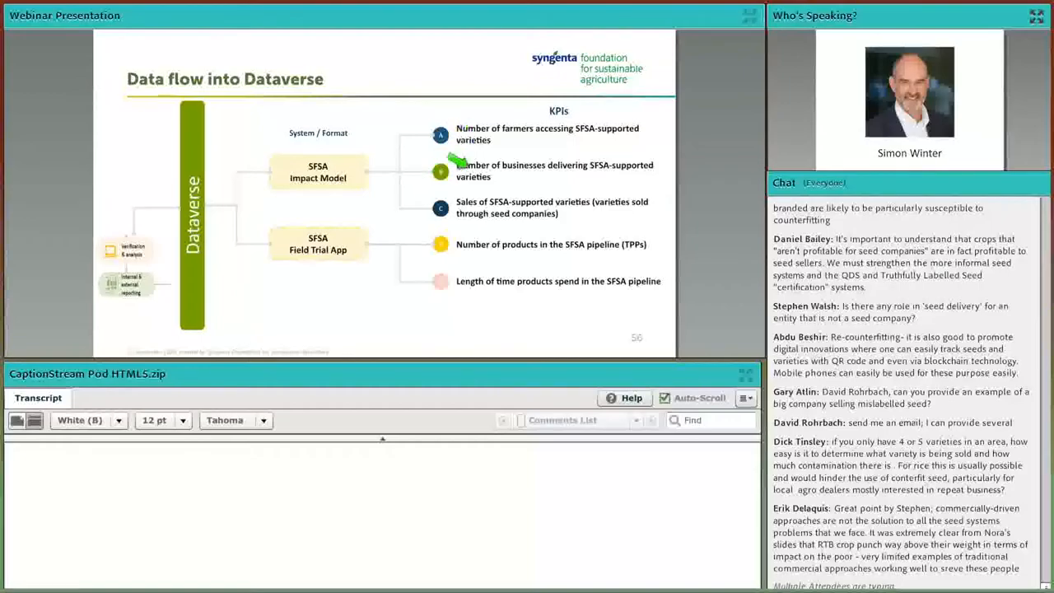
mouse_move(470, 132)
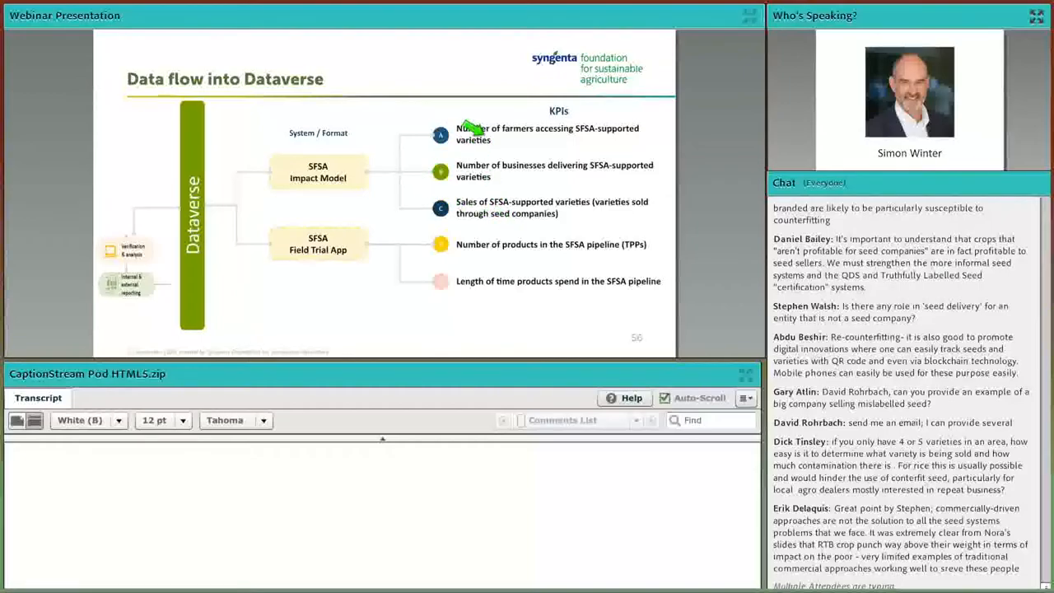
mouse_move(316, 152)
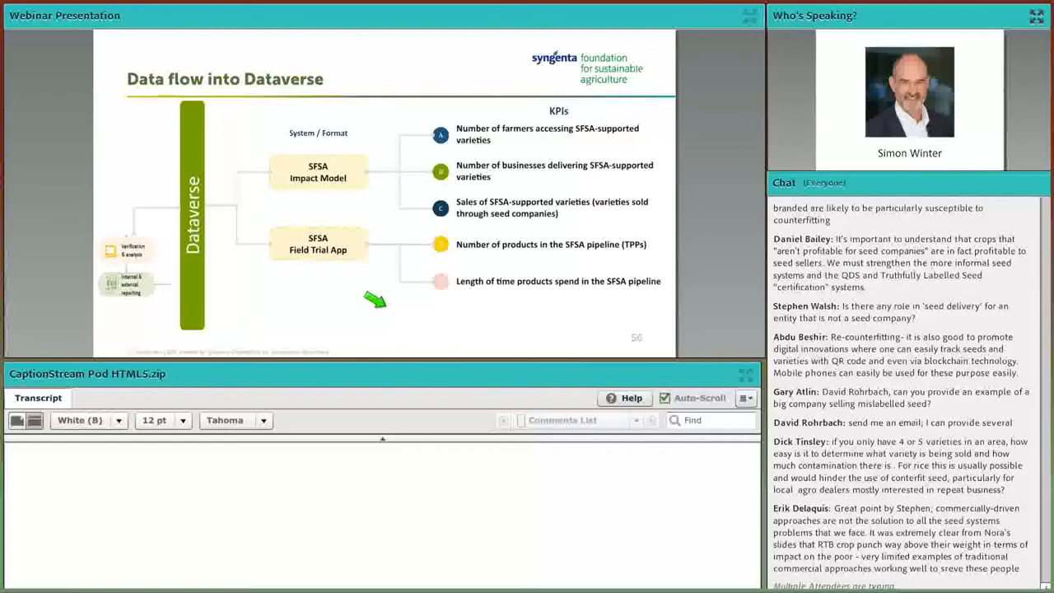
scroll(down, 3)
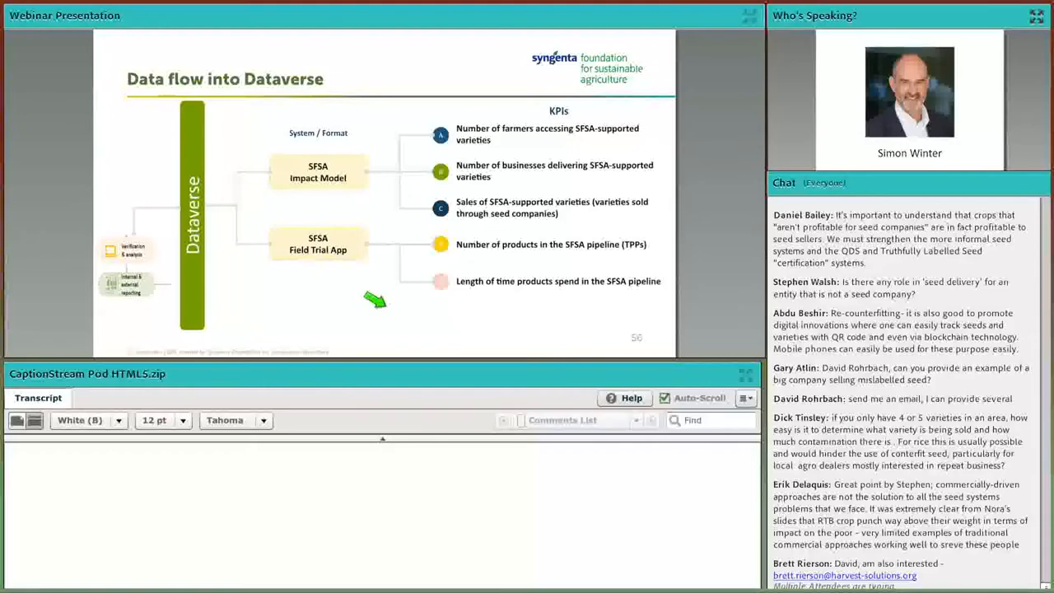
scroll(down, 3)
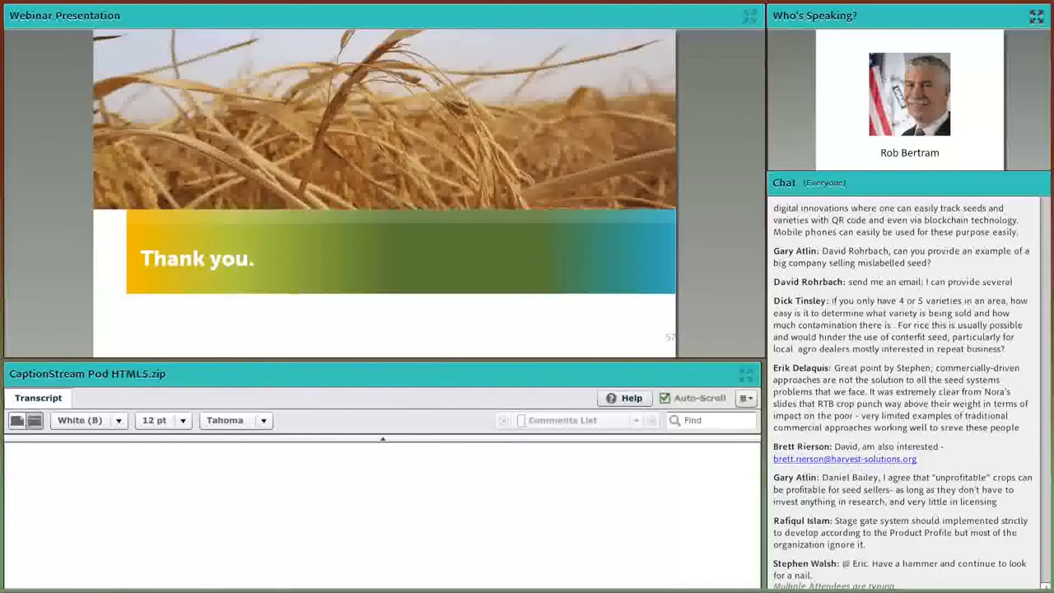
scroll(down, 3)
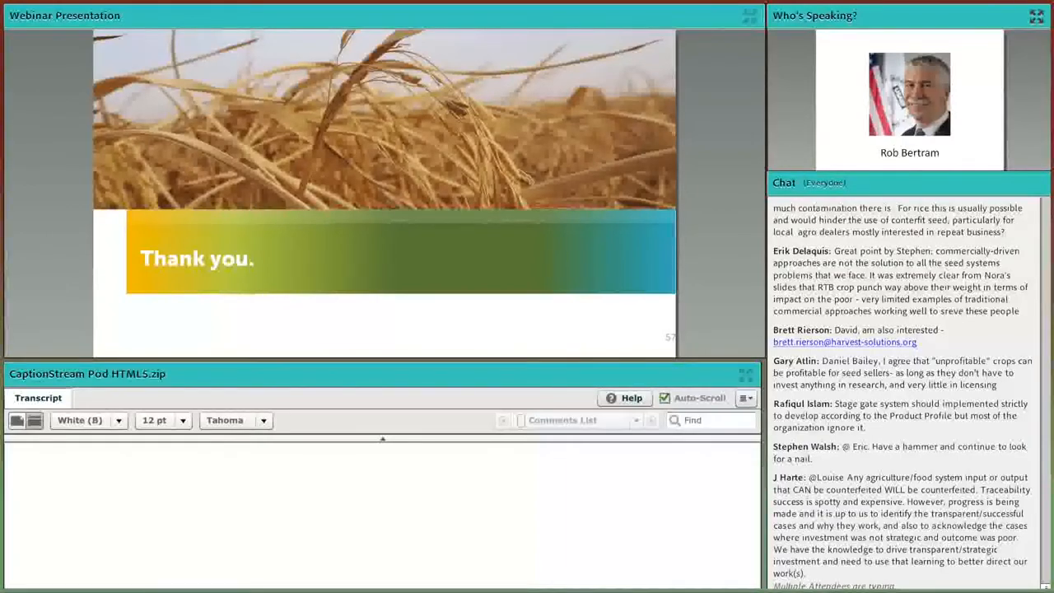
scroll(down, 3)
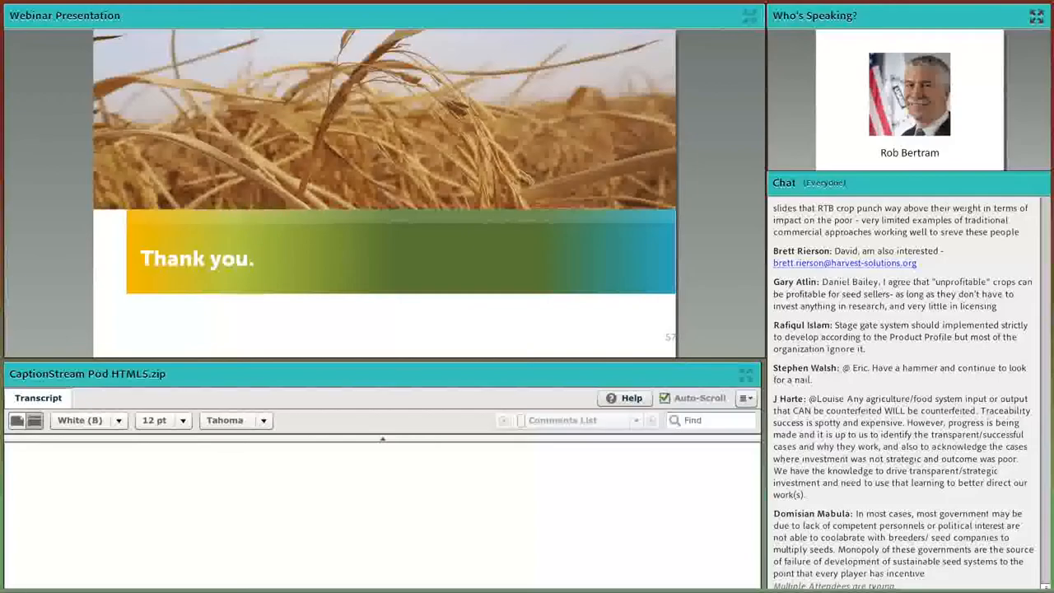
scroll(down, 3)
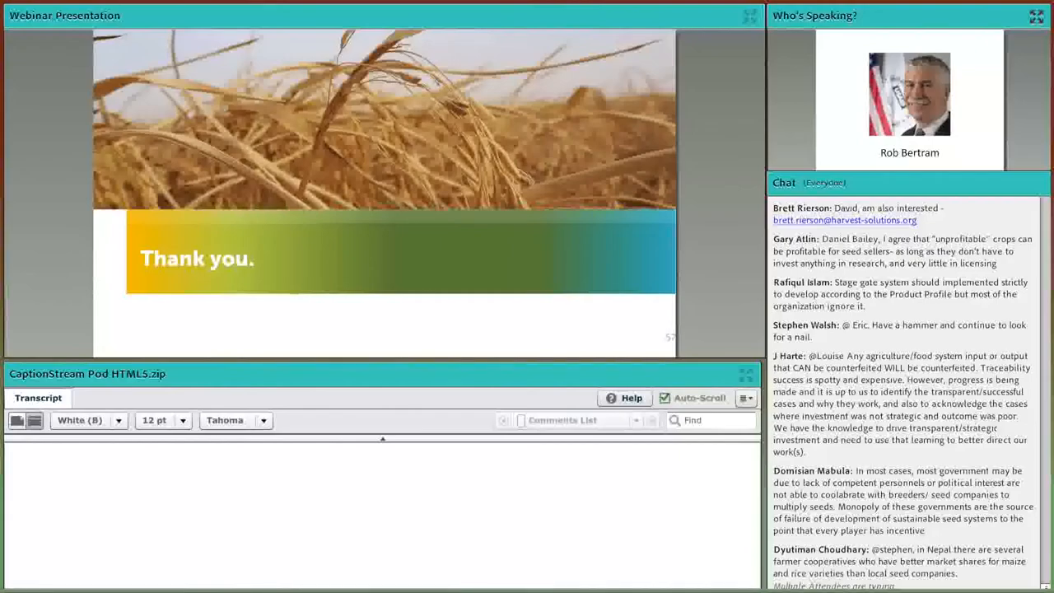
scroll(down, 3)
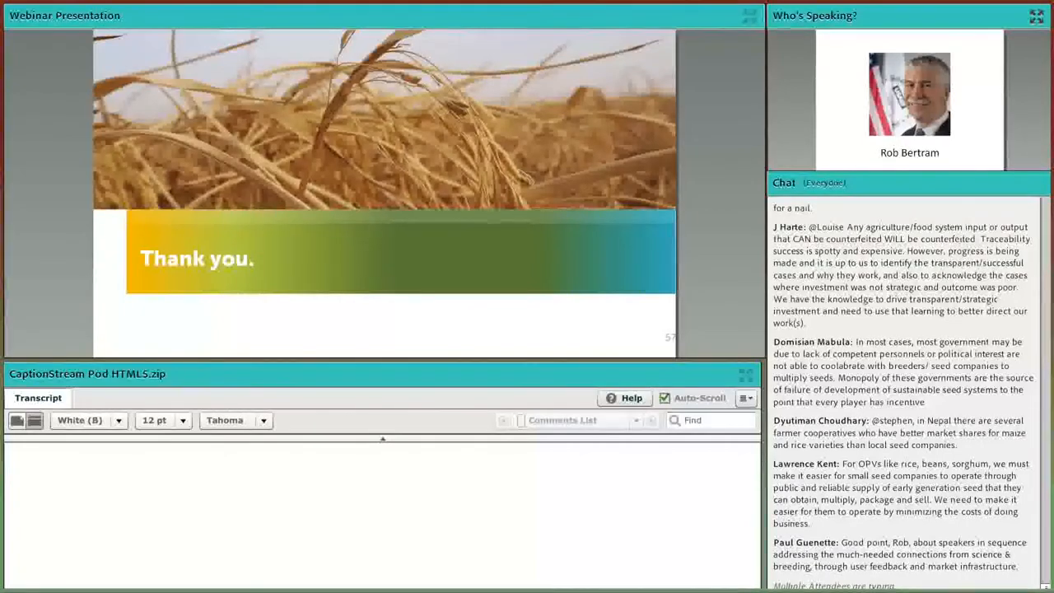
scroll(down, 3)
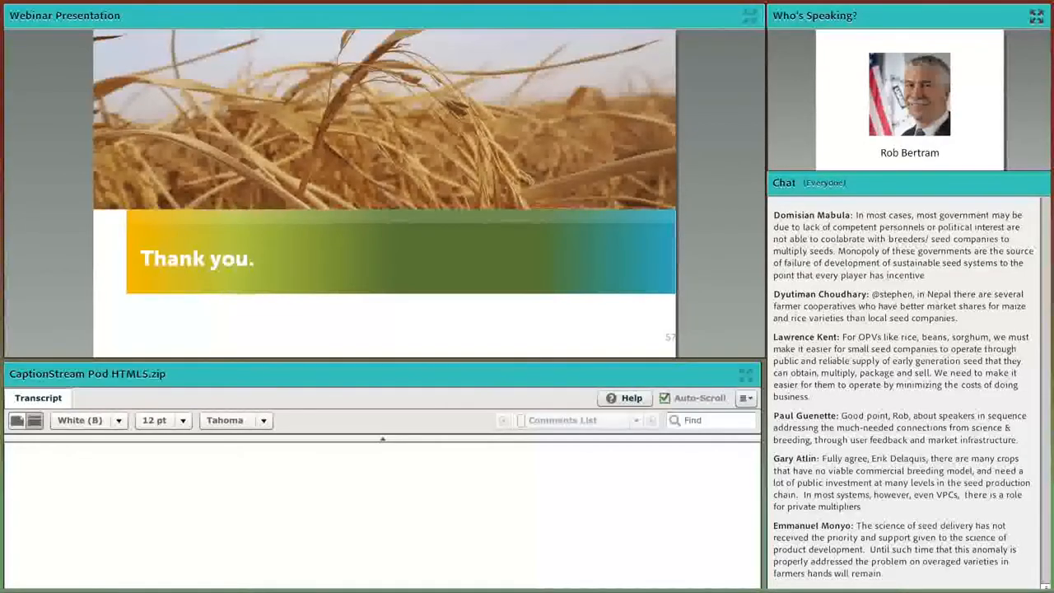
scroll(down, 3)
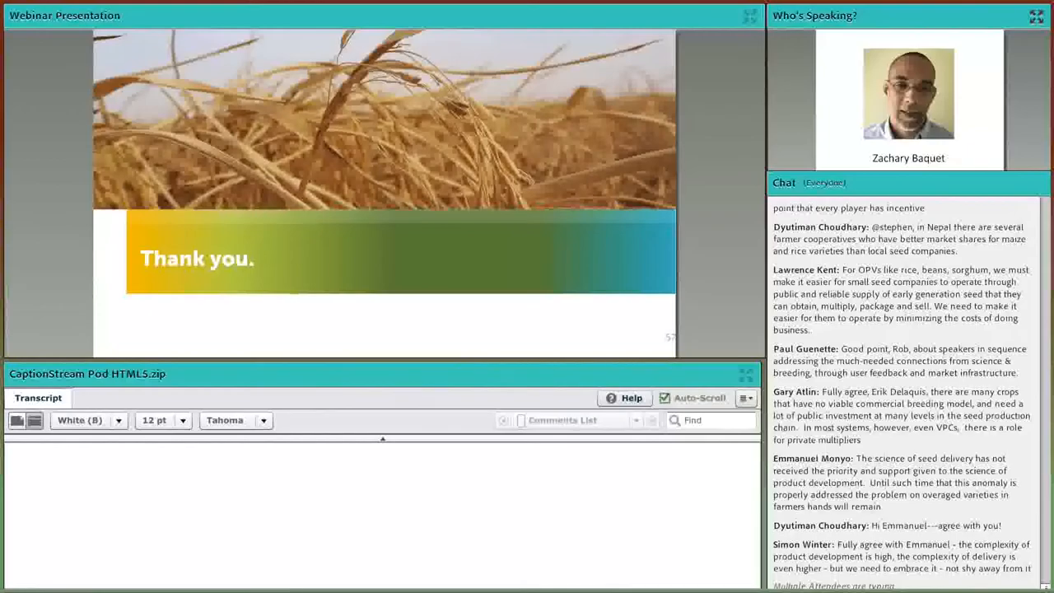
scroll(down, 3)
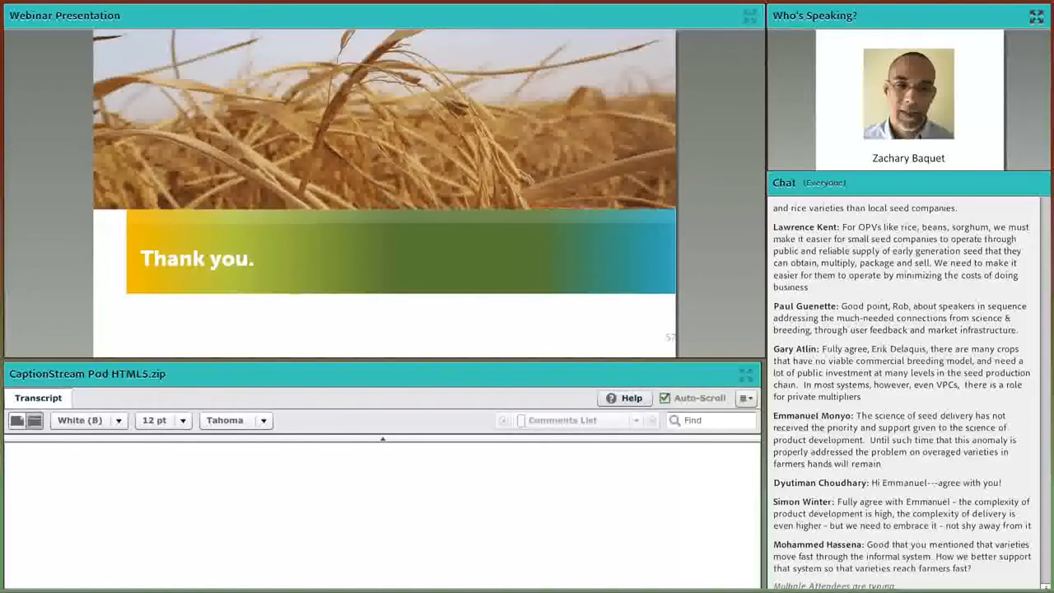
scroll(down, 3)
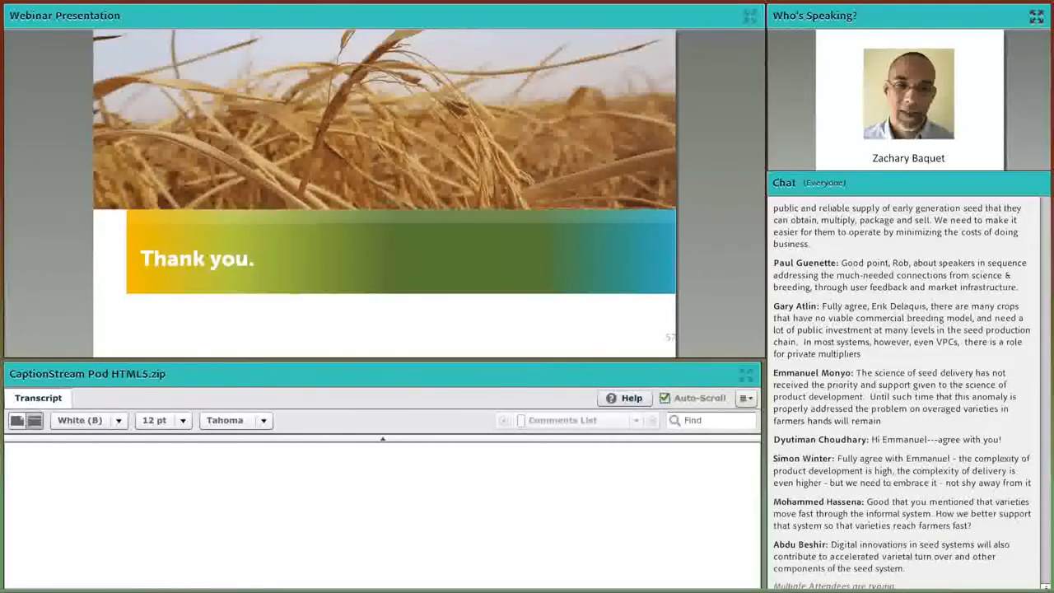
scroll(down, 3)
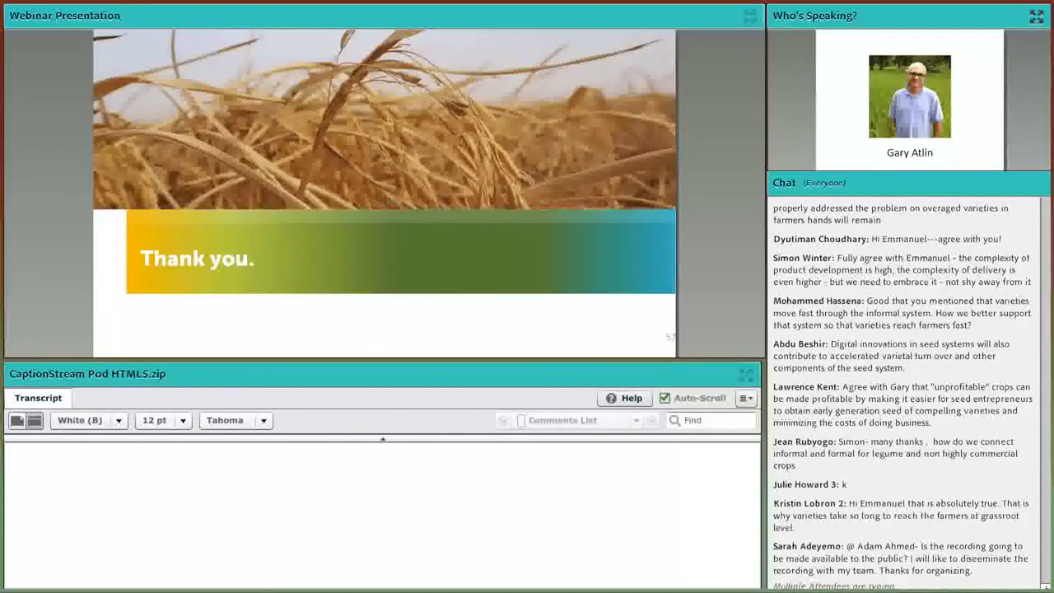
scroll(down, 3)
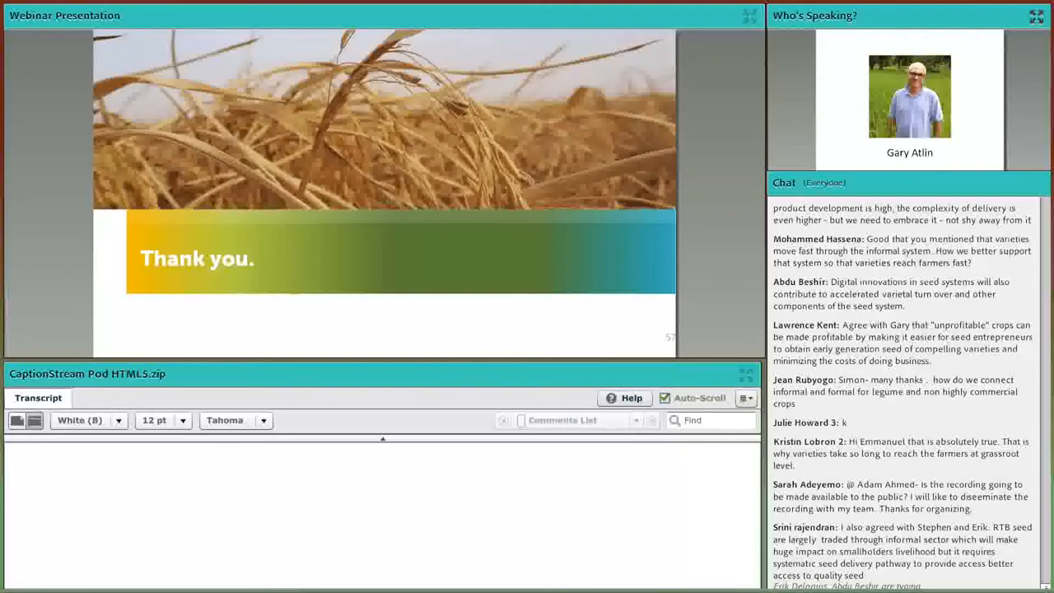
scroll(down, 3)
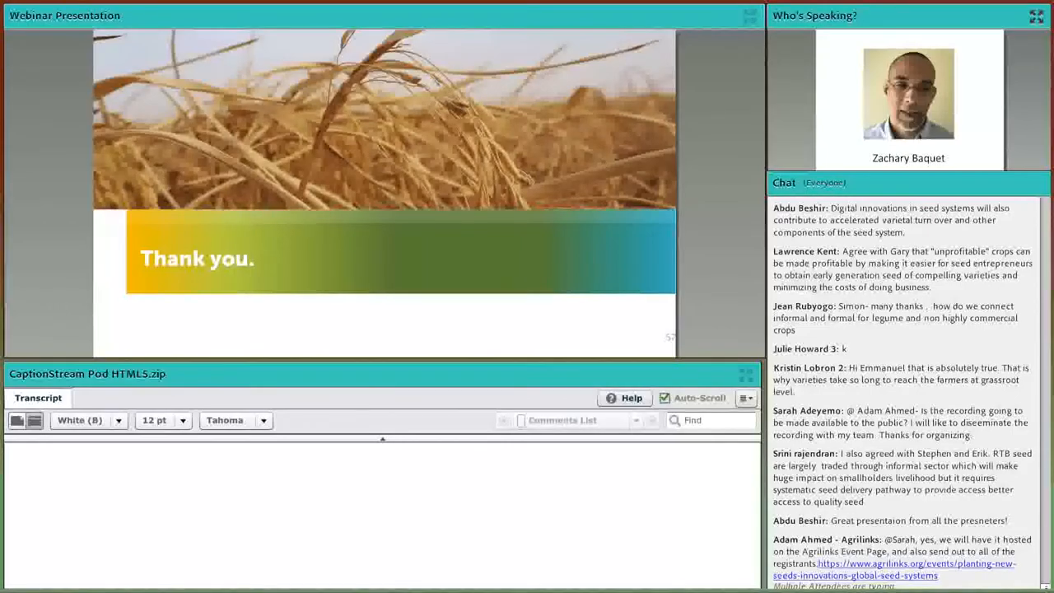
scroll(down, 3)
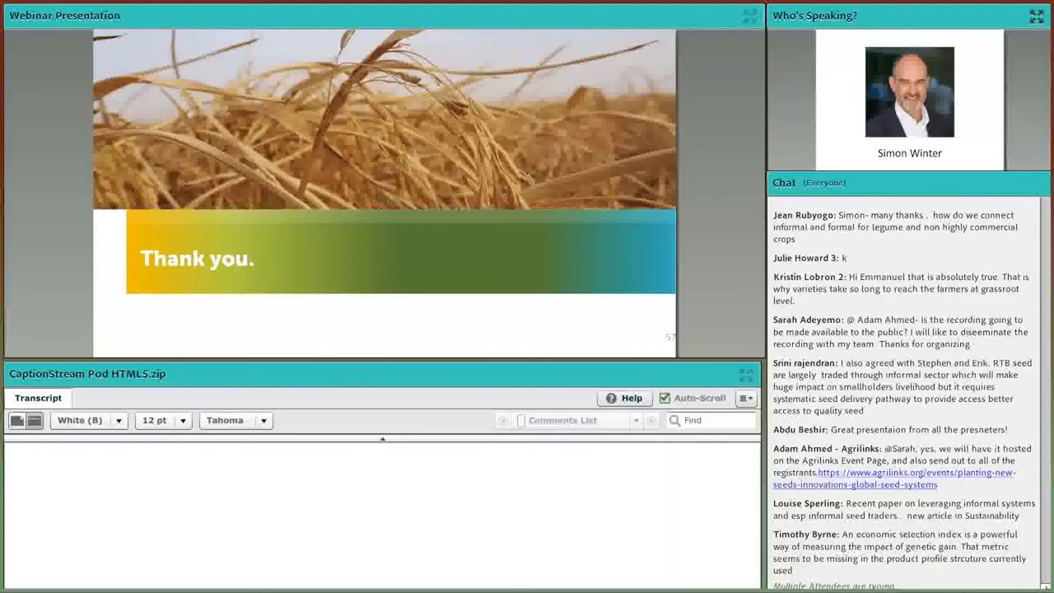
scroll(down, 3)
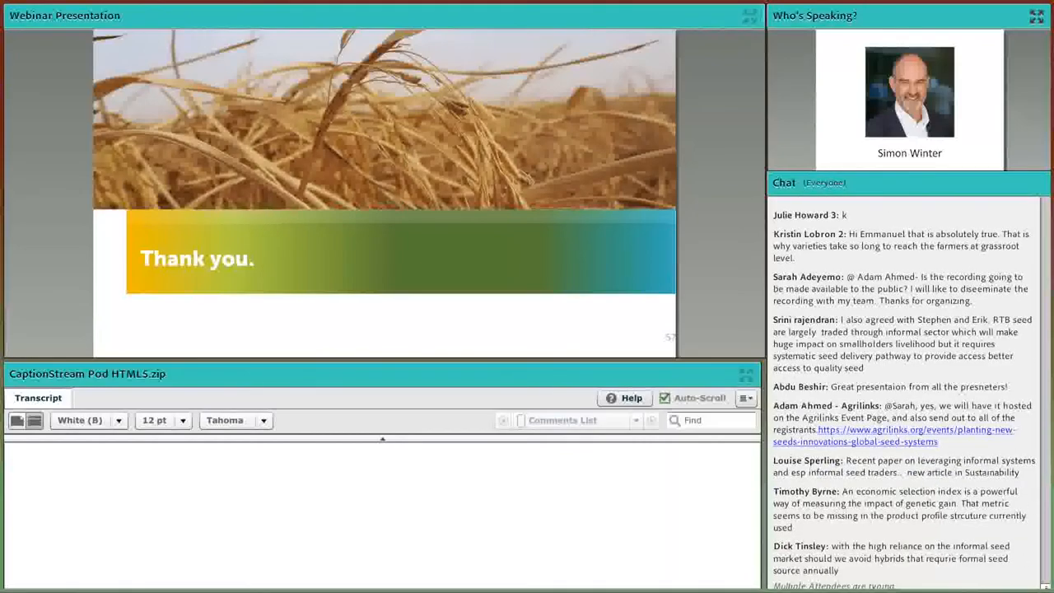
scroll(down, 3)
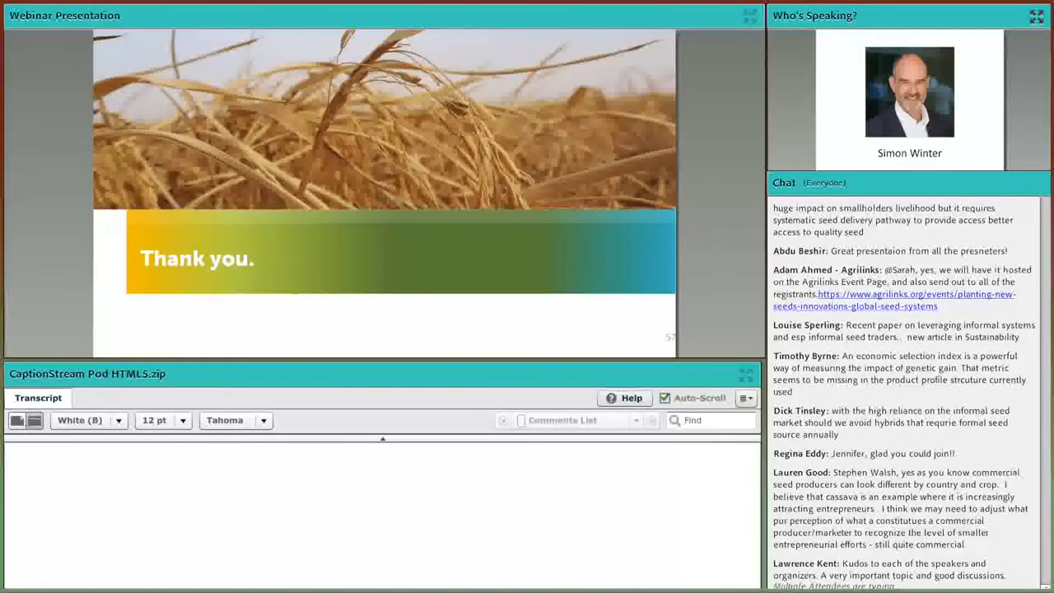
scroll(down, 3)
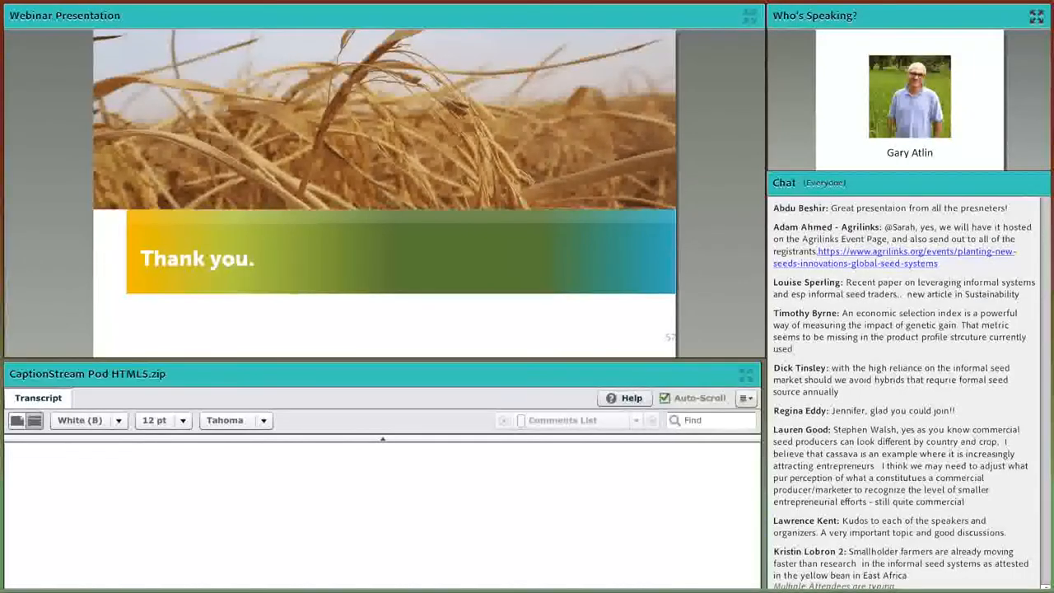
scroll(down, 3)
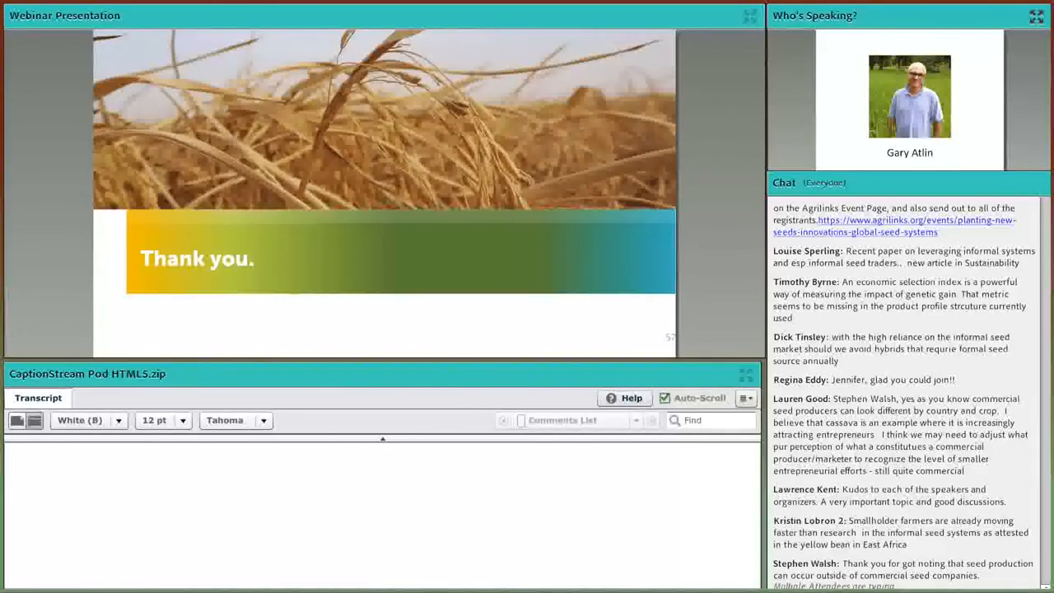
scroll(down, 3)
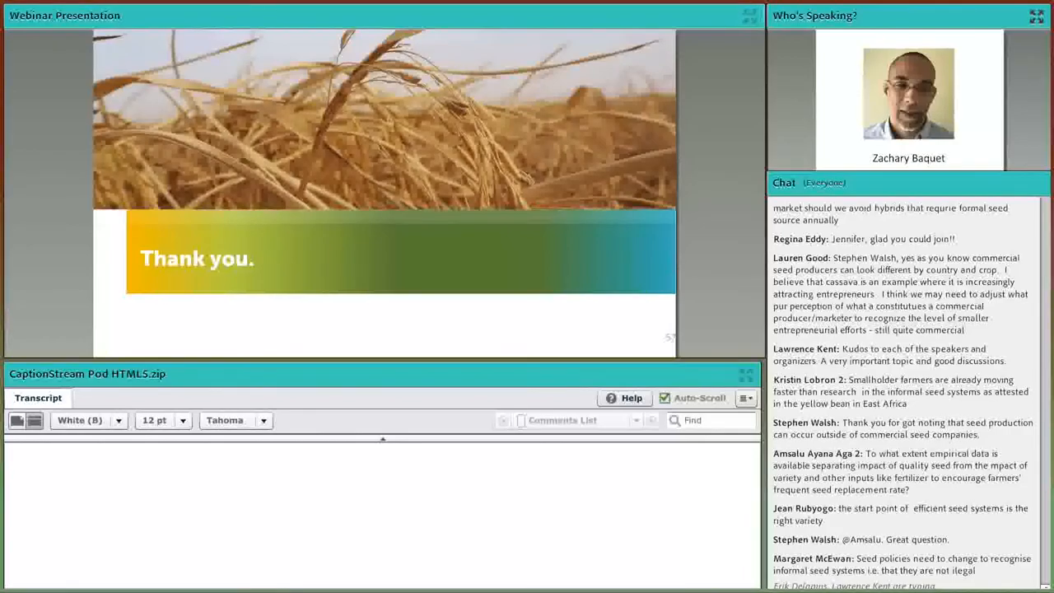
scroll(down, 3)
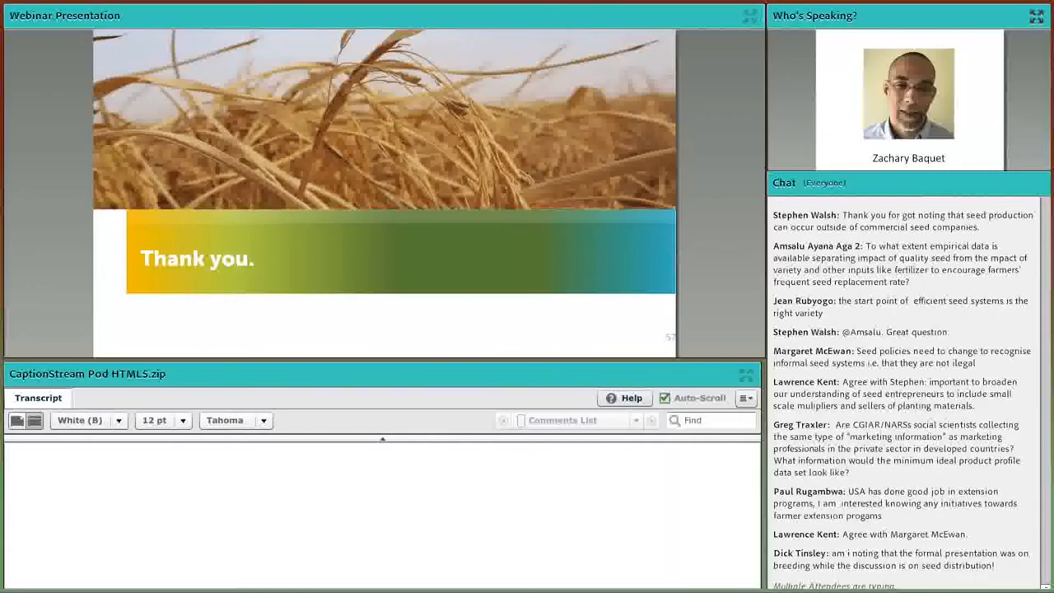
scroll(down, 3)
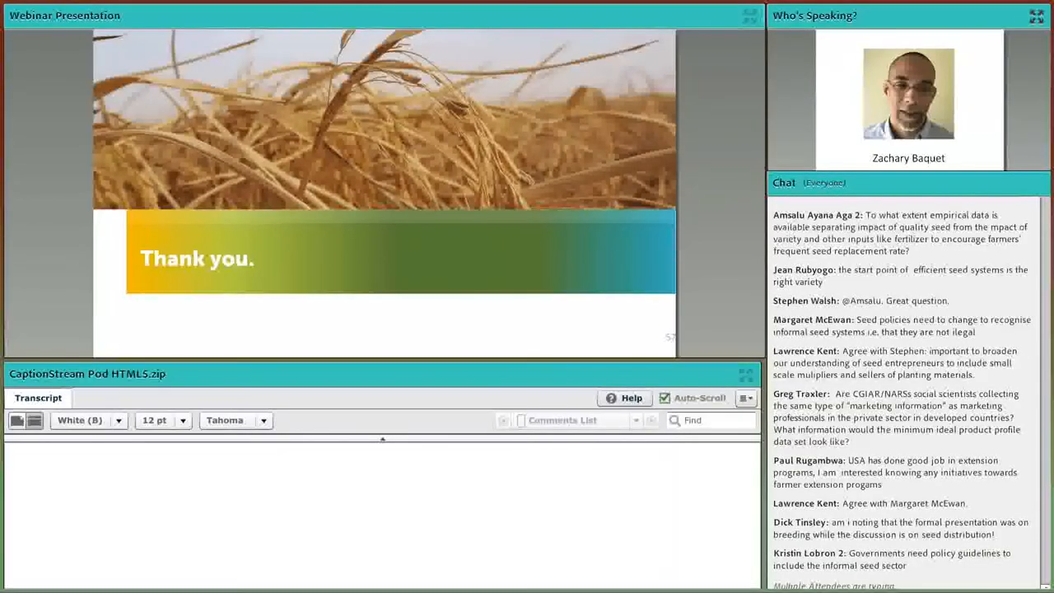